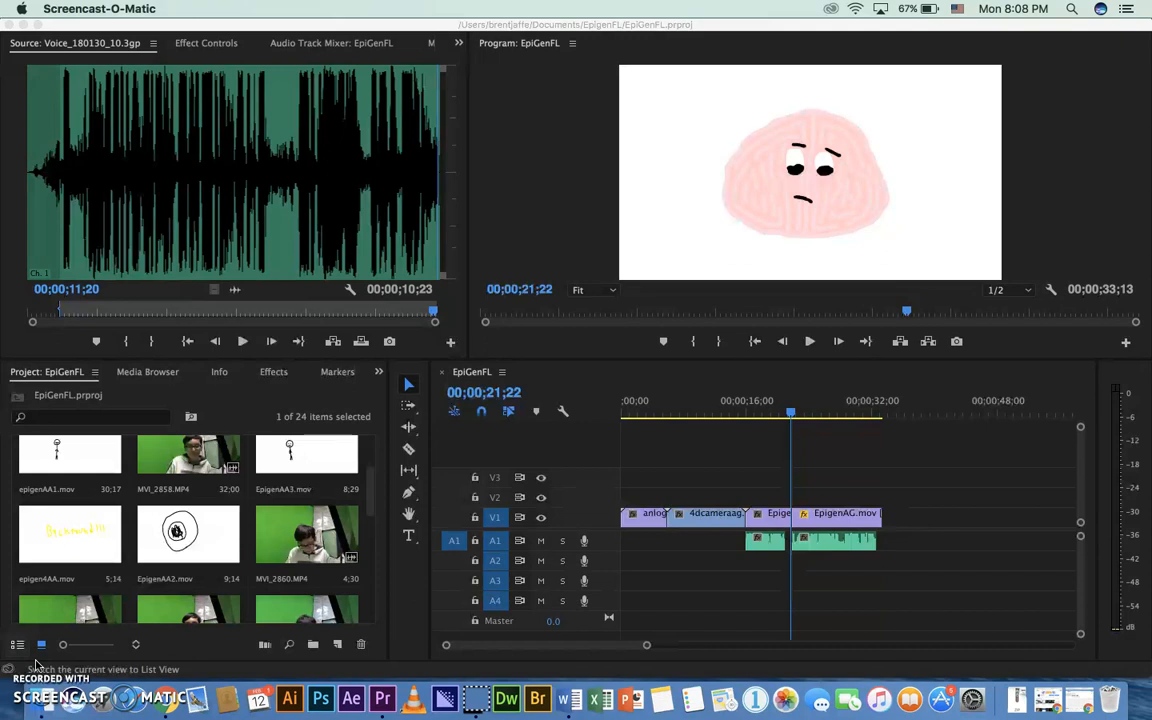
mouse_move(476, 696)
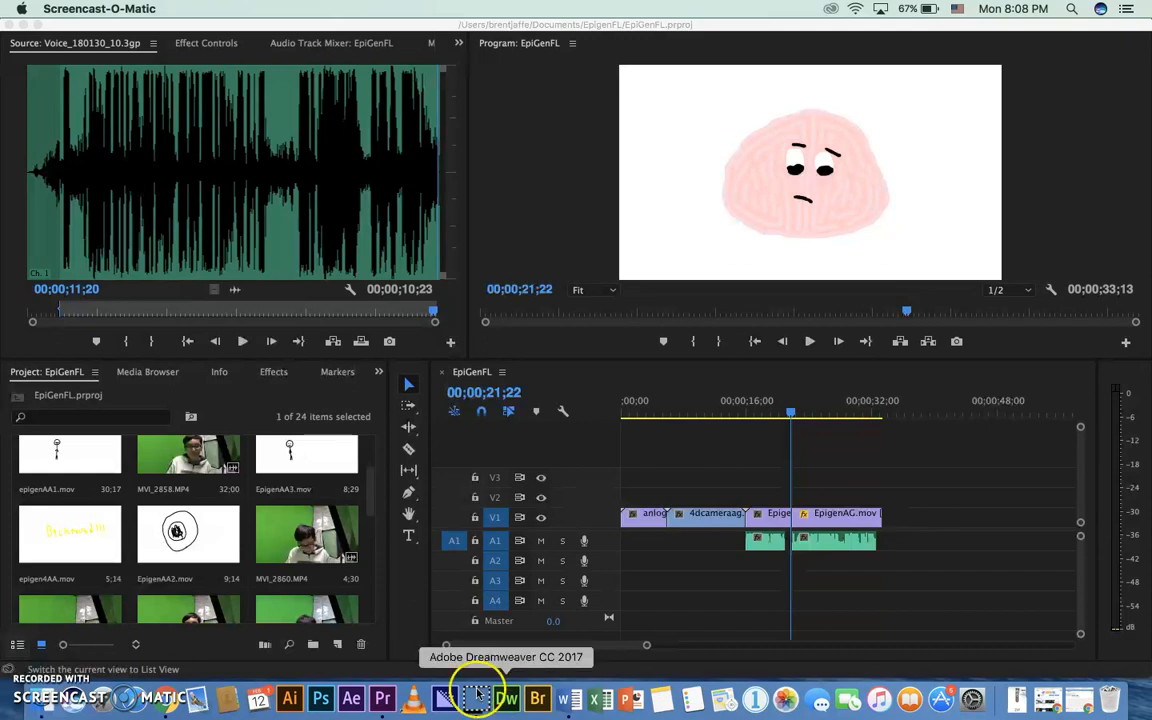
mouse_move(896, 512)
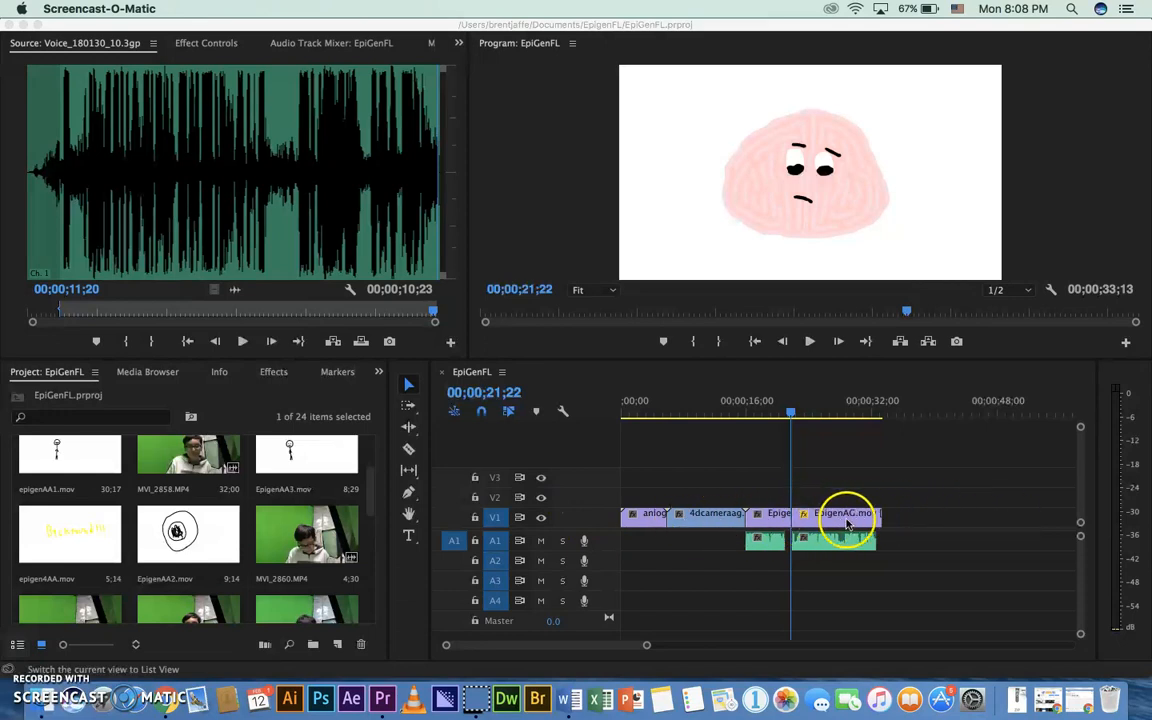
mouse_move(918, 522)
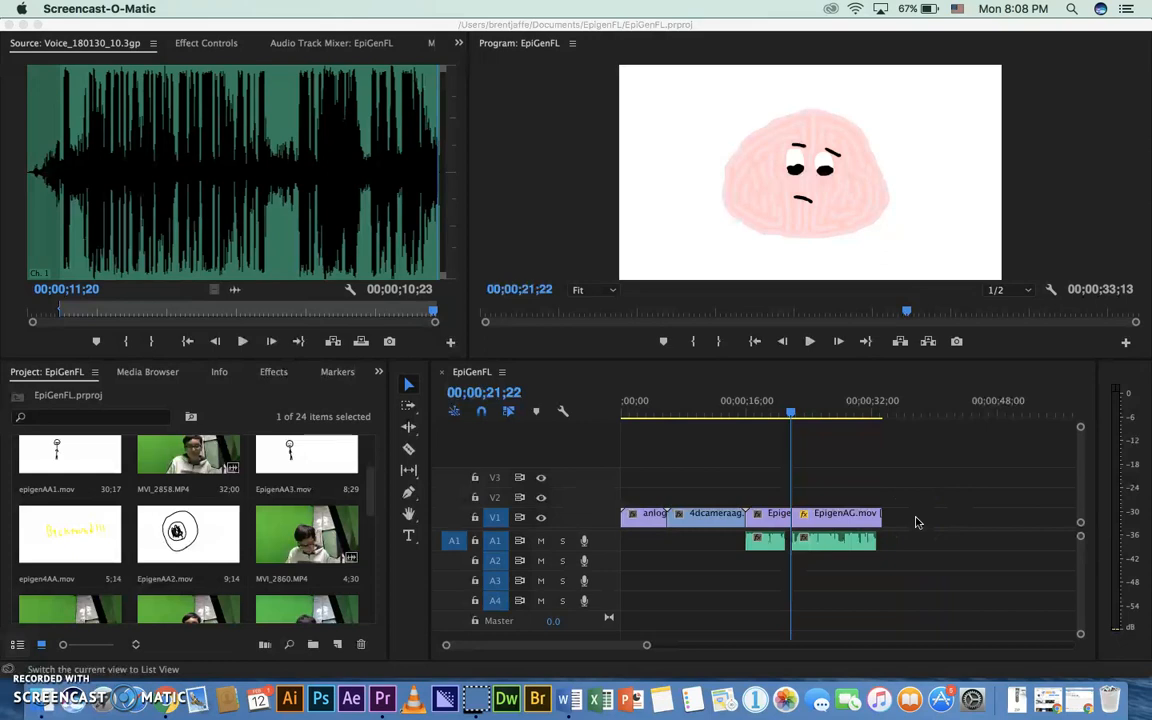
mouse_move(918, 516)
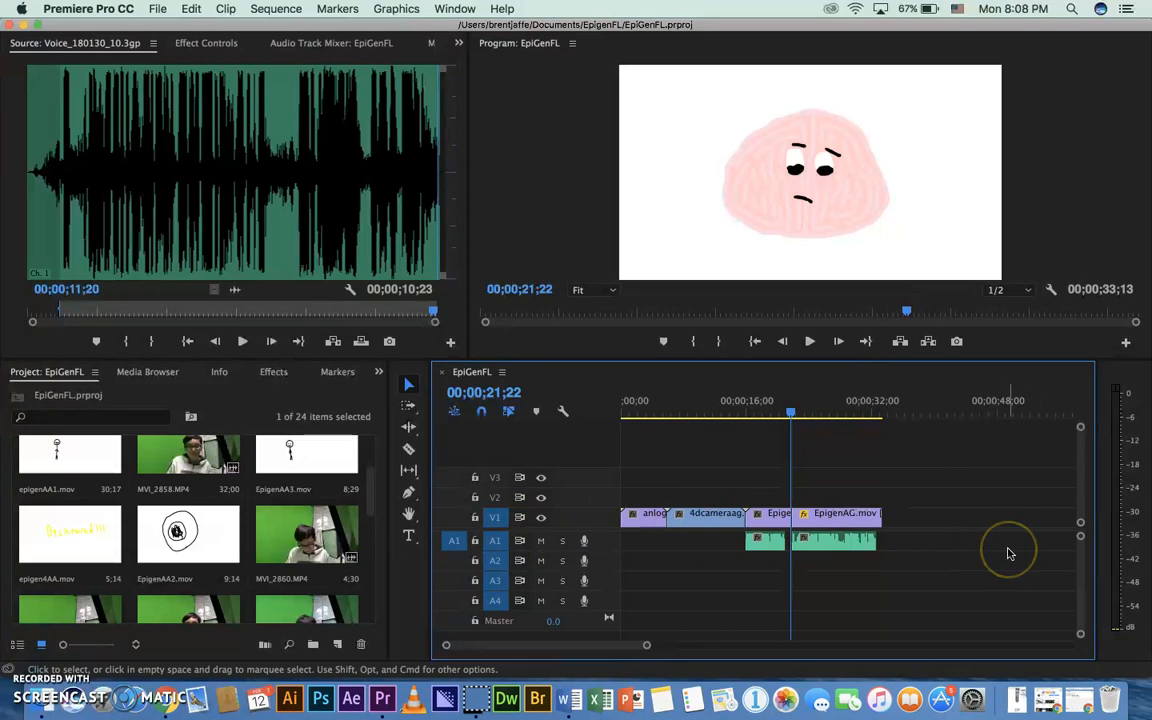
mouse_move(1008, 552)
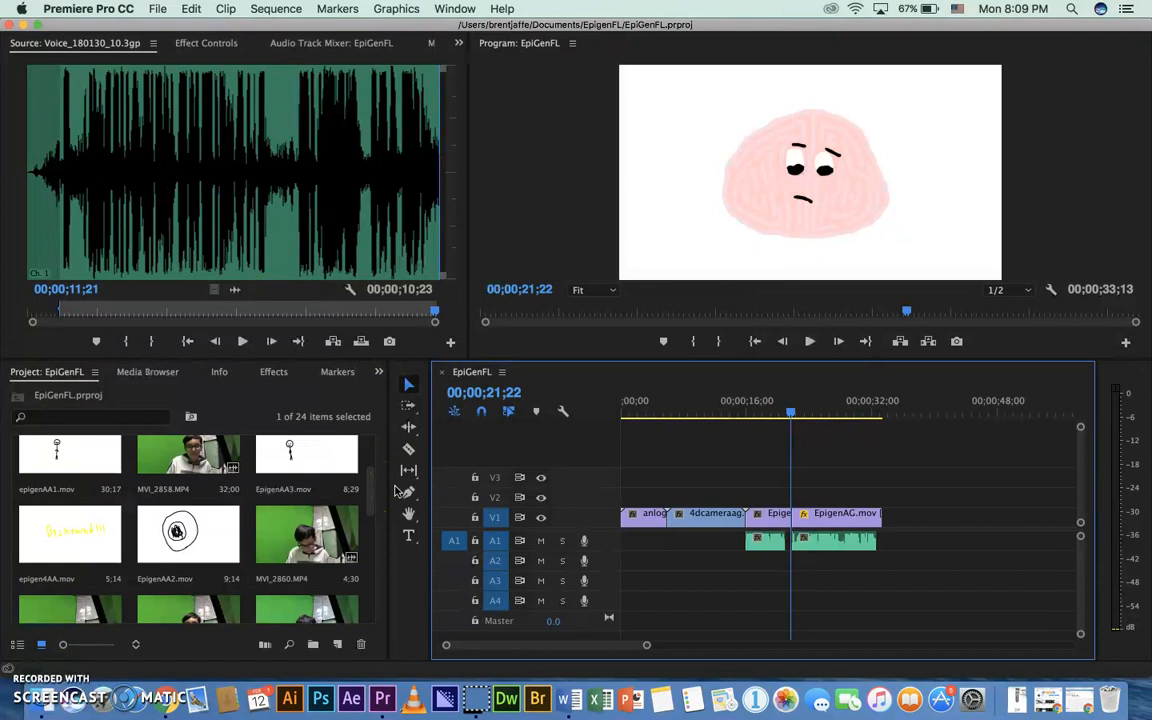
mouse_move(132, 696)
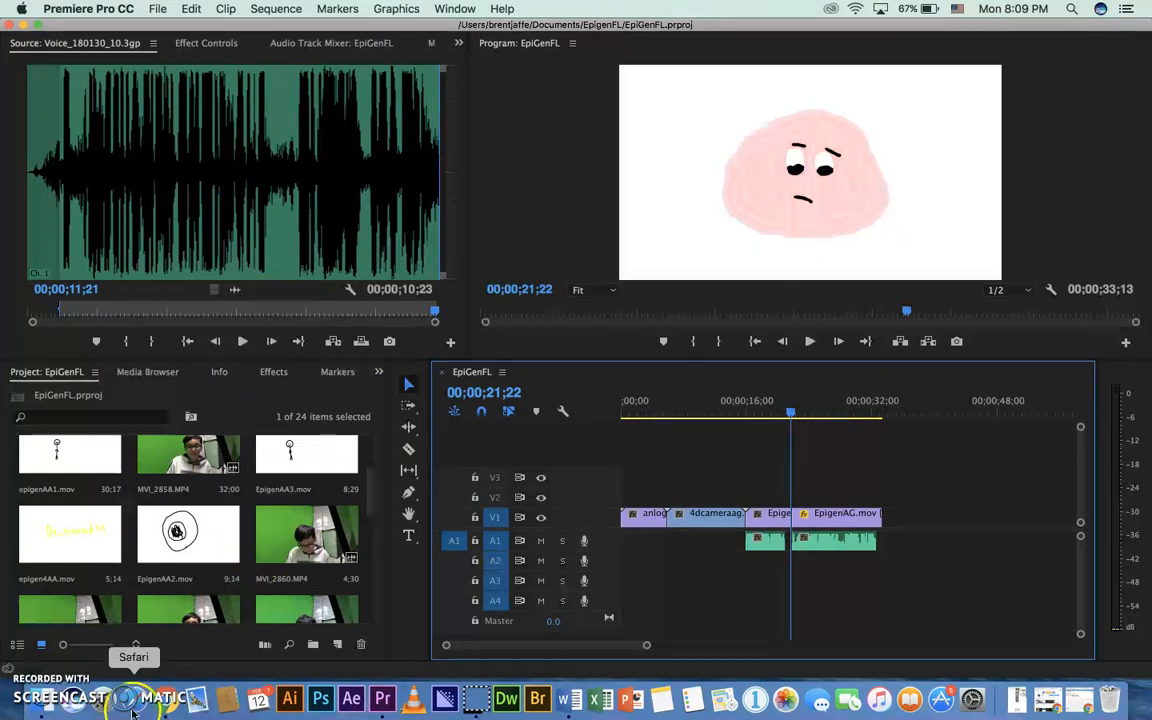
mouse_move(132, 696)
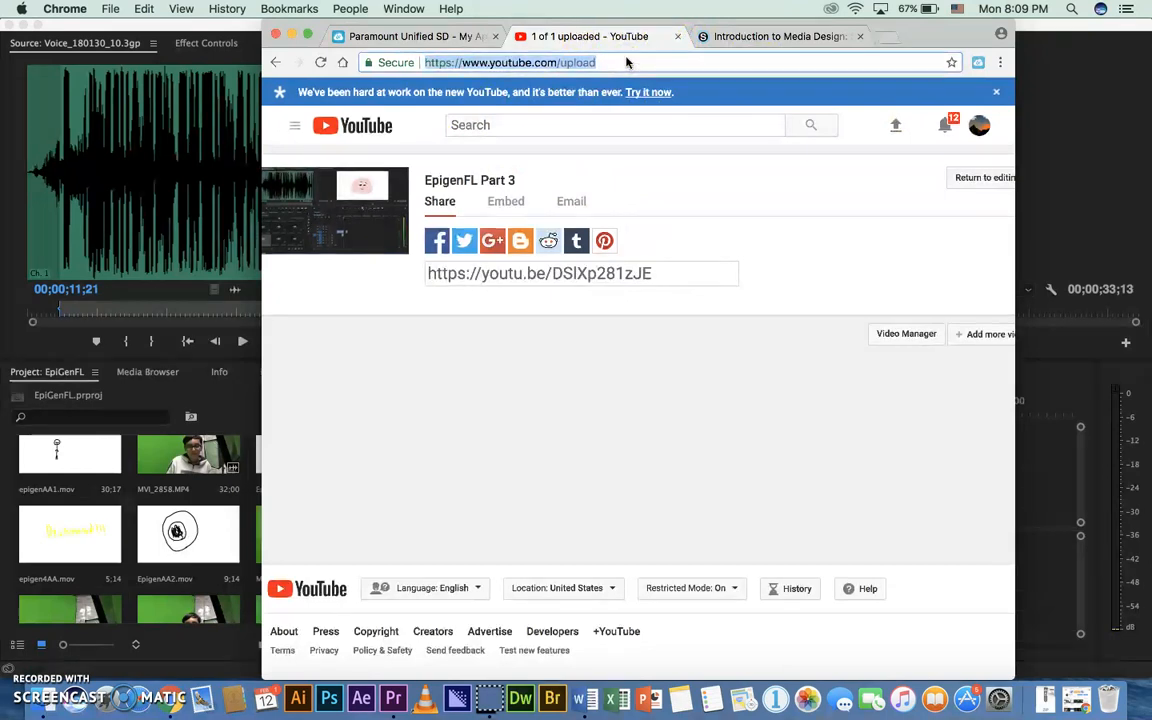
mouse_move(890, 44)
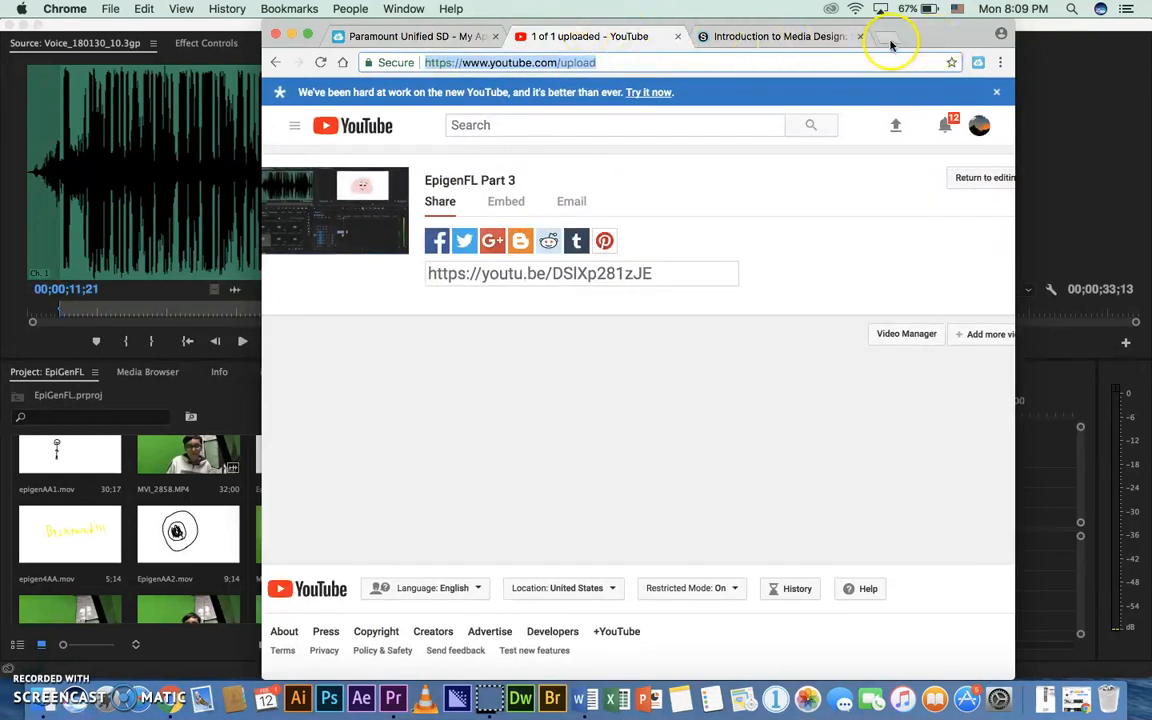
Reach Google via the media class site in a new tab and sign out of the school account.
click(892, 36)
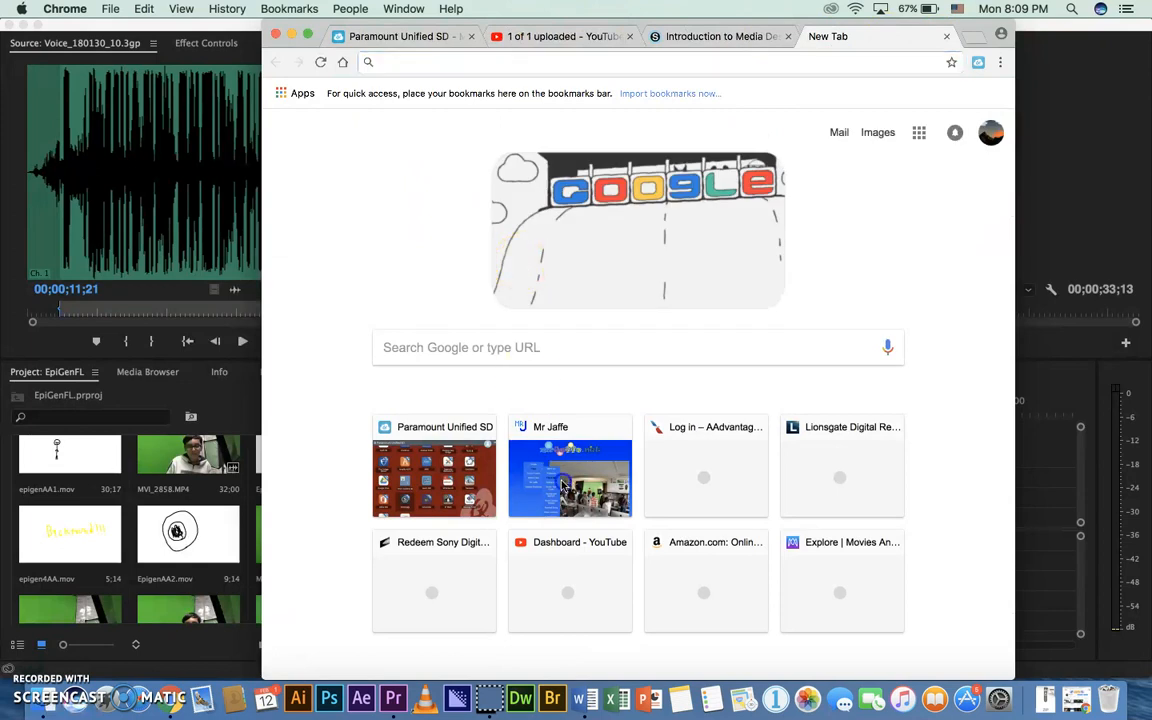
click(568, 478)
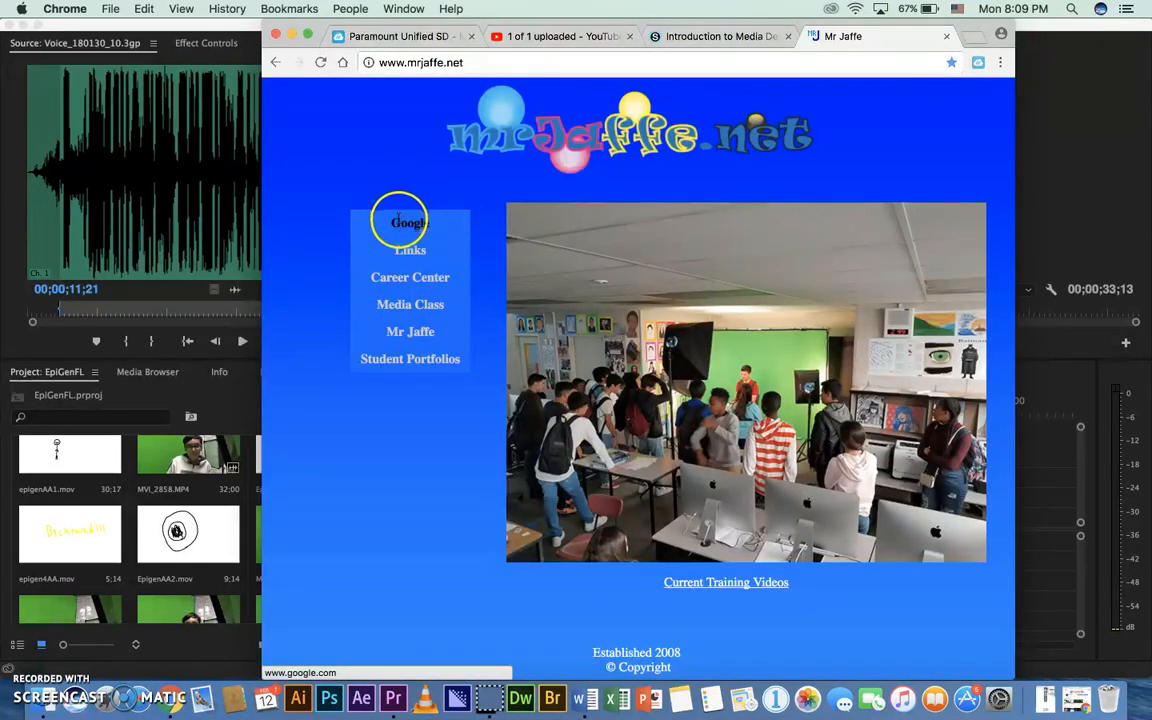
click(408, 222)
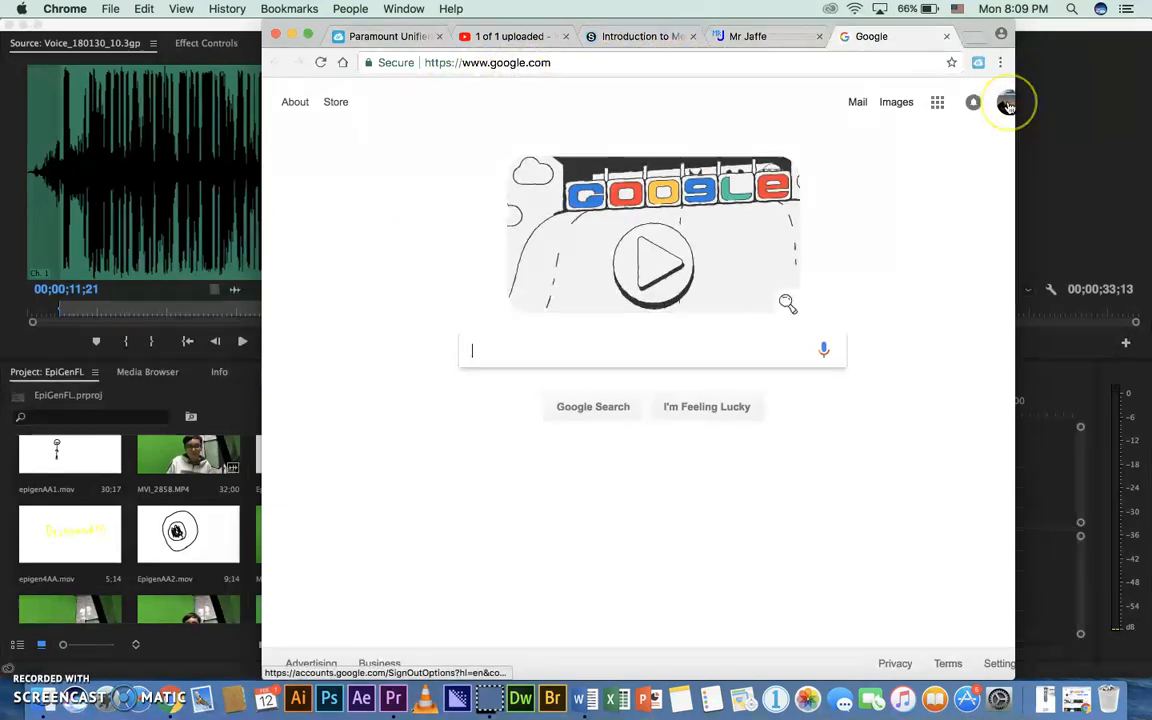
click(1008, 102)
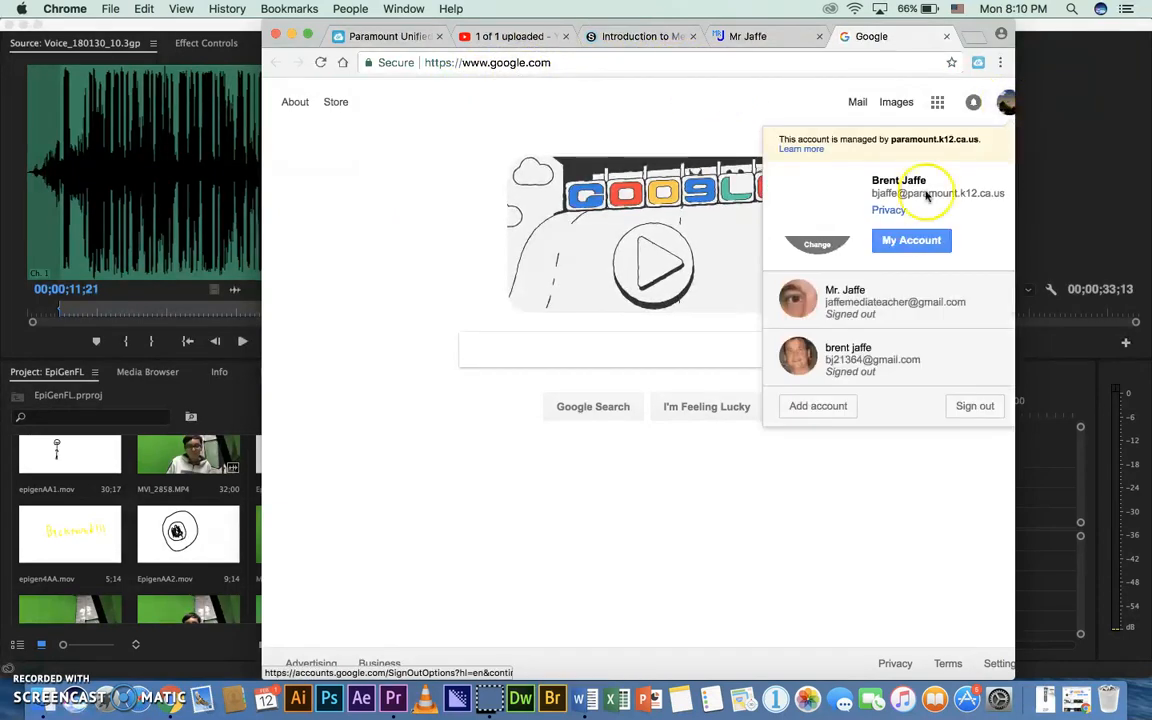
click(972, 404)
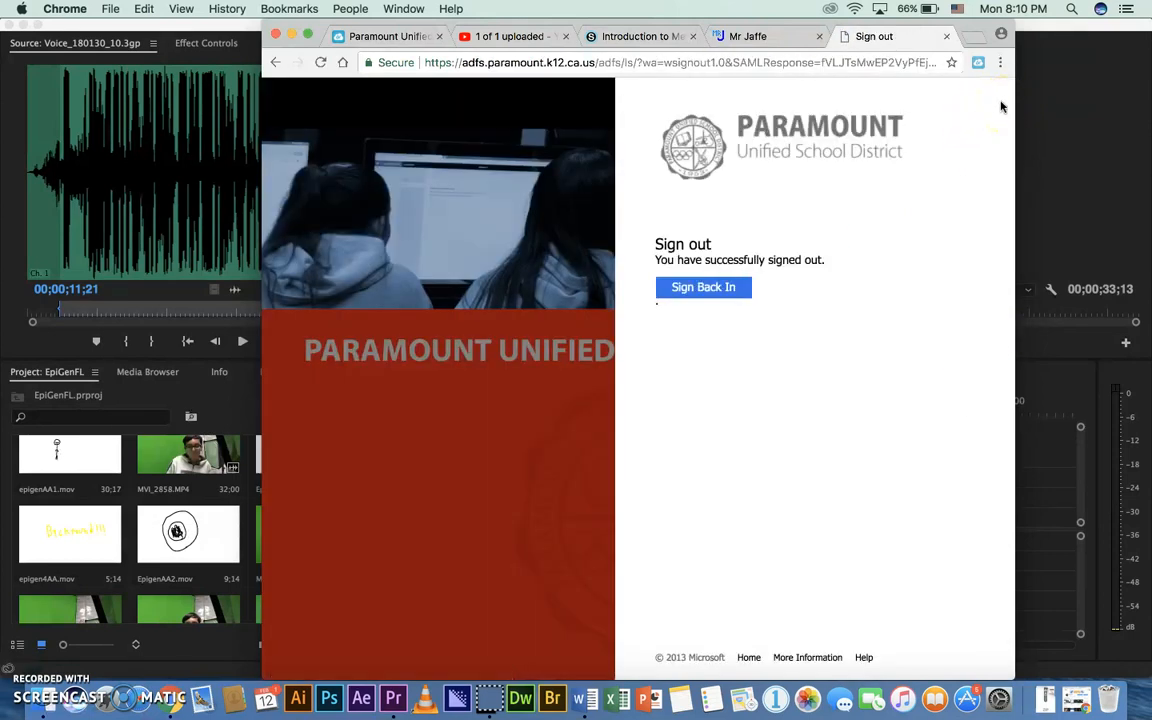
mouse_move(922, 112)
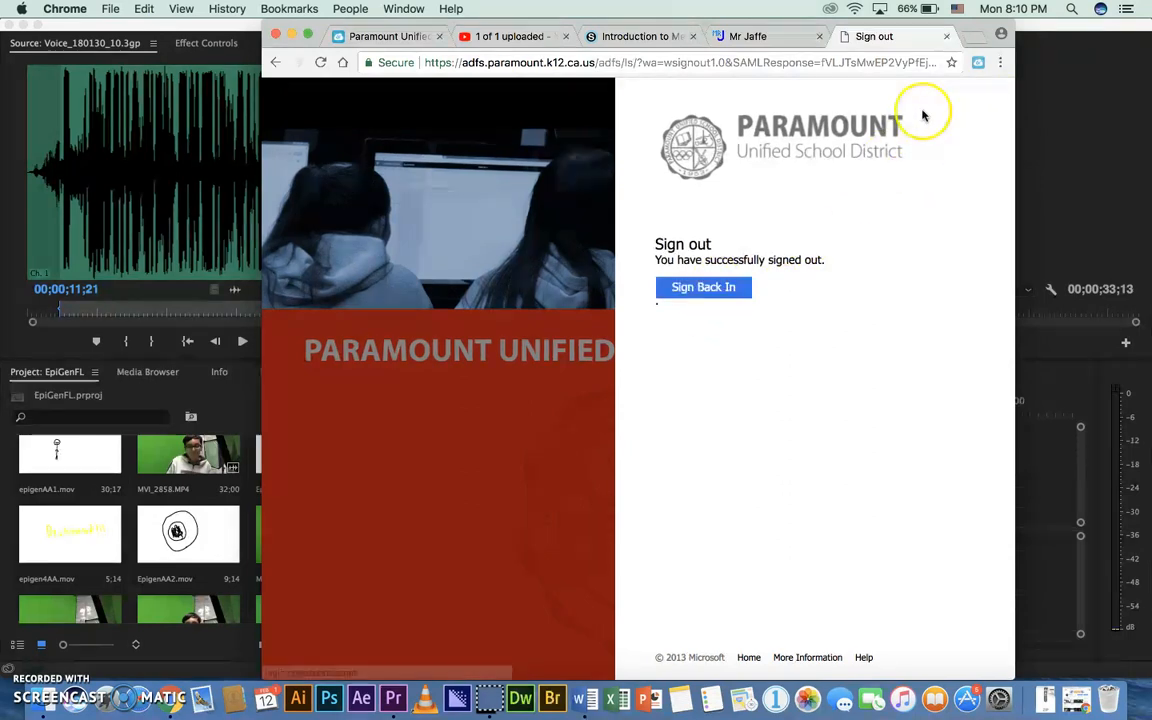
Begin Google sign-in with an account not already listed.
click(764, 36)
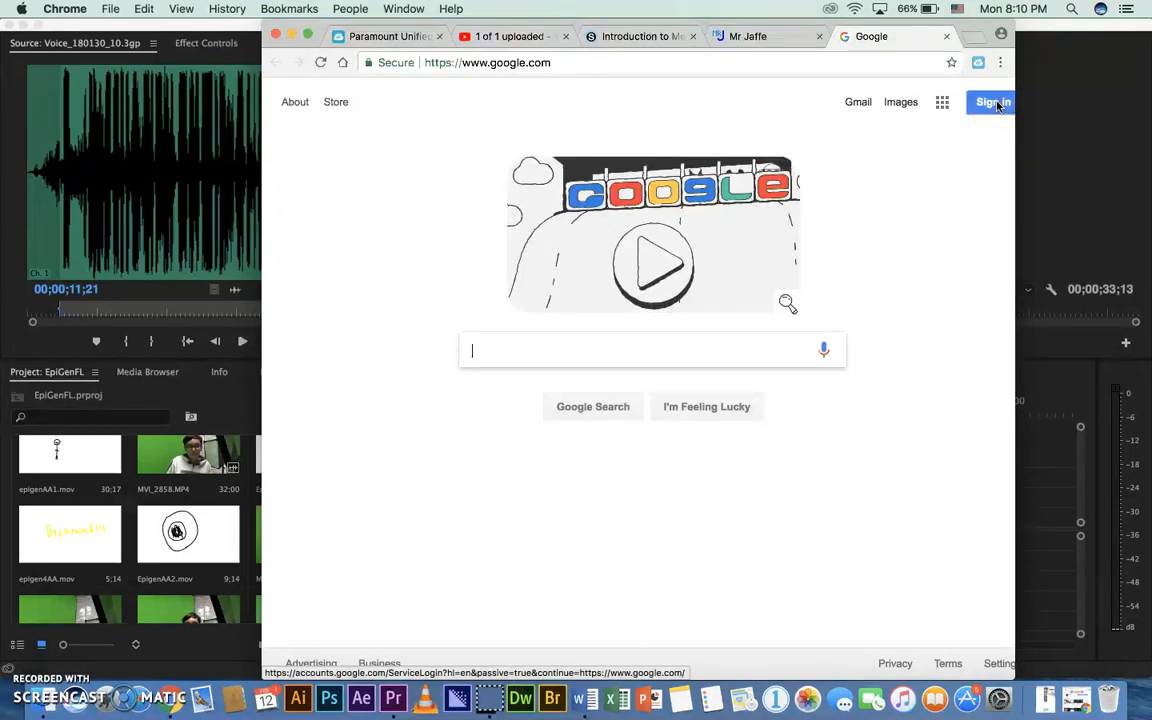
click(992, 102)
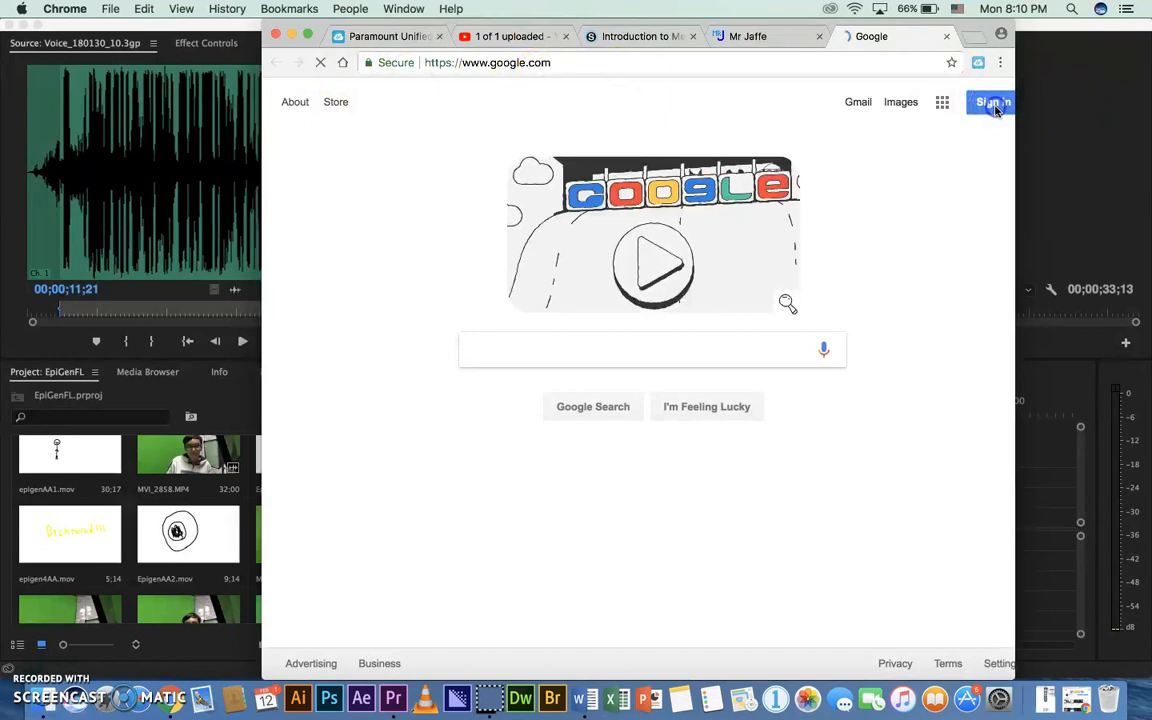
click(992, 102)
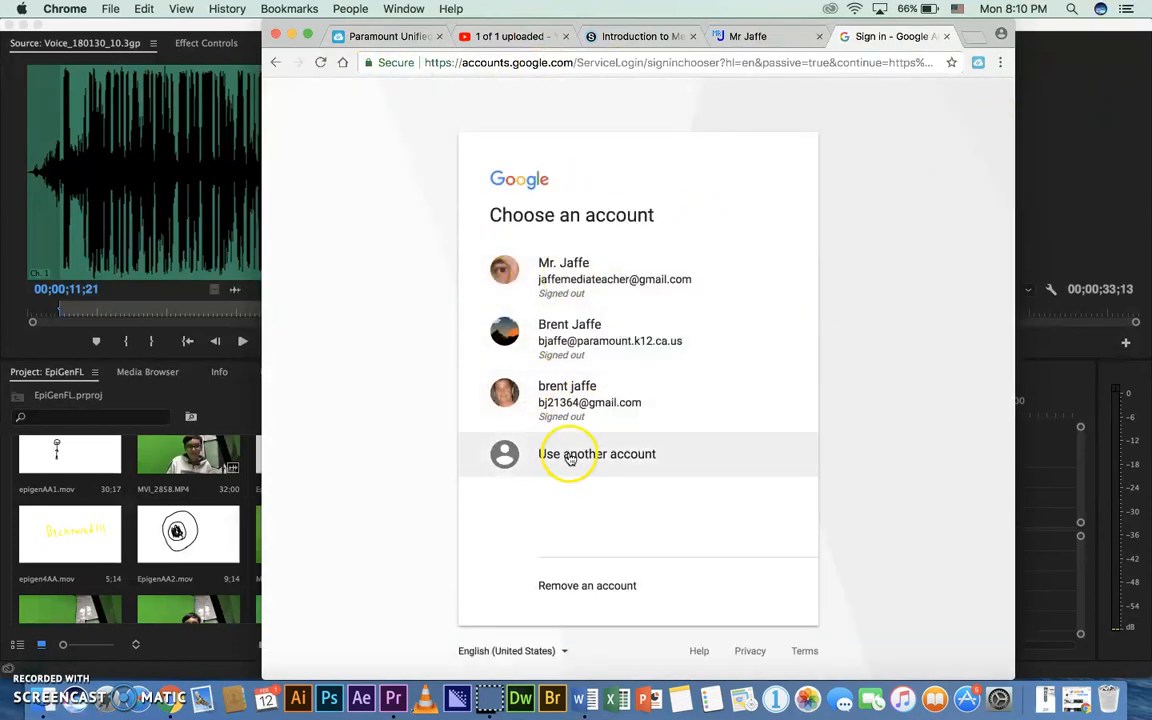
mouse_move(536, 440)
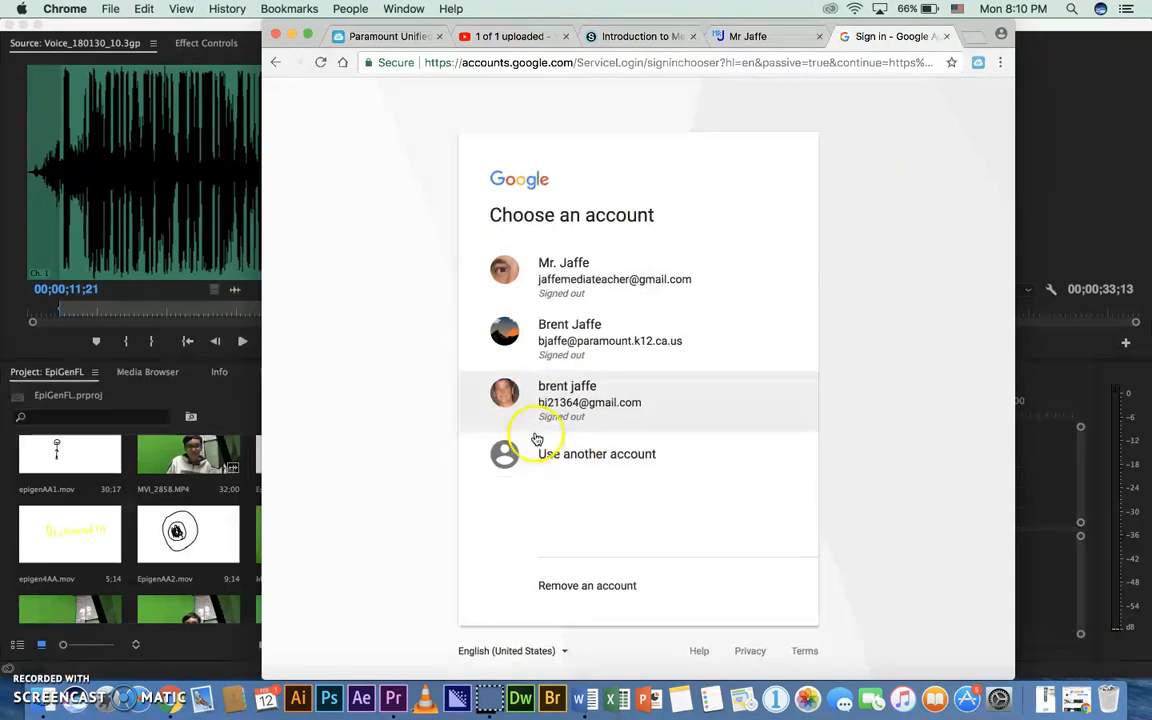
click(596, 452)
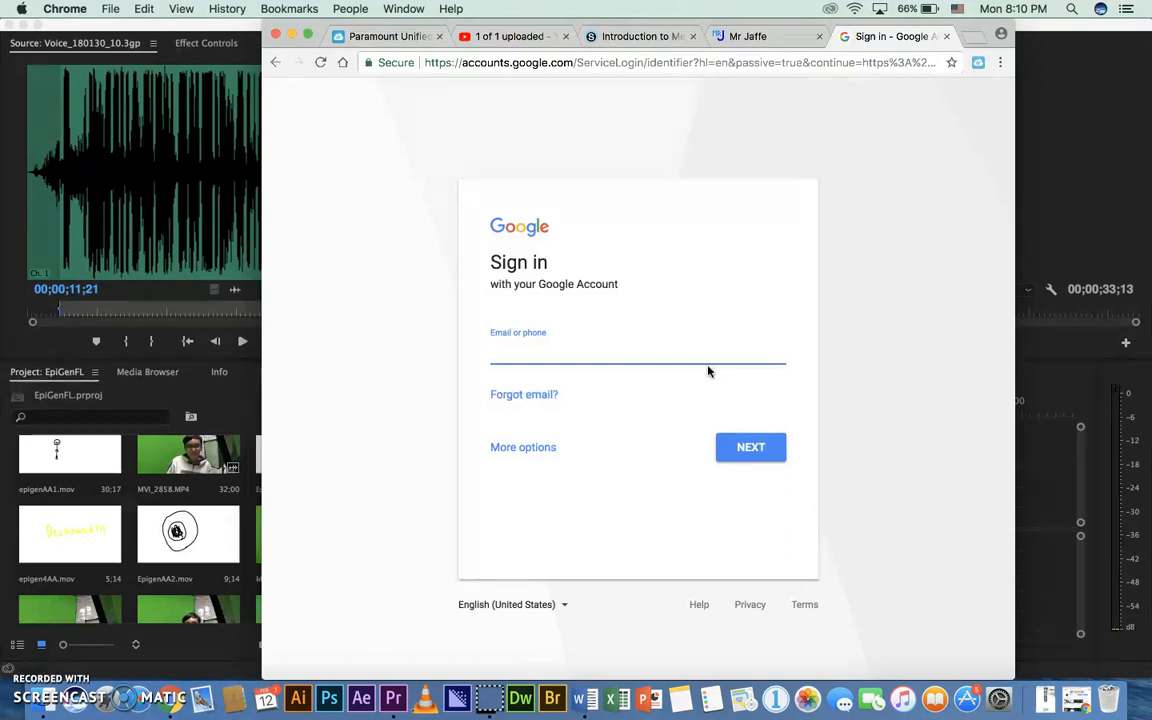
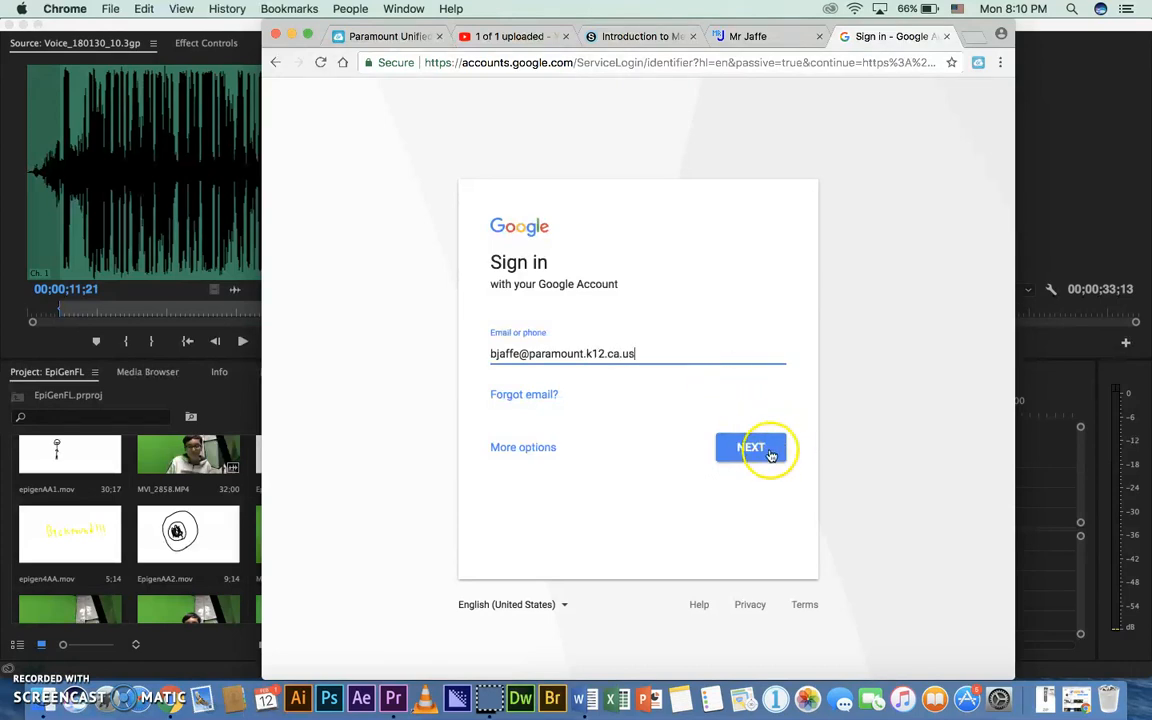
click(752, 448)
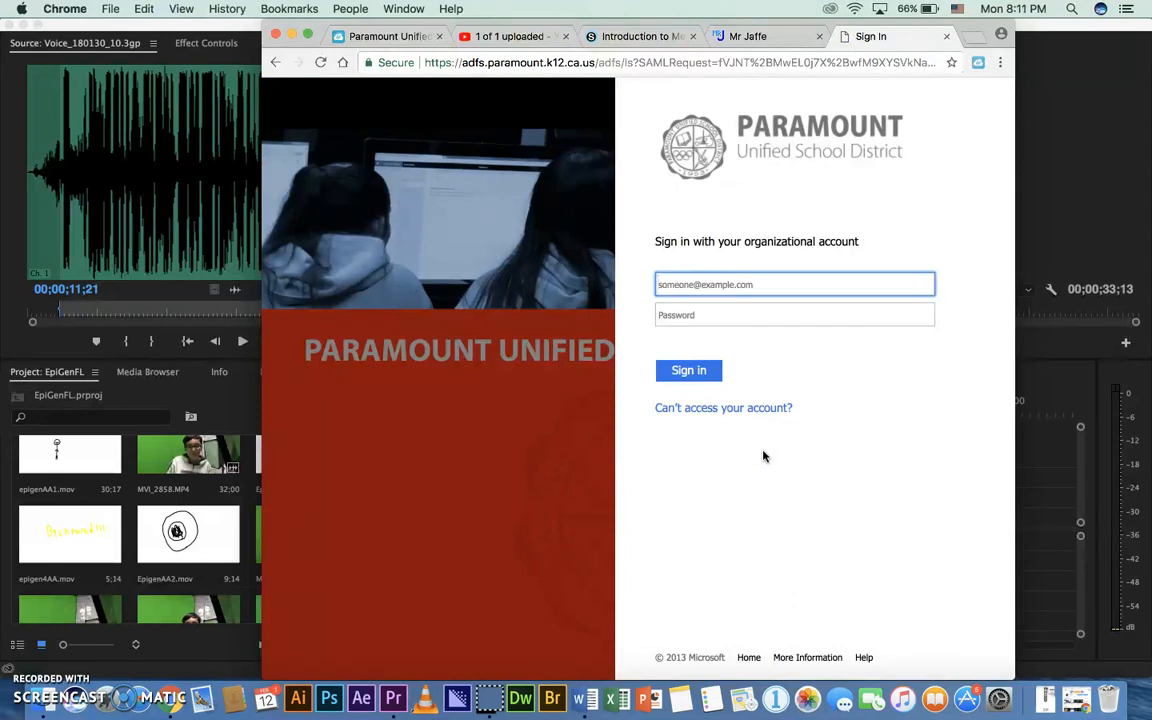
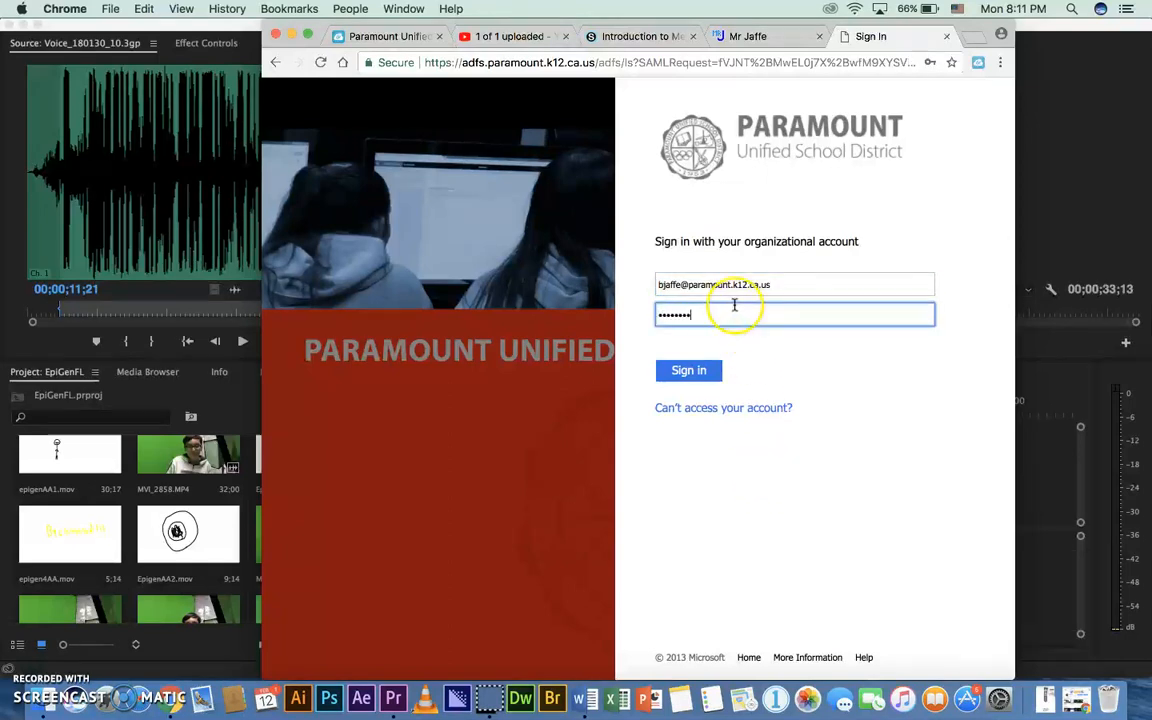
Enter the Paramount username and password and complete the district sign-in.
click(688, 370)
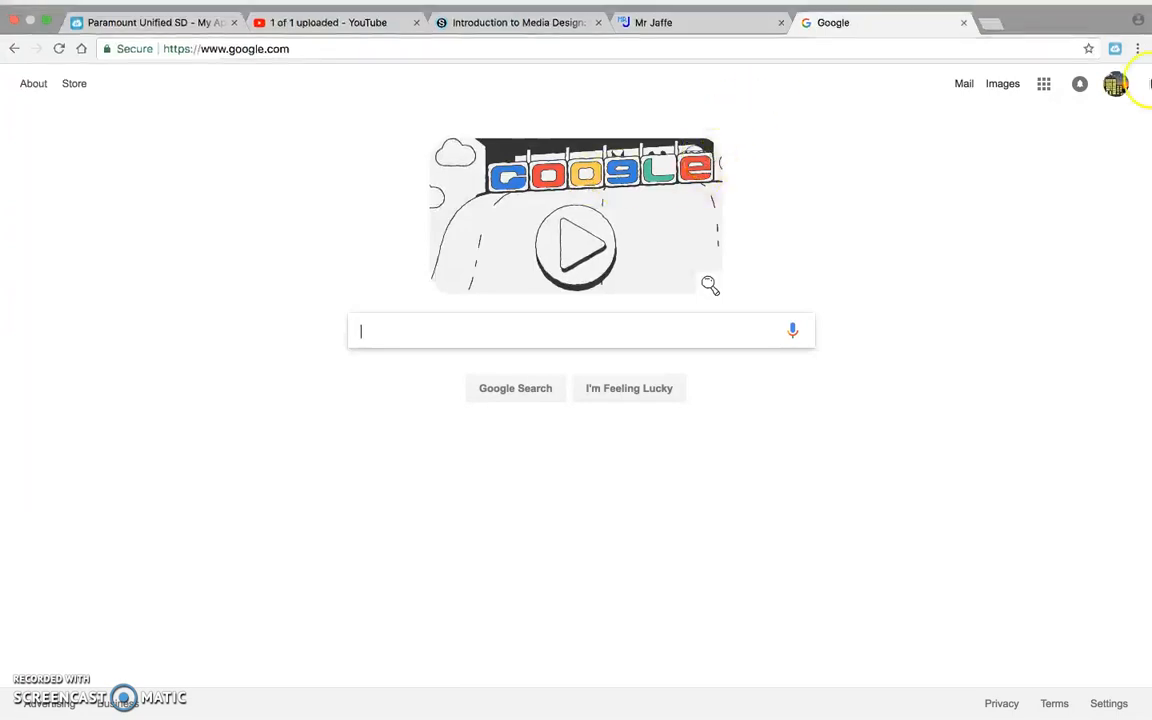
mouse_move(1114, 88)
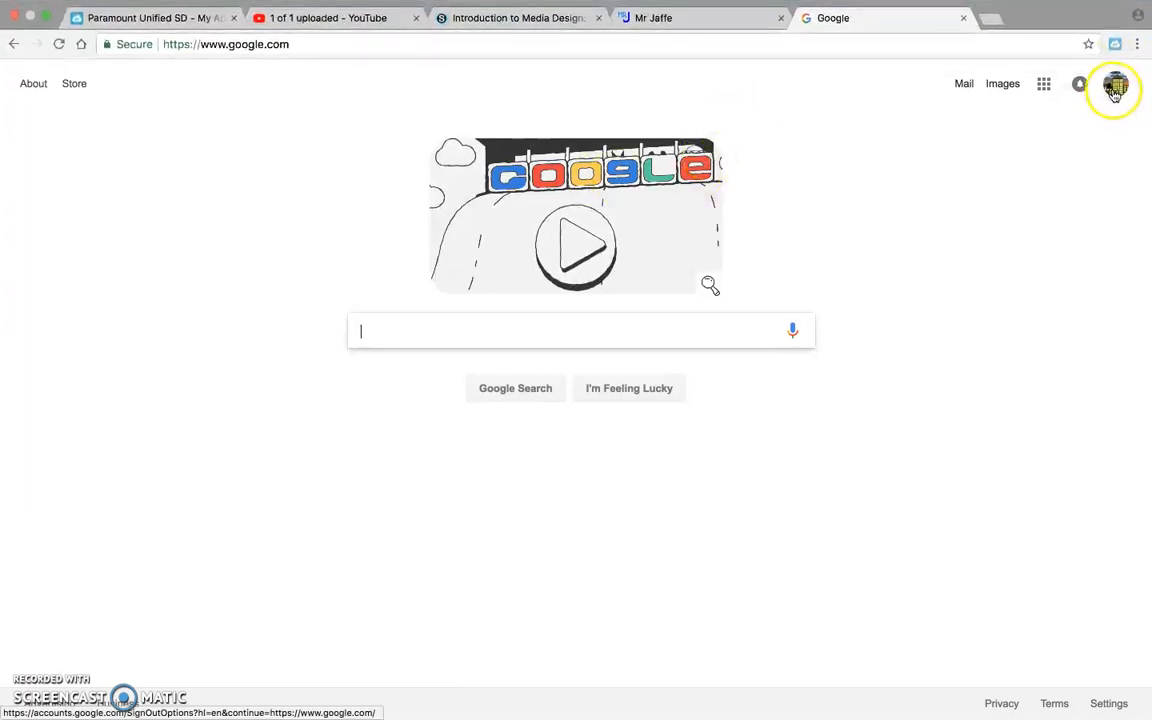
Review the signed-in Google accounts from the avatar menu and return to Google home.
click(1114, 88)
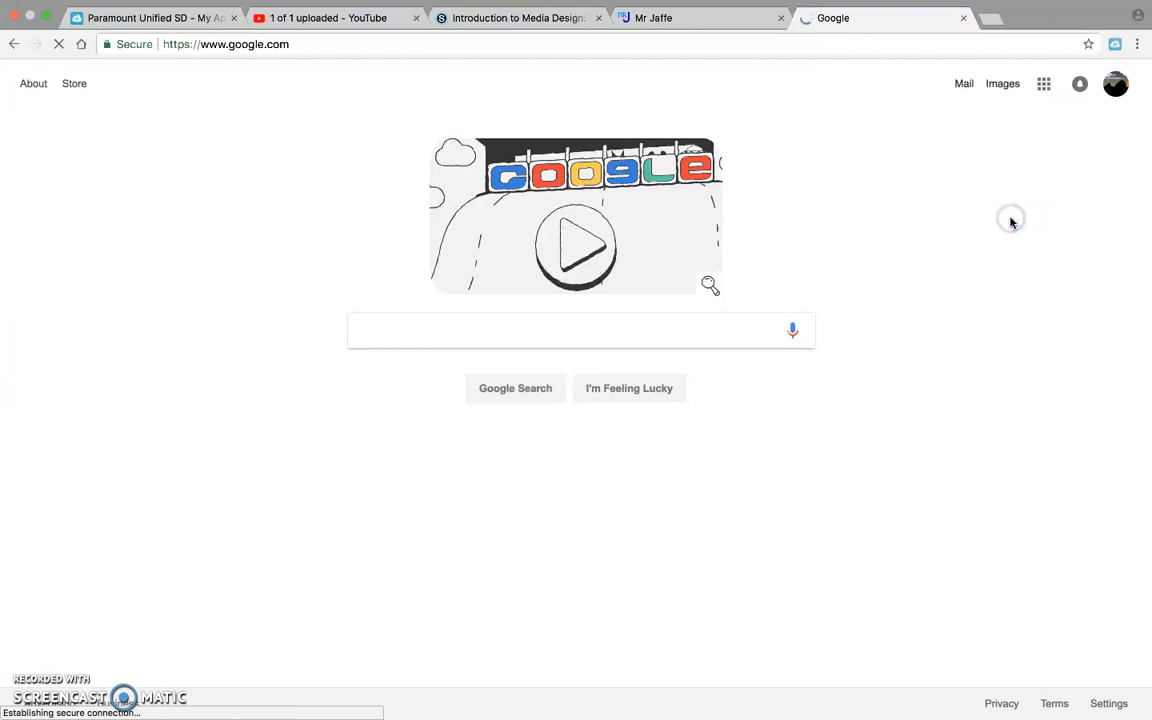
click(1116, 84)
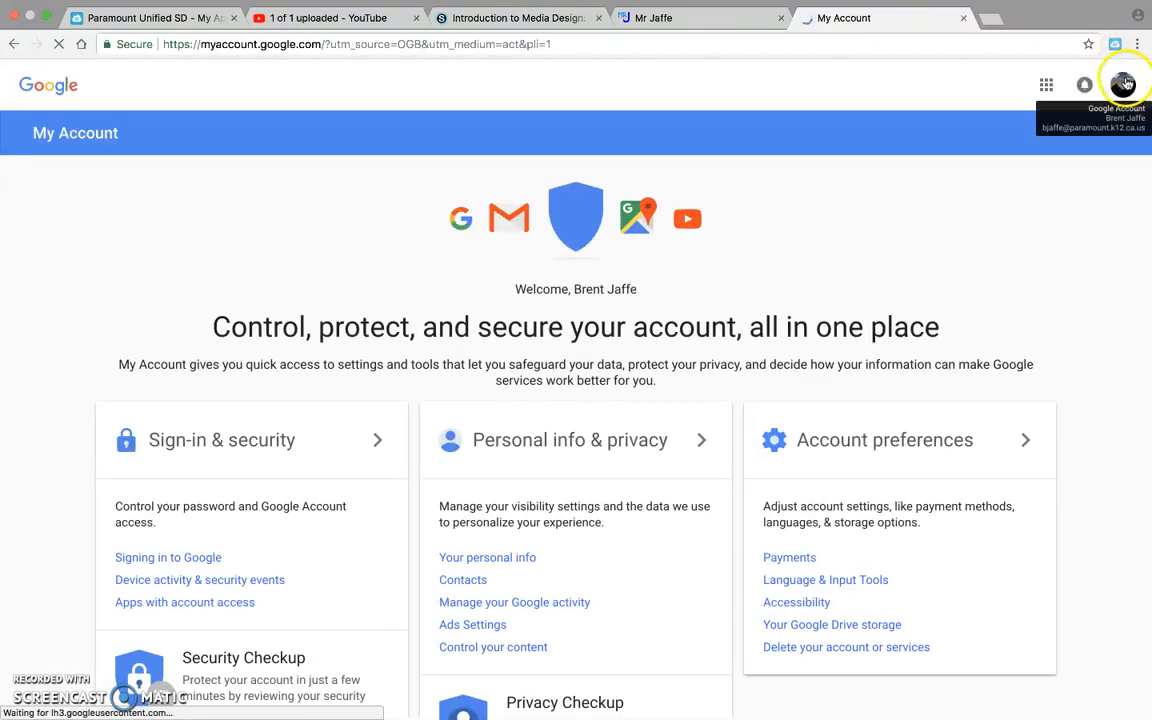
click(1122, 84)
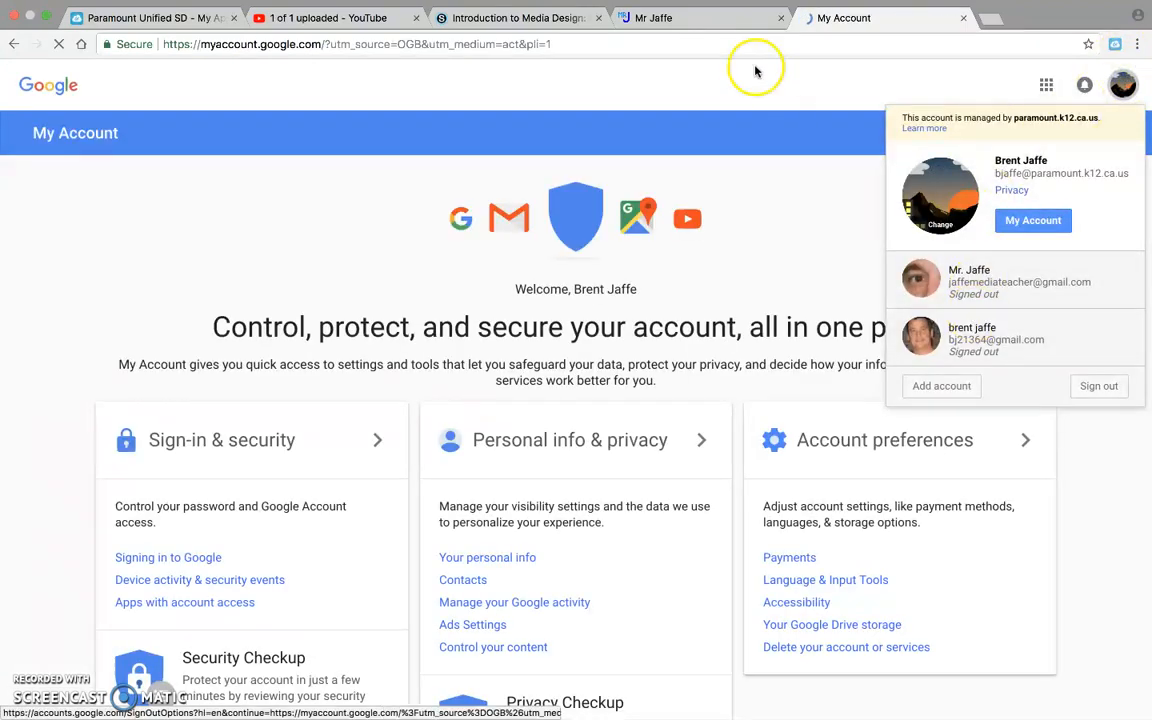
click(484, 168)
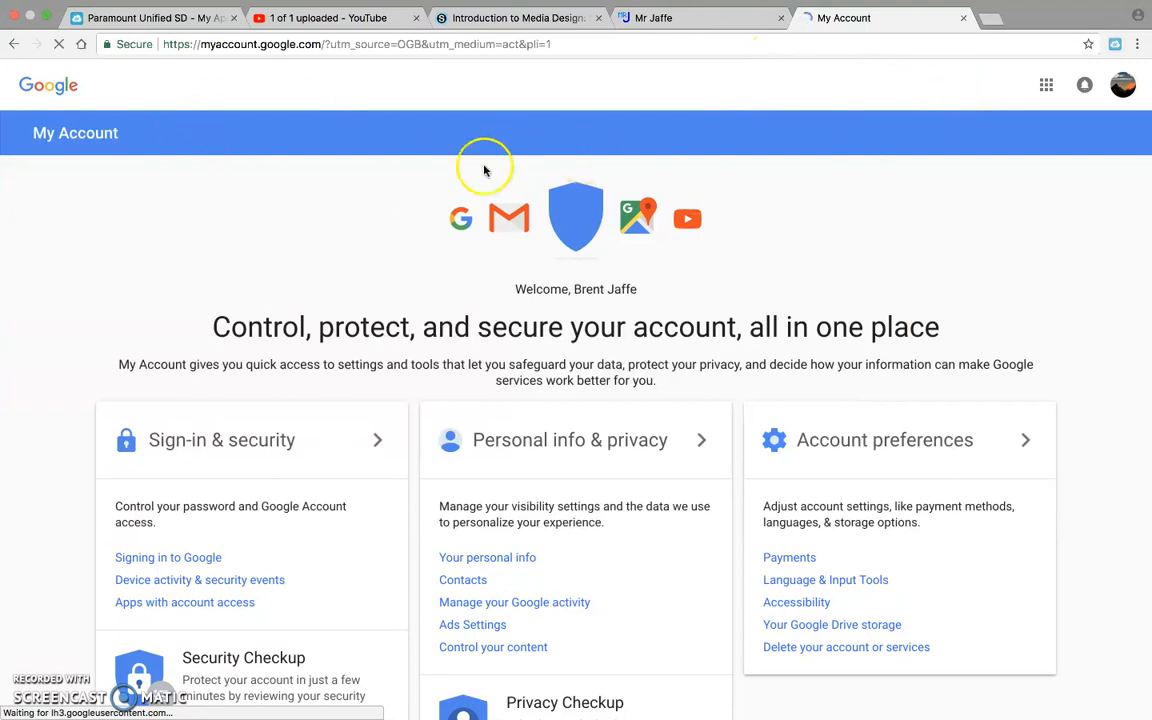
click(1046, 84)
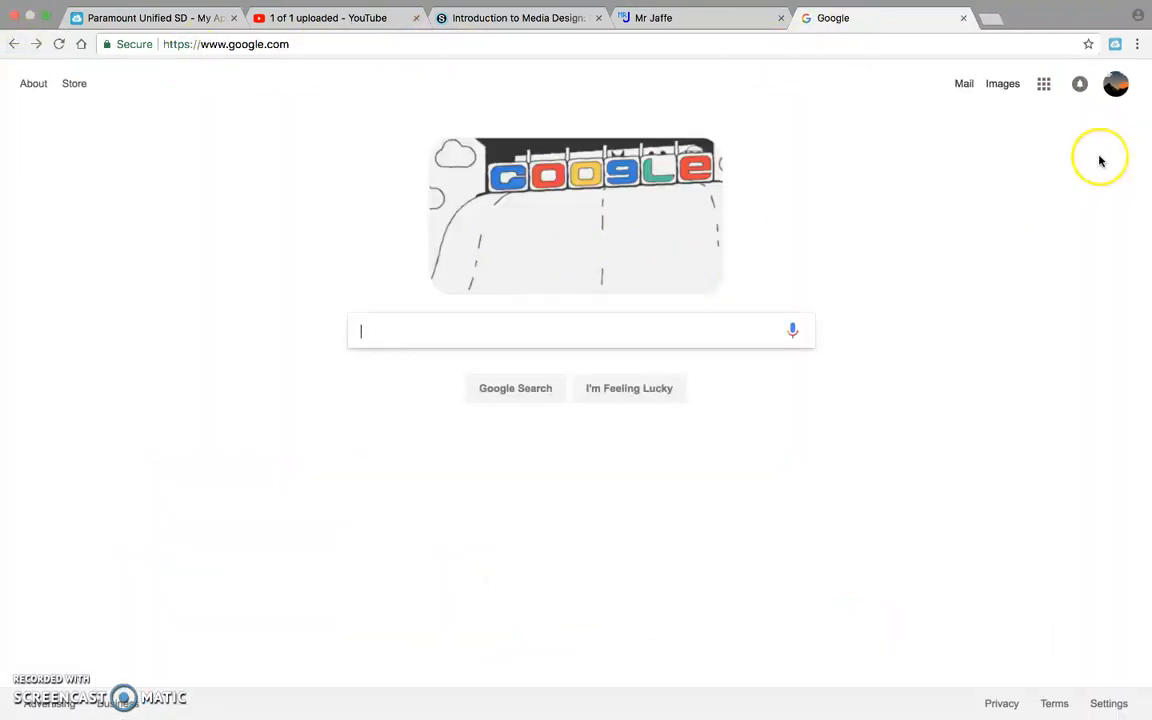
click(1114, 84)
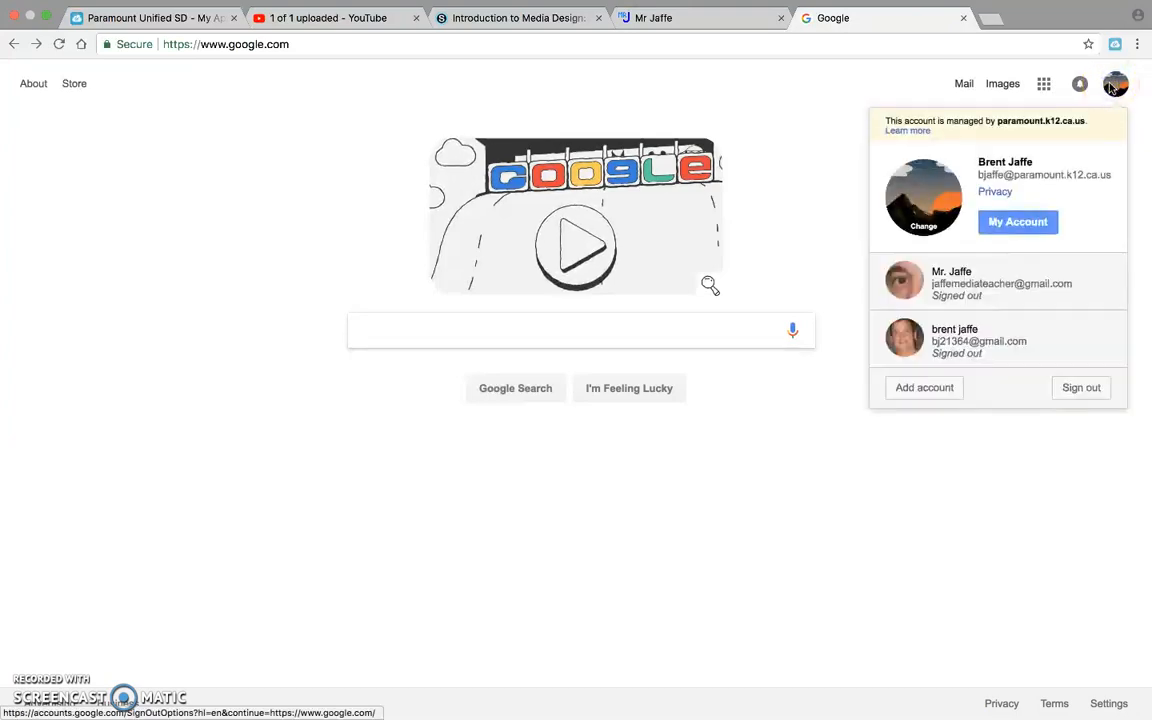
Go to YouTube and bring up its account menu.
click(1044, 84)
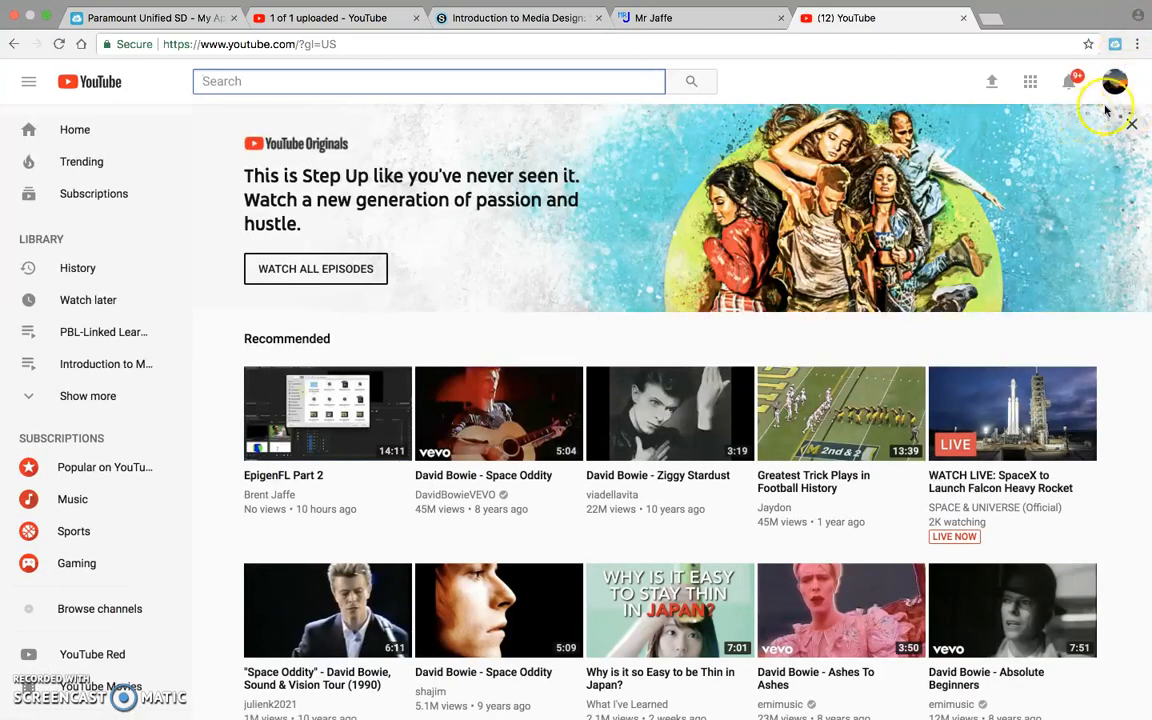
mouse_move(1118, 84)
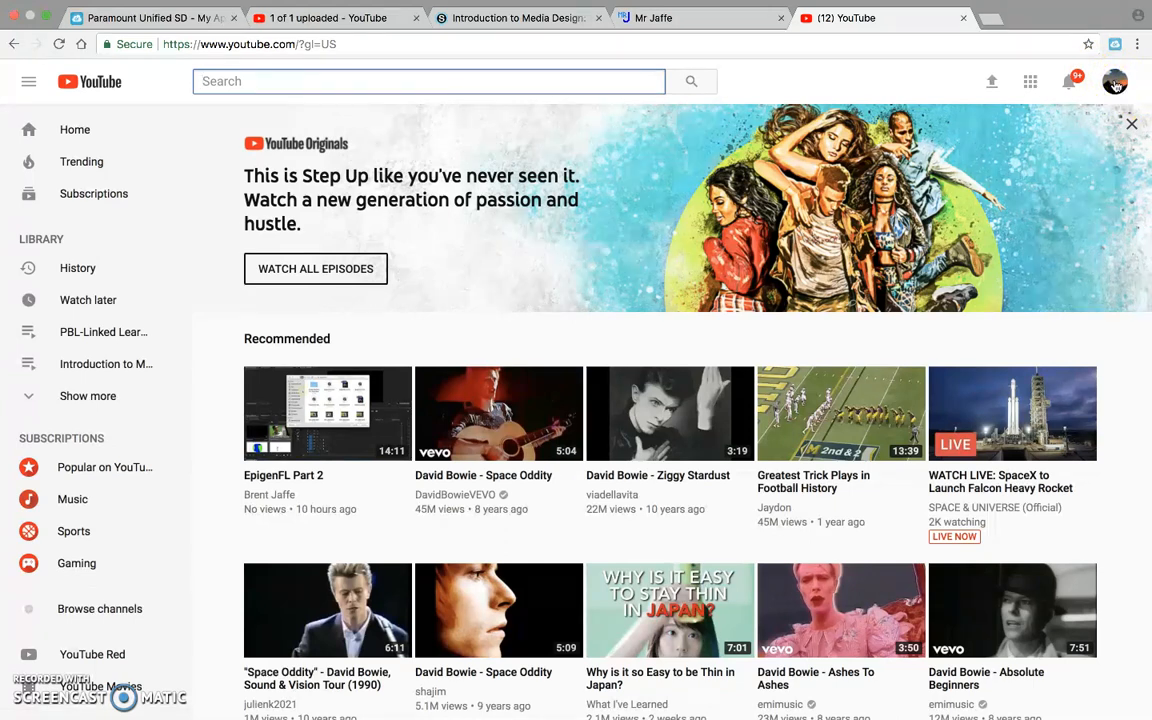
click(1114, 82)
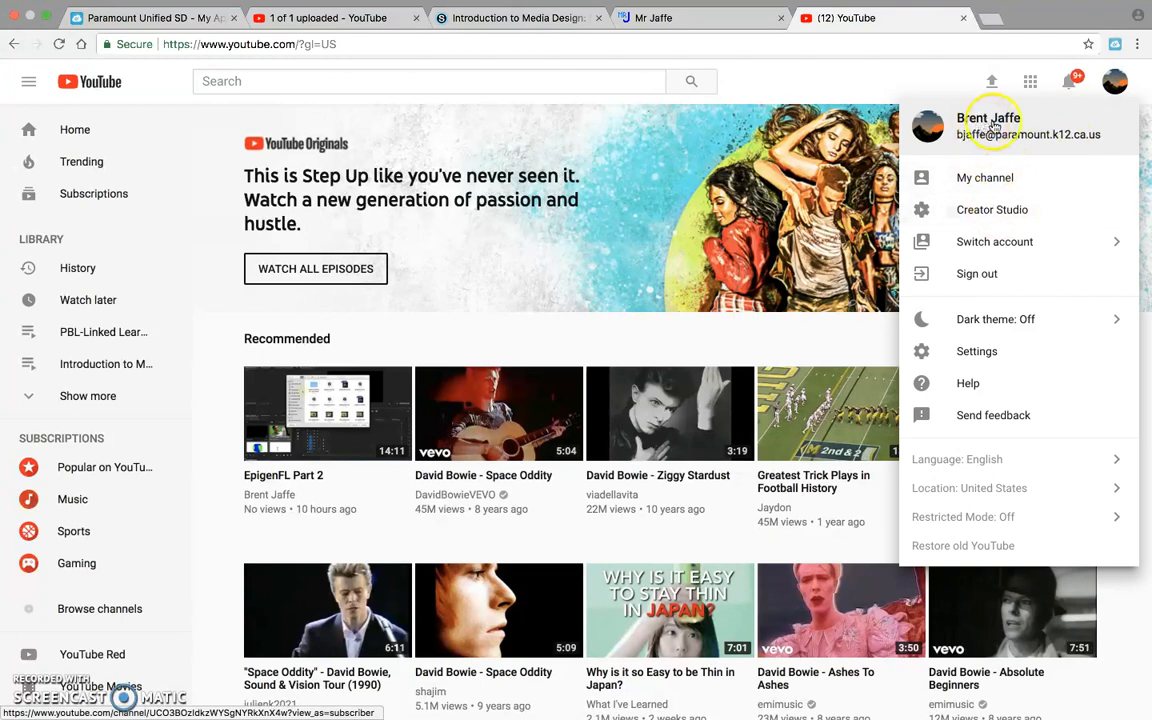
mouse_move(994, 240)
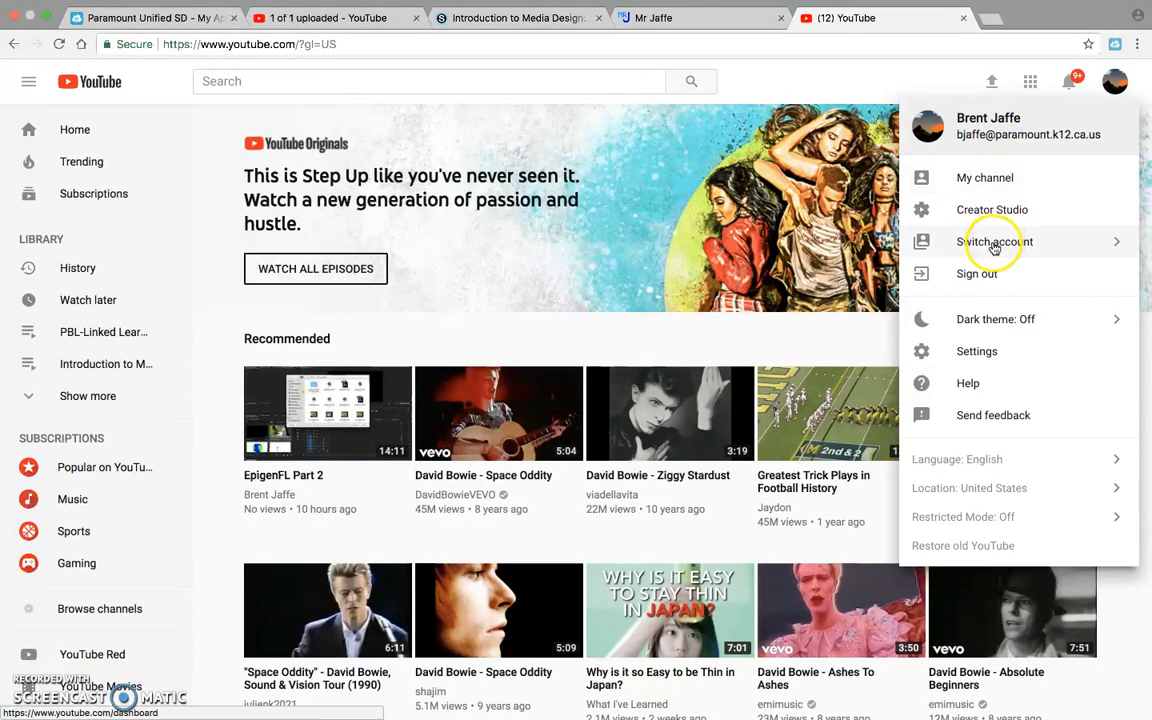
mouse_move(976, 272)
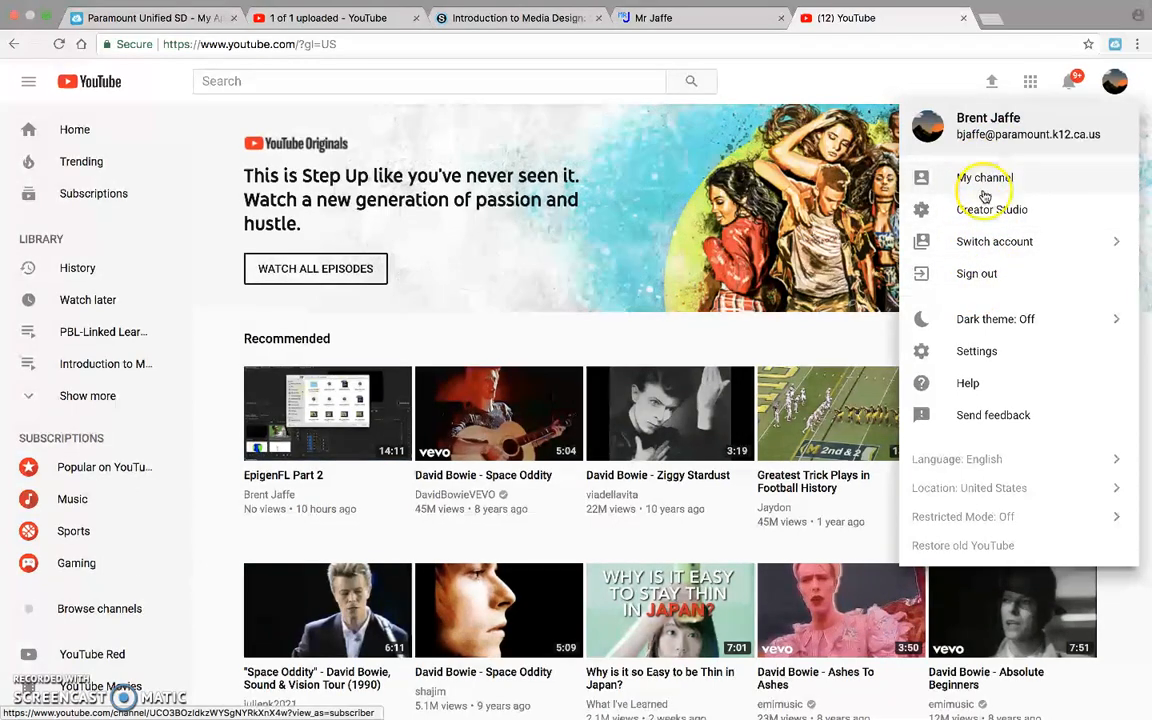
mouse_move(992, 210)
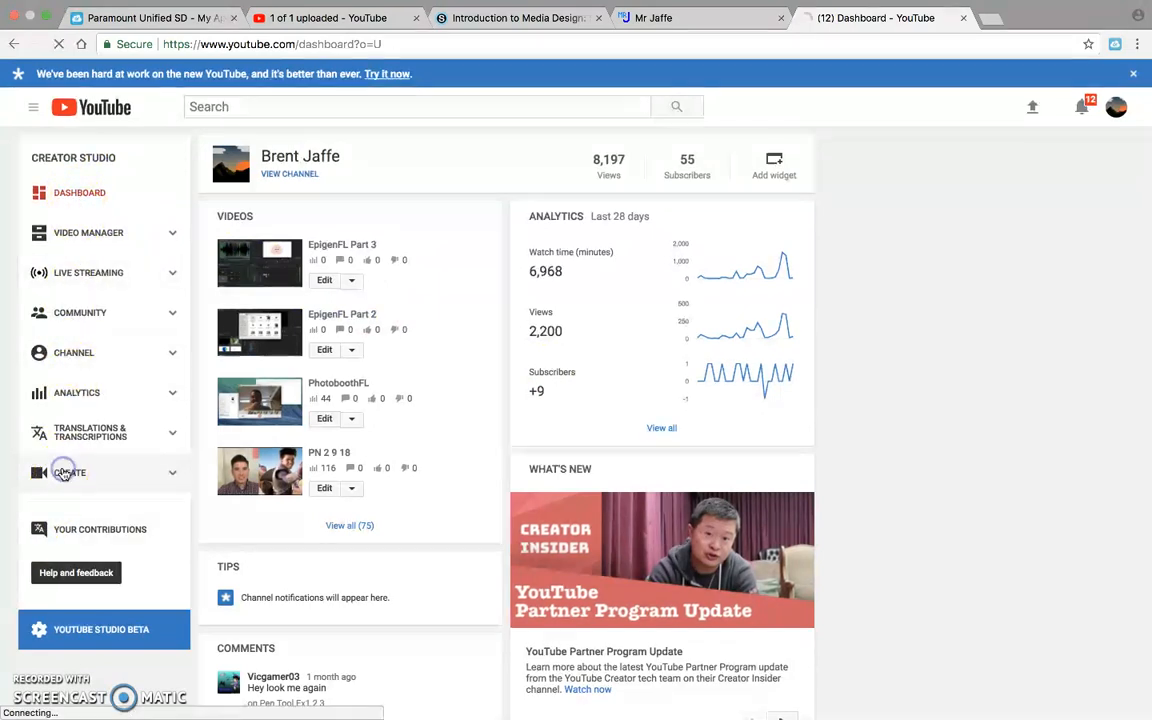
Browse the Audio Library's free music list, glancing at Sound effects, and scroll down the tracks.
click(80, 500)
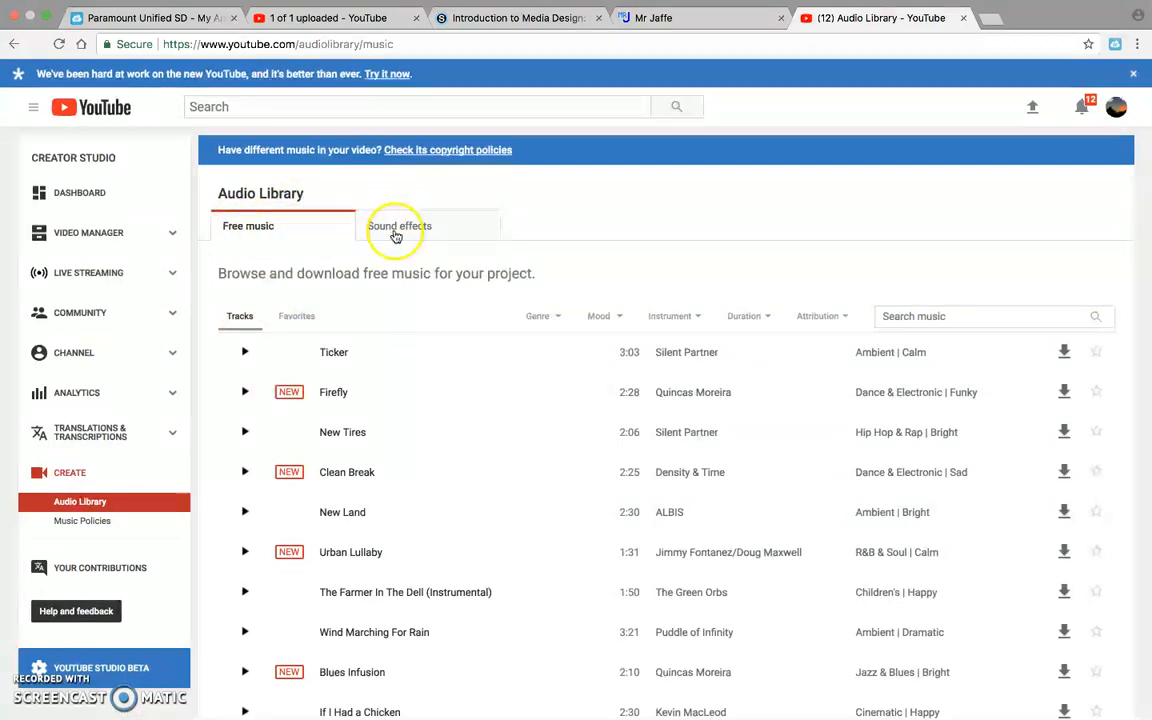
click(400, 224)
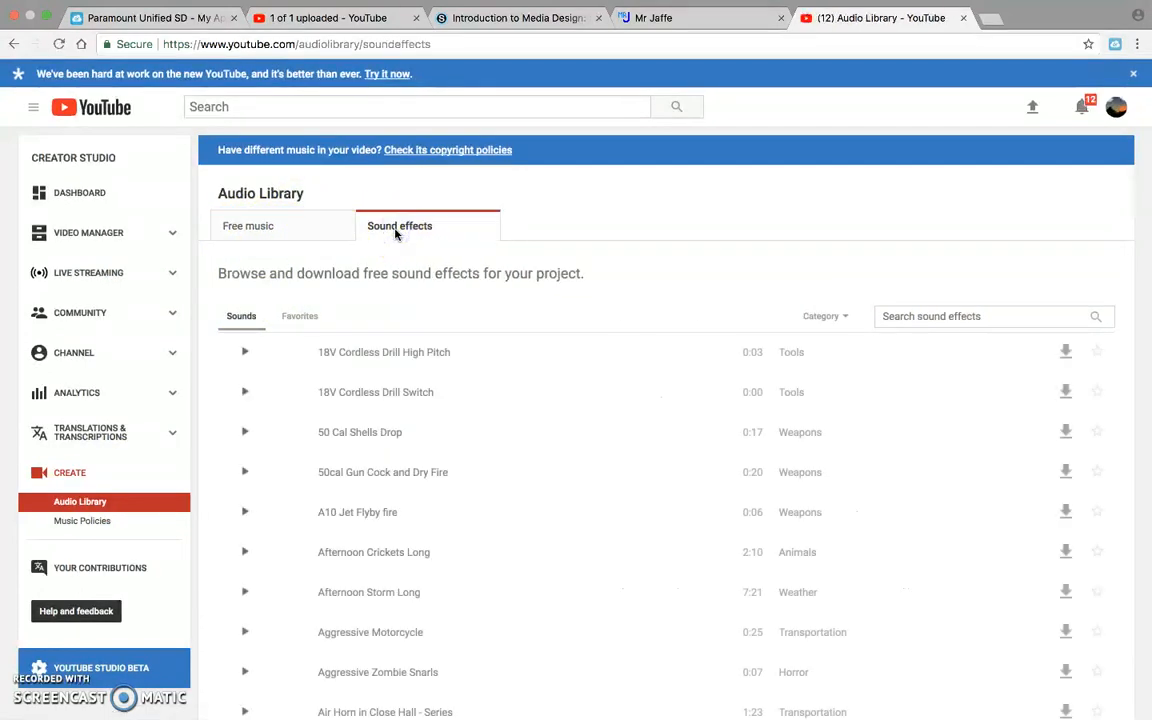
click(248, 226)
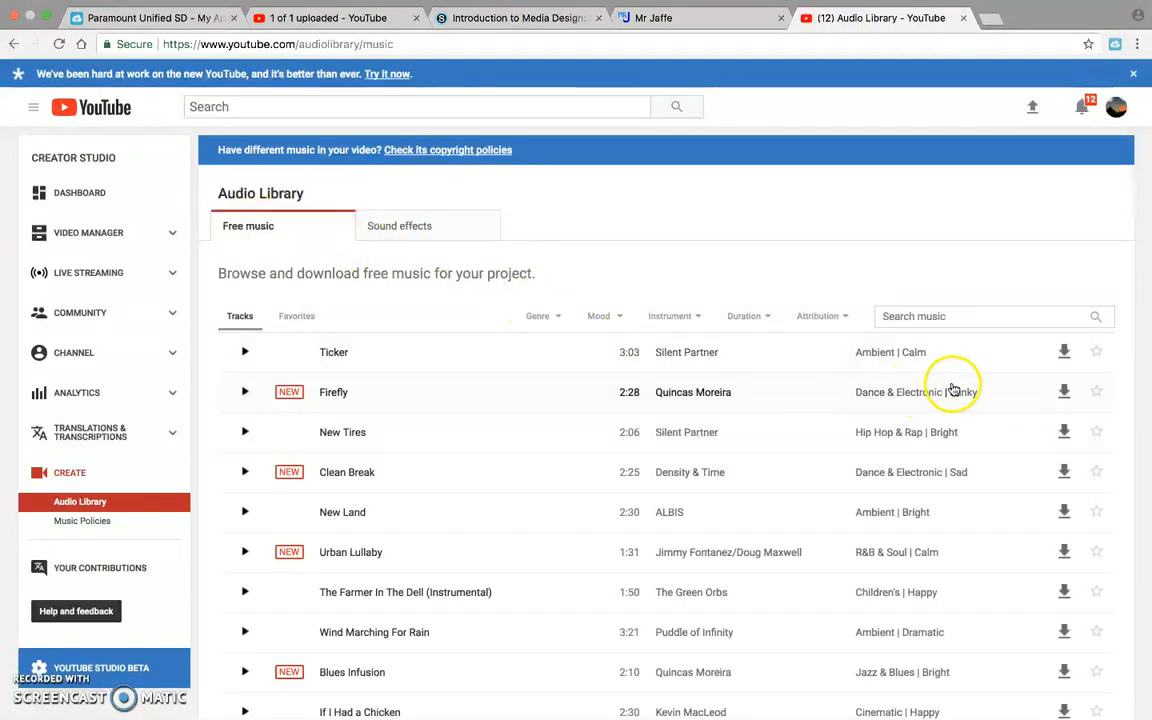
mouse_move(518, 440)
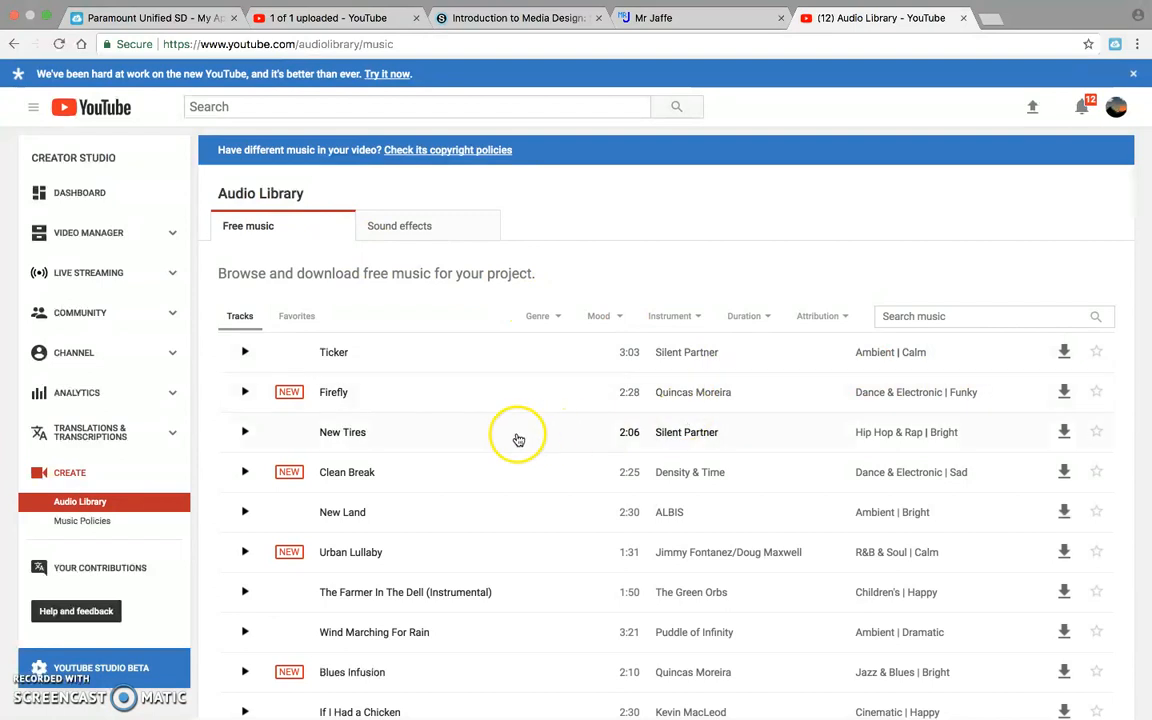
scroll(down, 3)
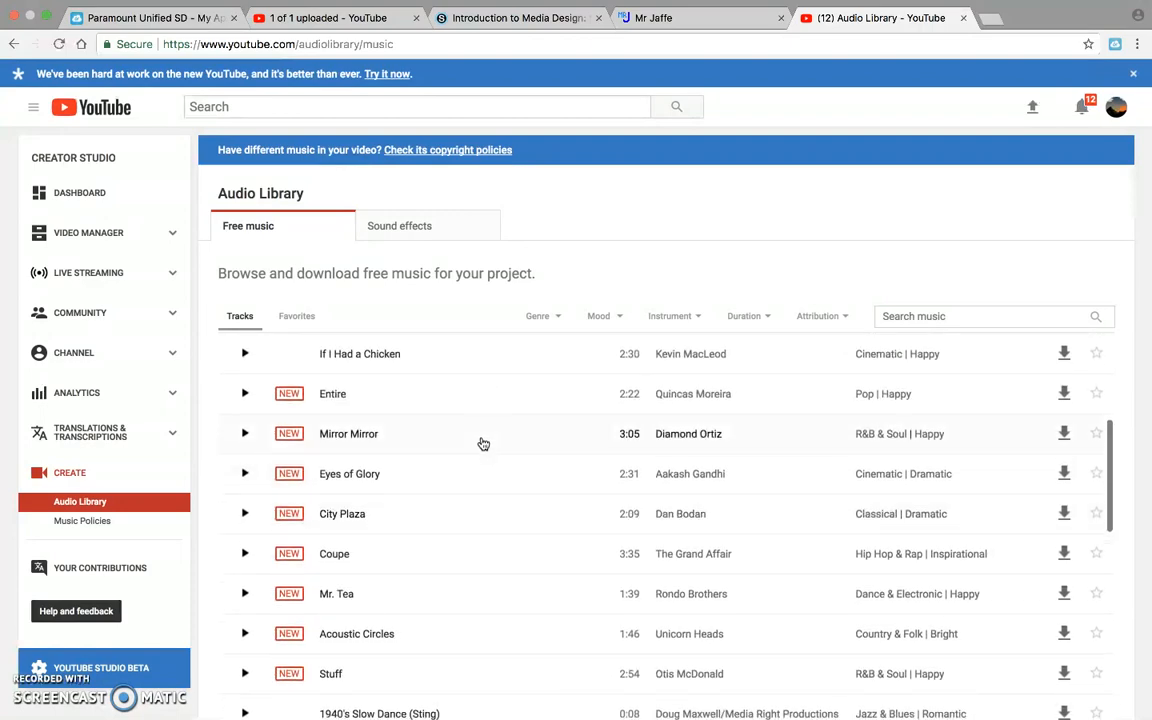
scroll(down, 3)
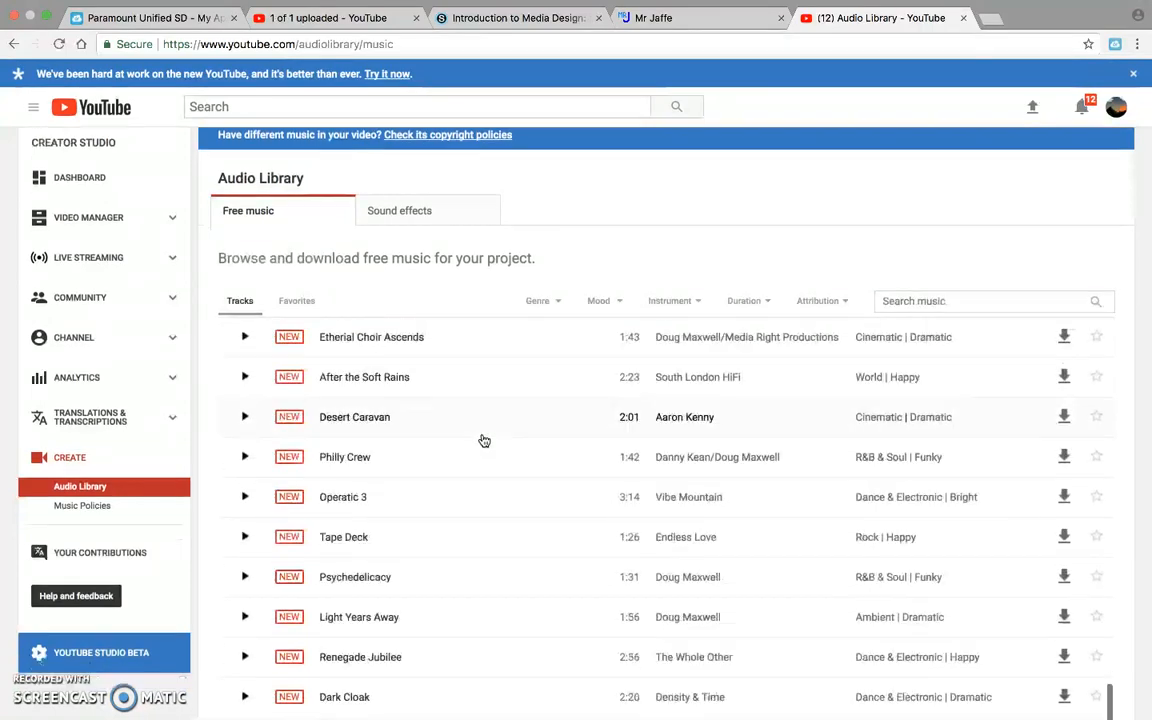
scroll(down, 3)
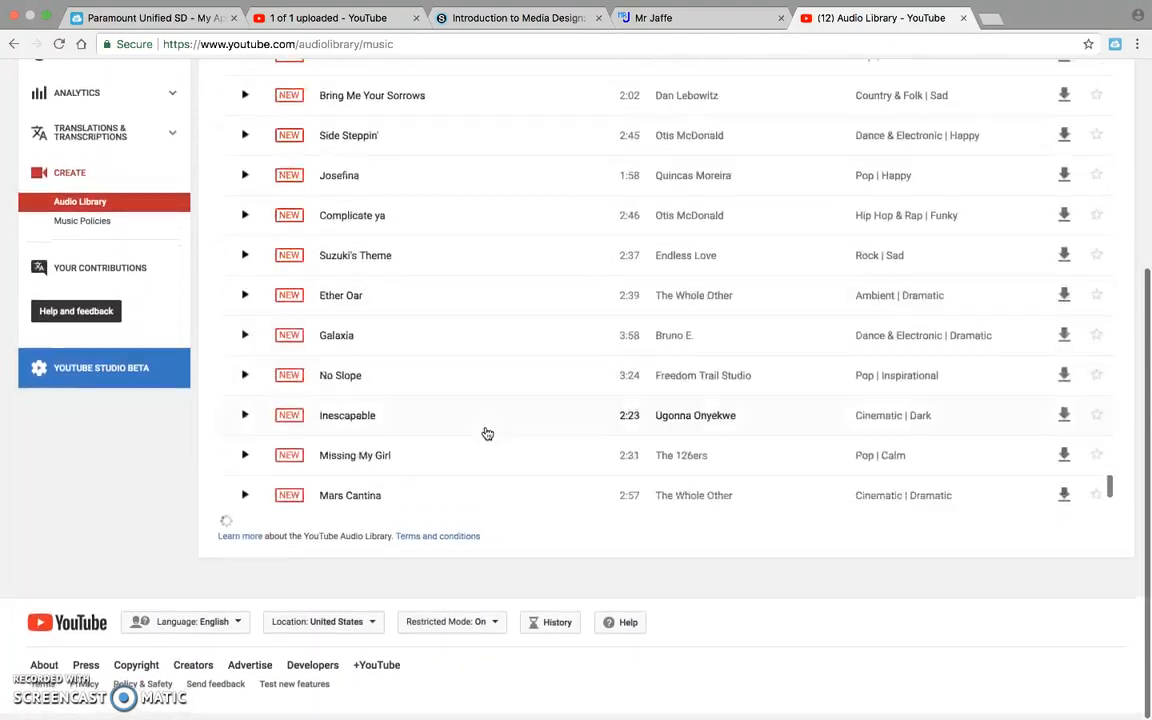
scroll(down, 3)
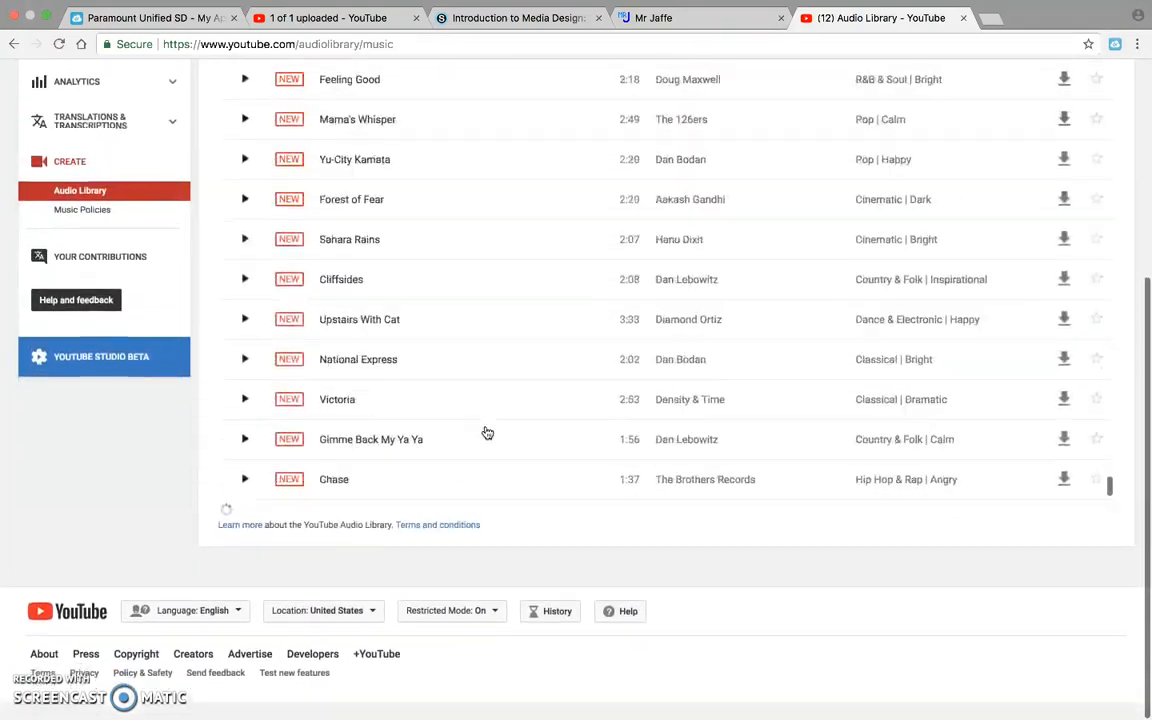
scroll(down, 3)
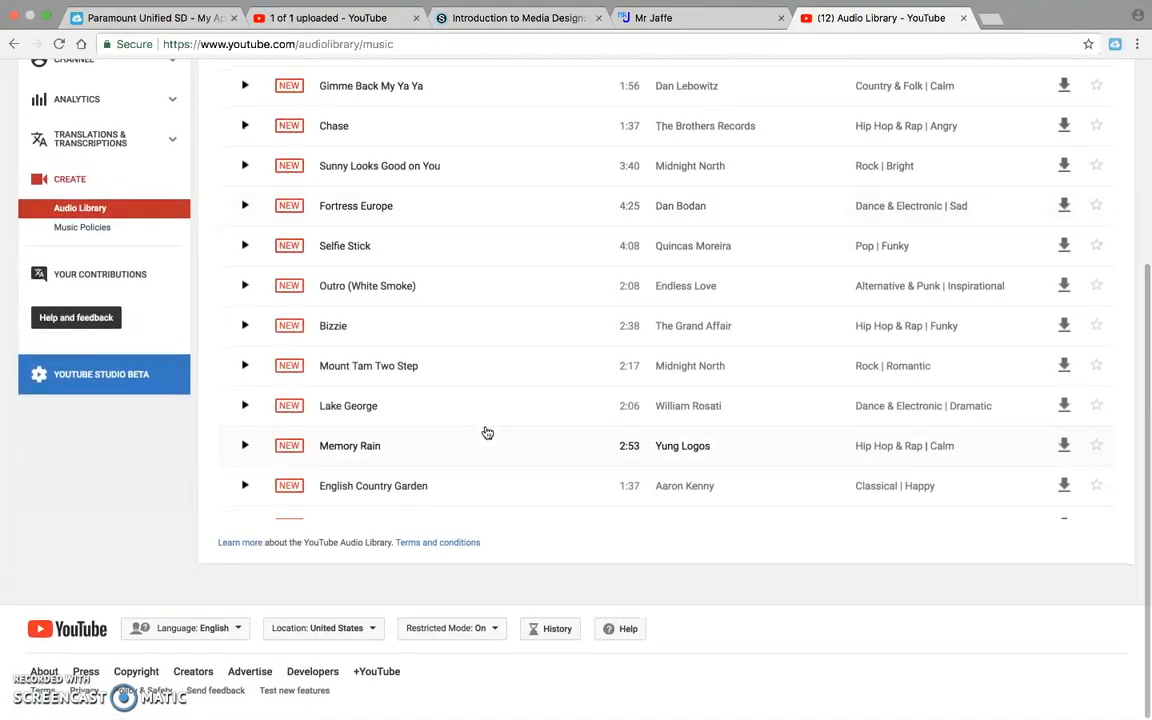
mouse_move(326, 338)
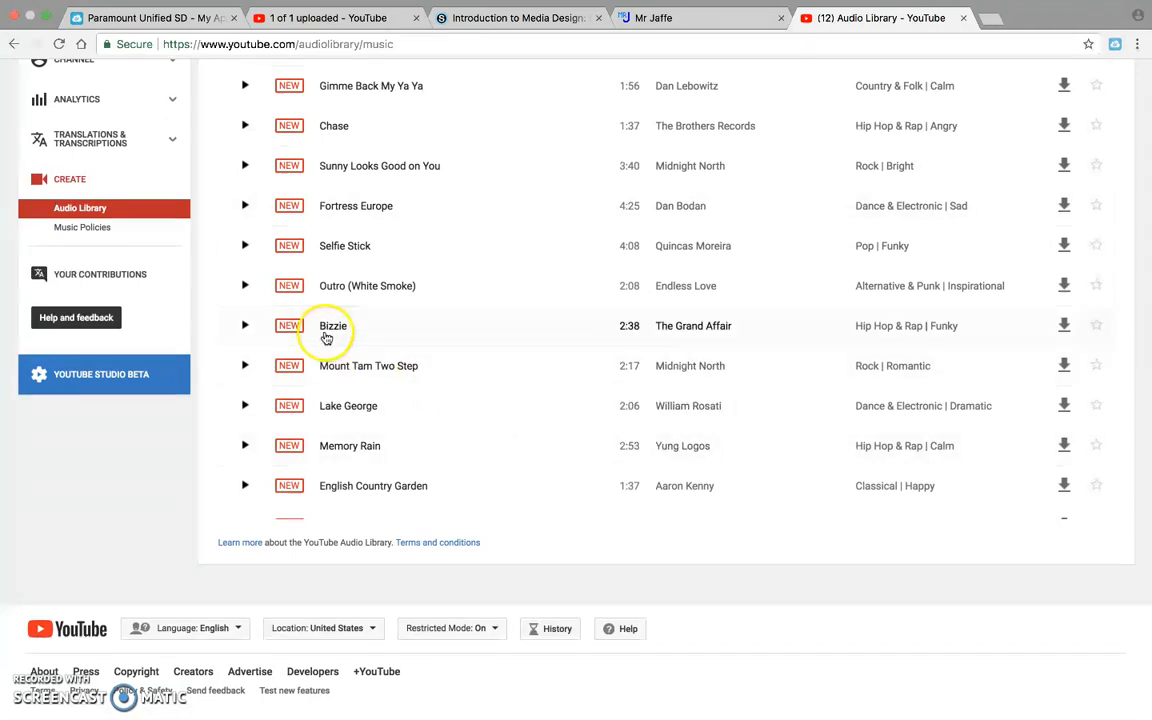
mouse_move(886, 324)
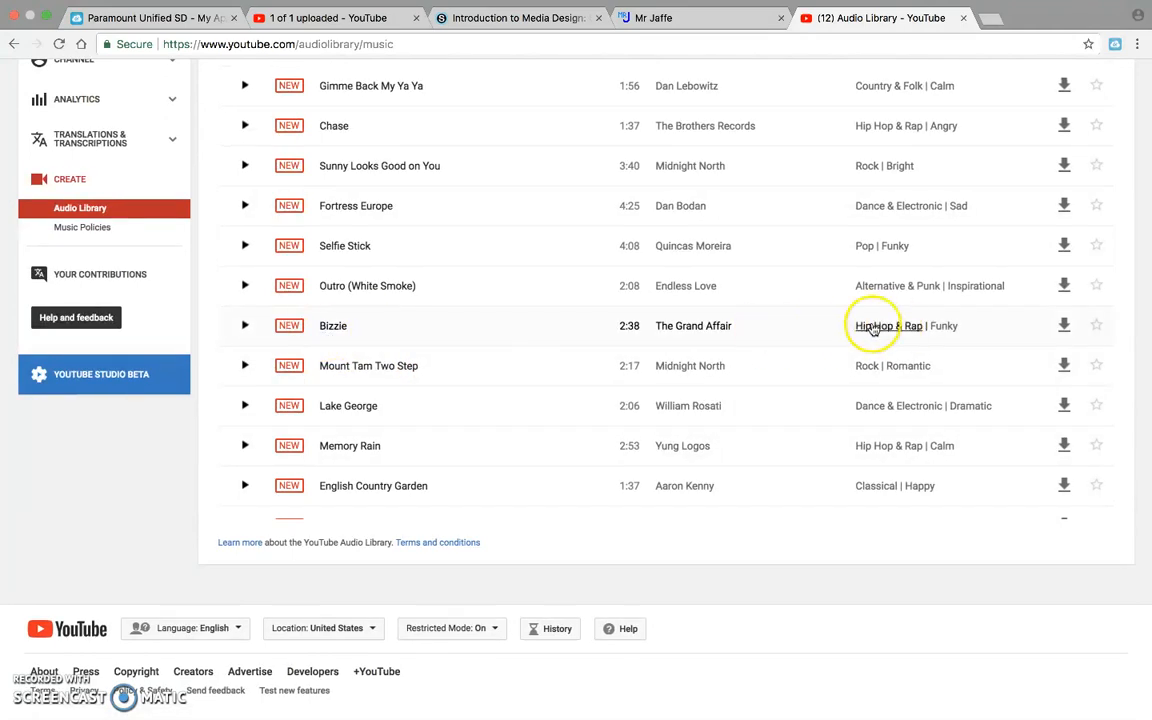
Filter free music to Hip Hop & Rap, preview Triumph and download it.
click(888, 324)
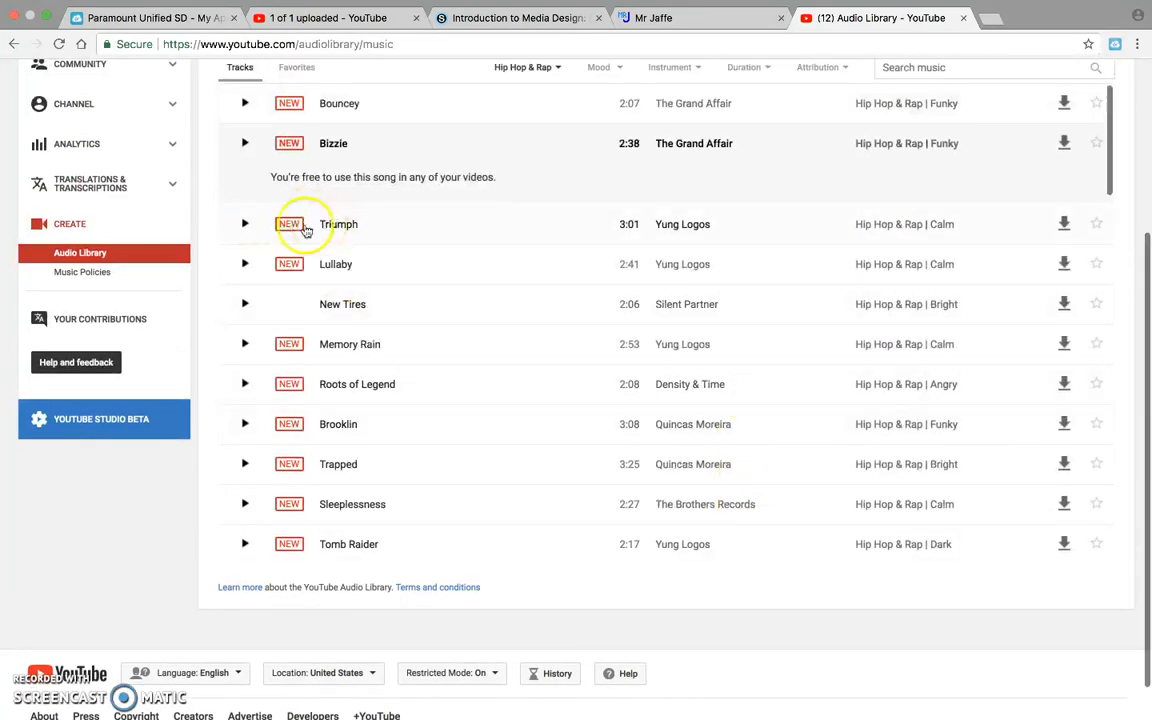
click(244, 224)
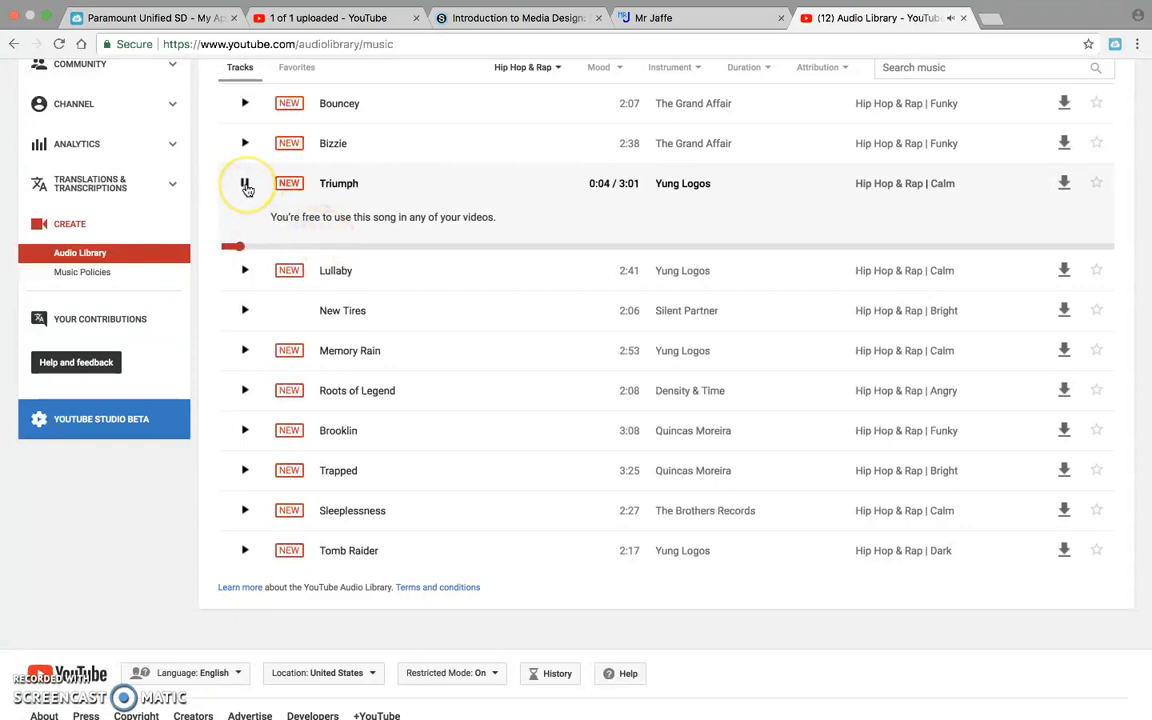
click(244, 184)
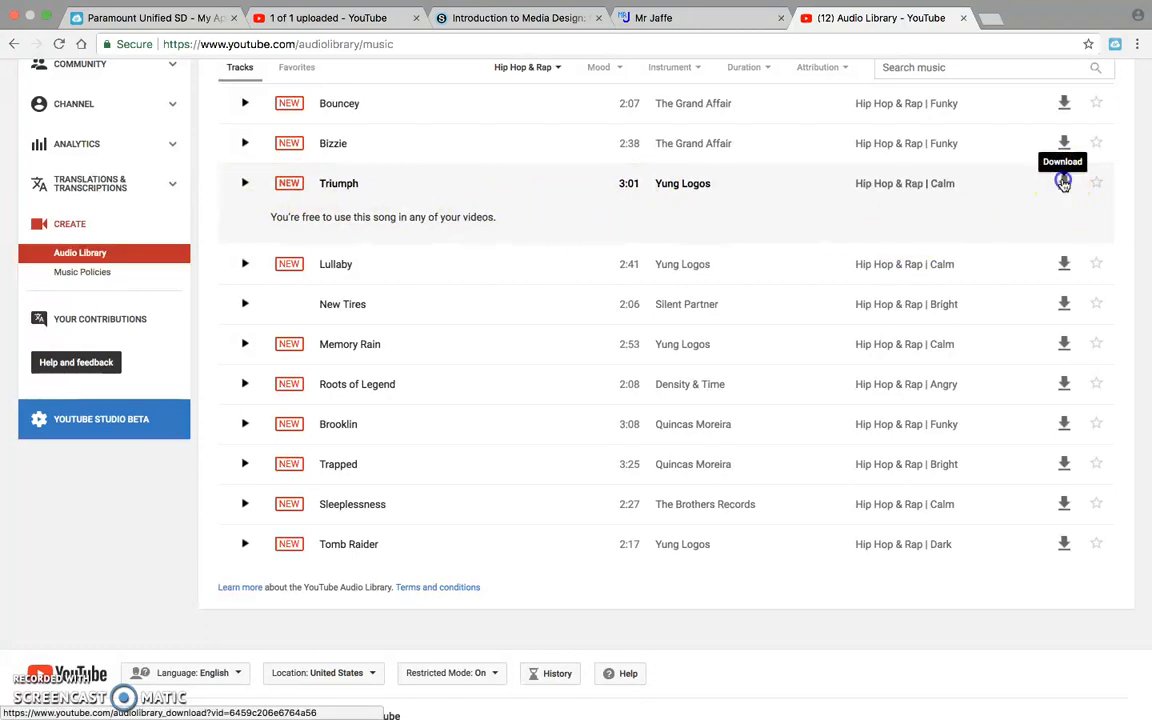
click(1064, 184)
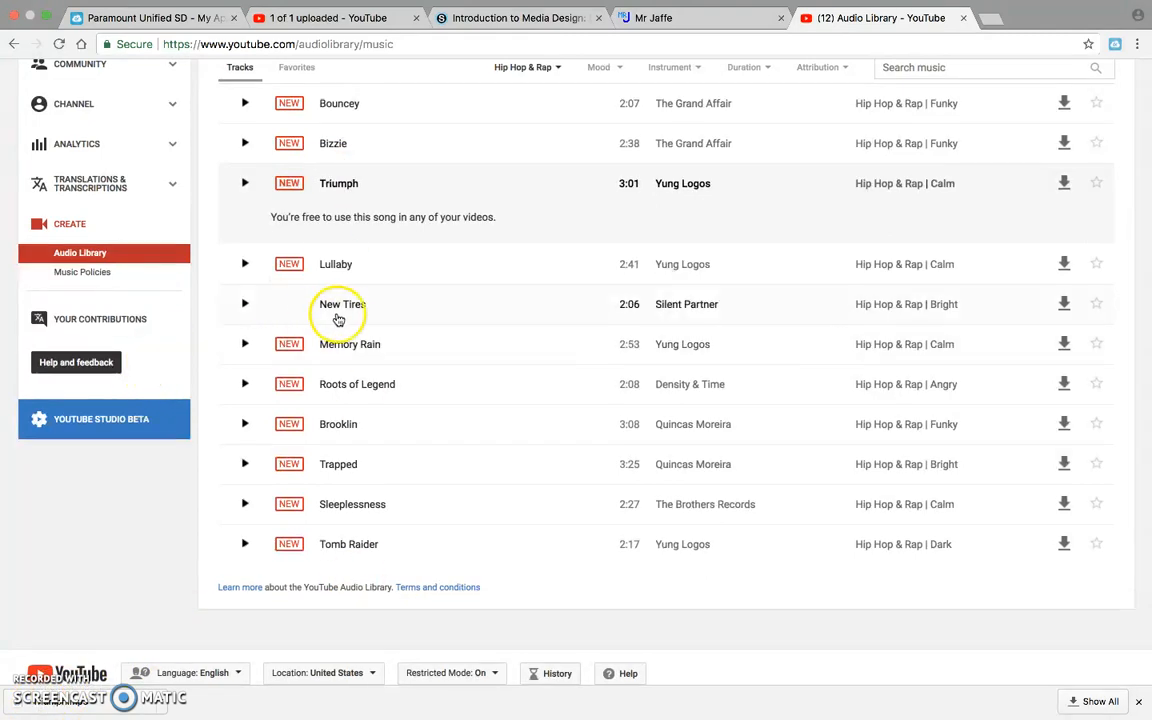
scroll(down, 3)
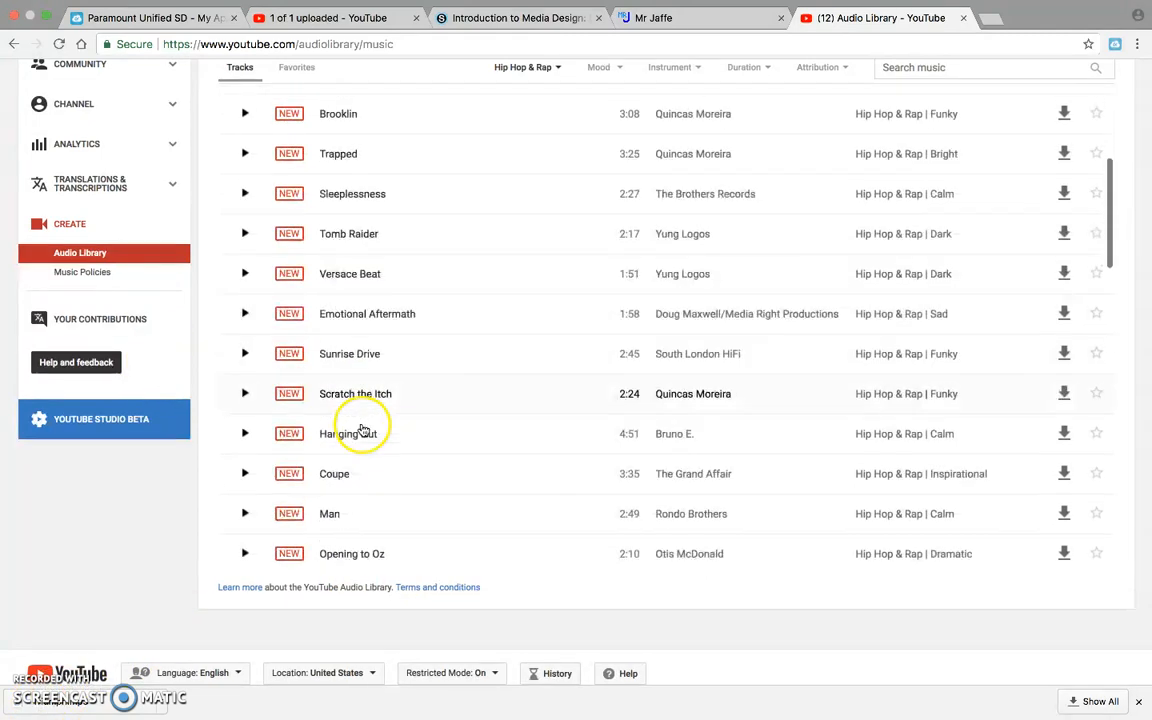
scroll(up, 3)
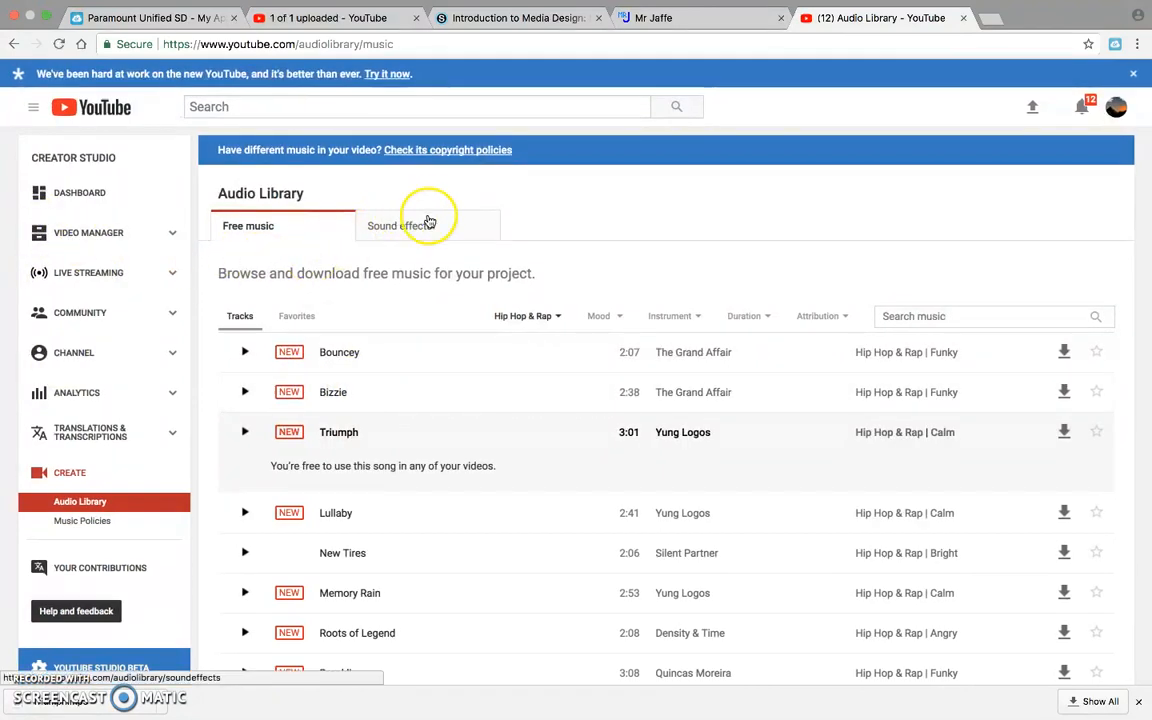
Switch the Audio Library to the Sound effects collection and focus its search box.
click(400, 224)
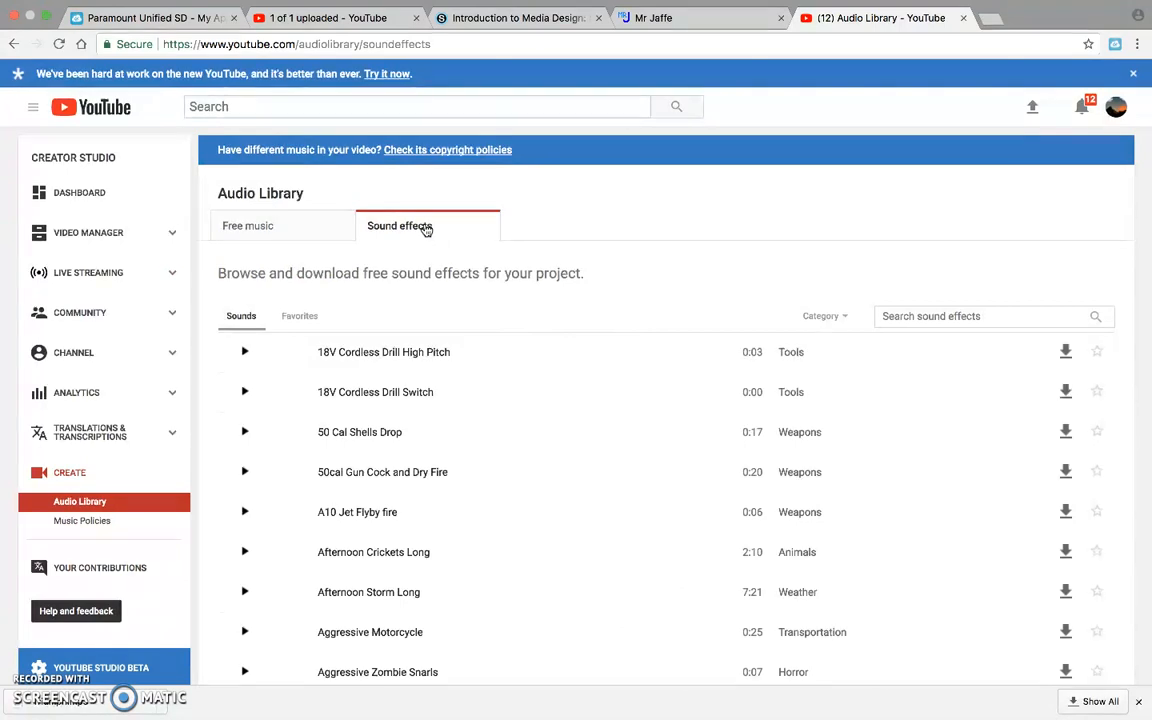
mouse_move(612, 272)
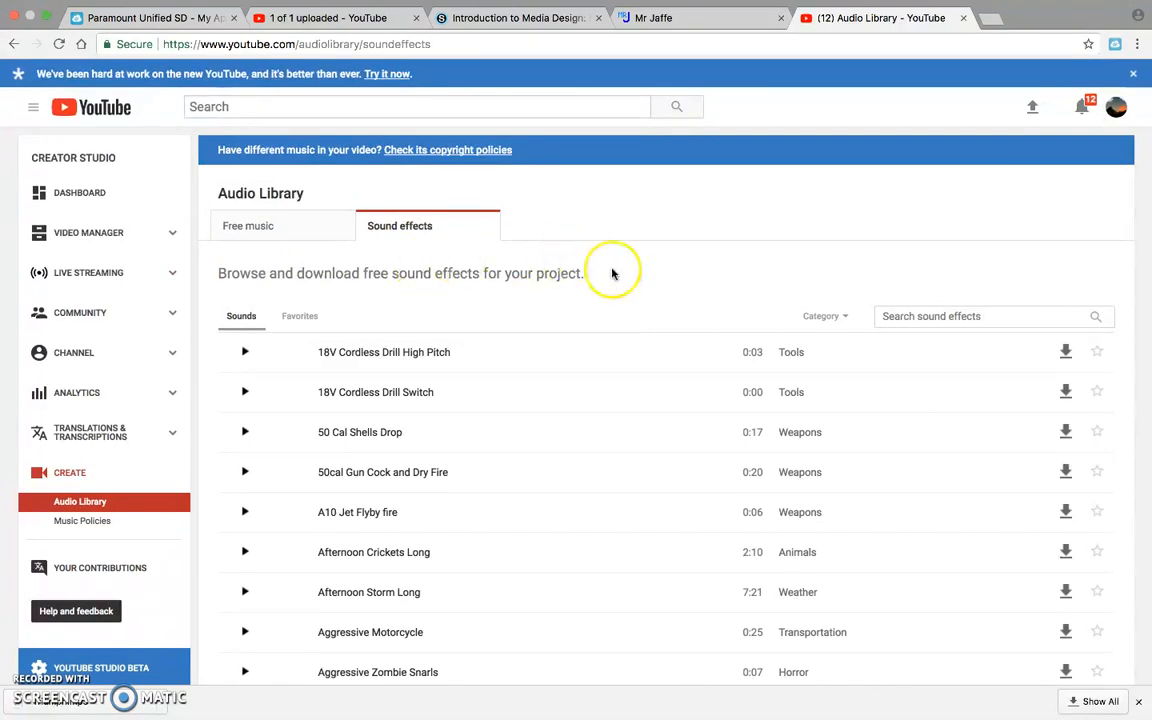
click(990, 316)
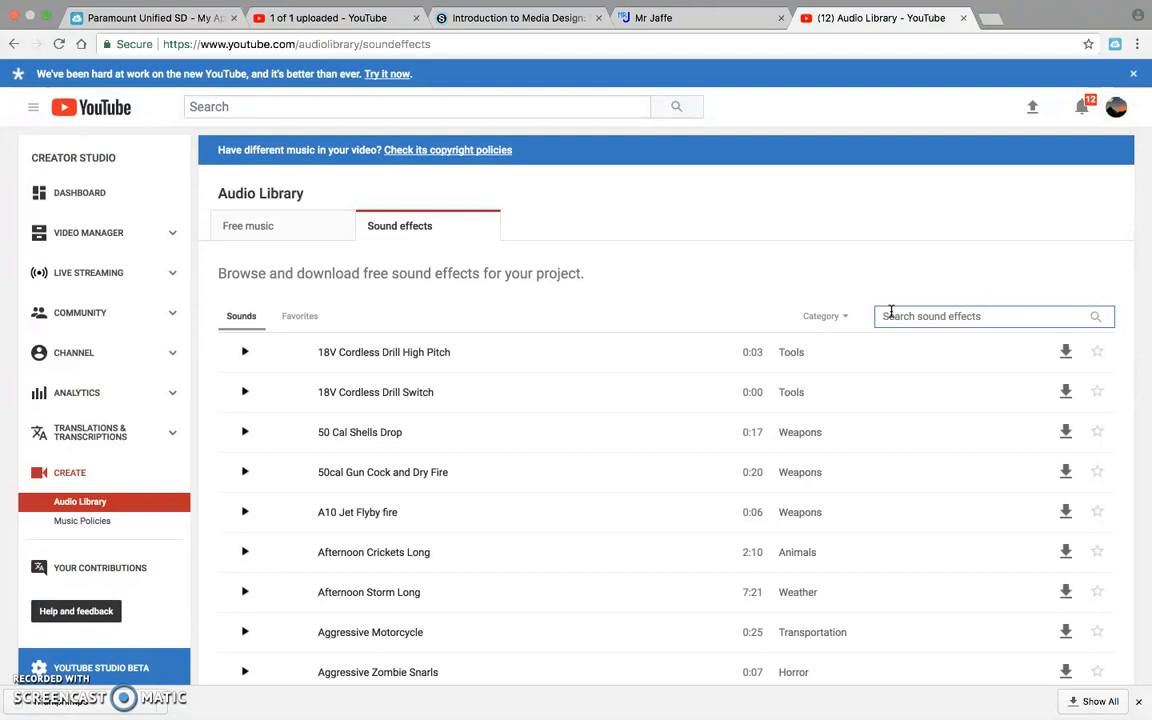
Search the sound effects for 'wilhelm scream', then for 'scream'.
text(w)
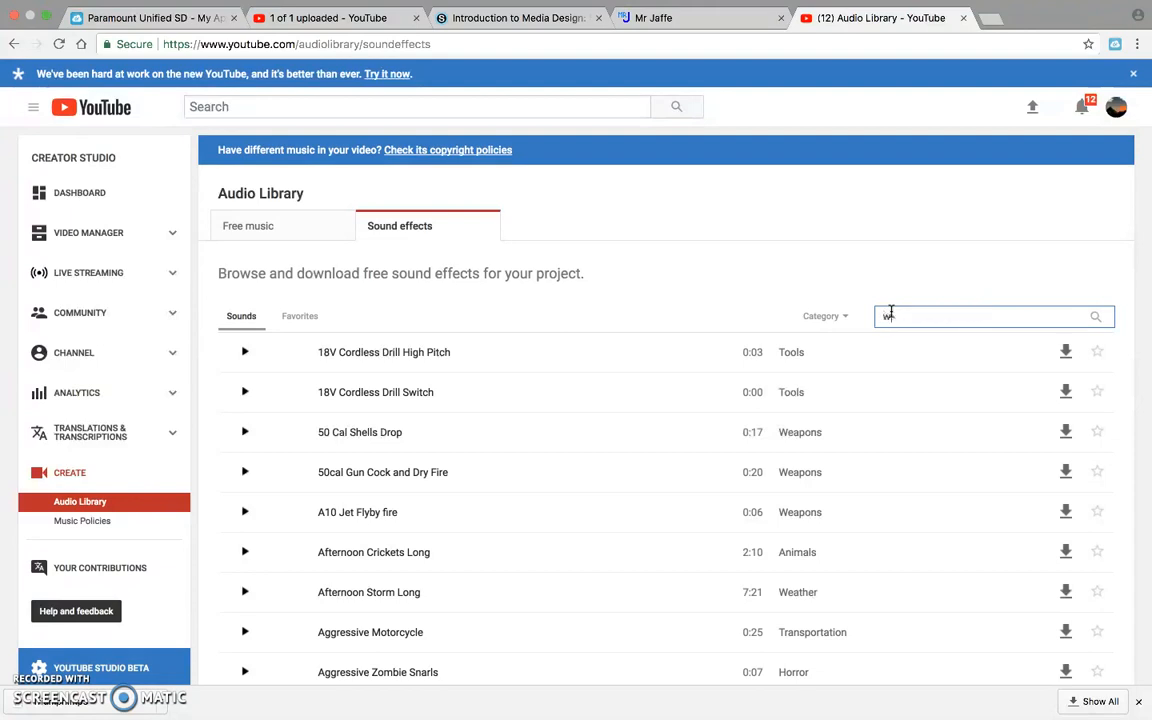
text(eel)
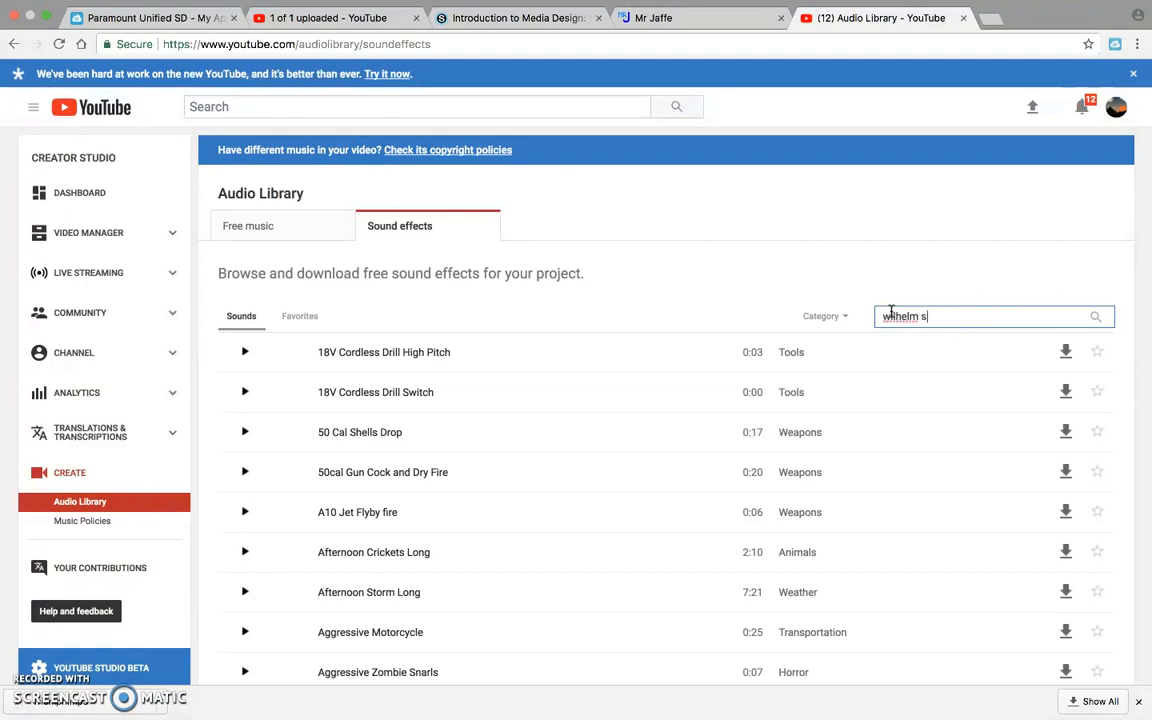
text(cream)
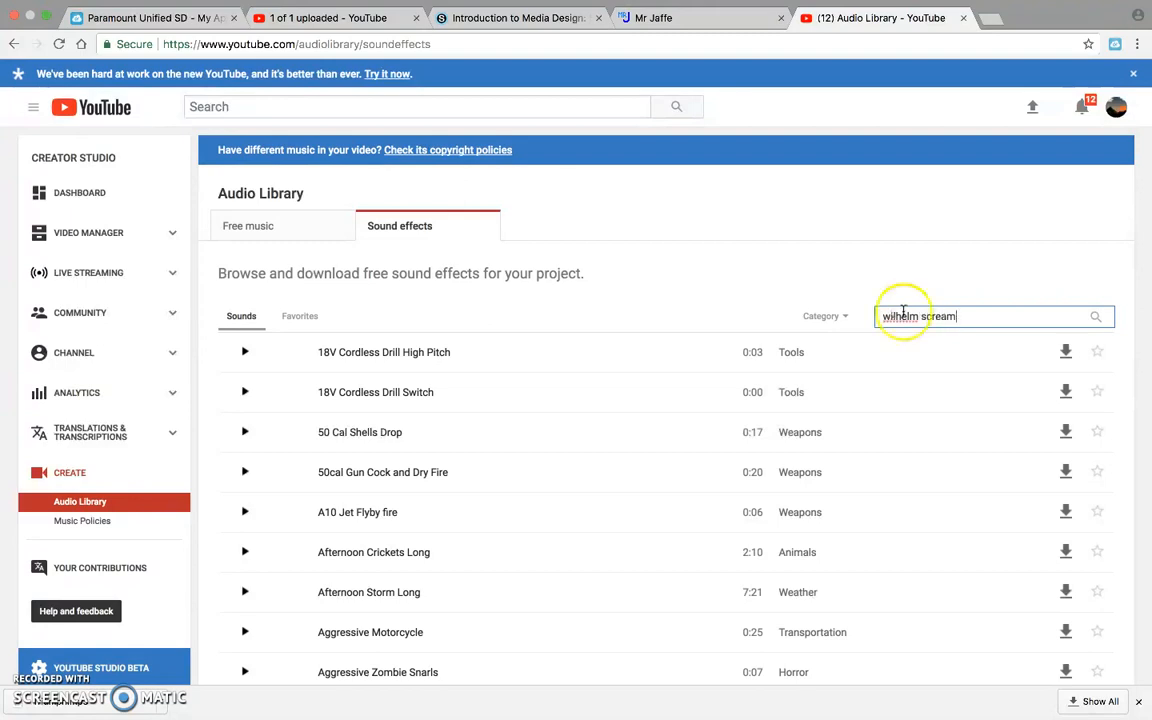
click(1096, 316)
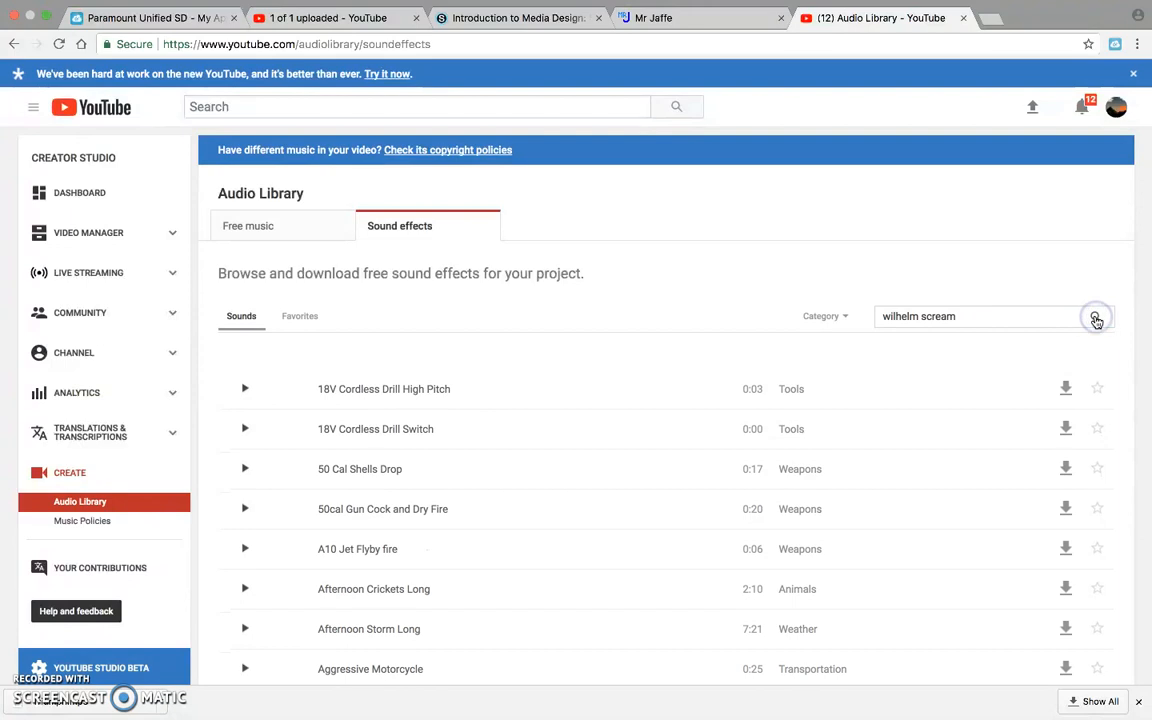
click(1096, 316)
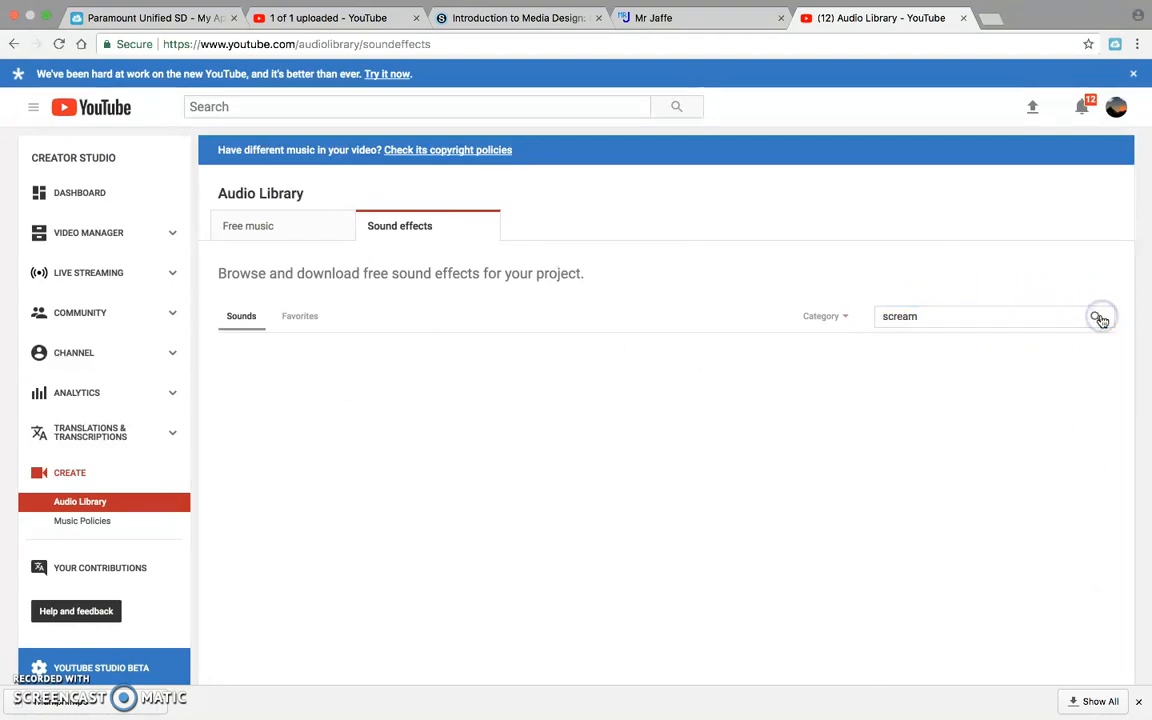
List the scream results and preview Aggressive Zombie Snarls, scrolling through more effects.
click(1098, 316)
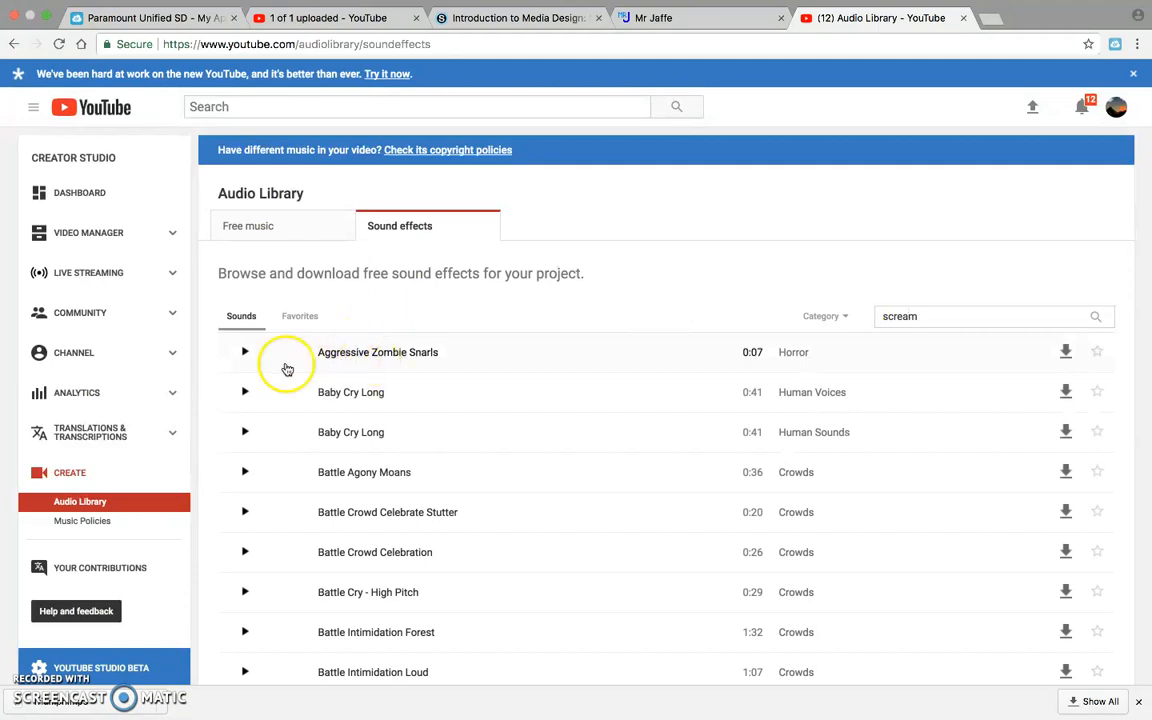
mouse_move(756, 372)
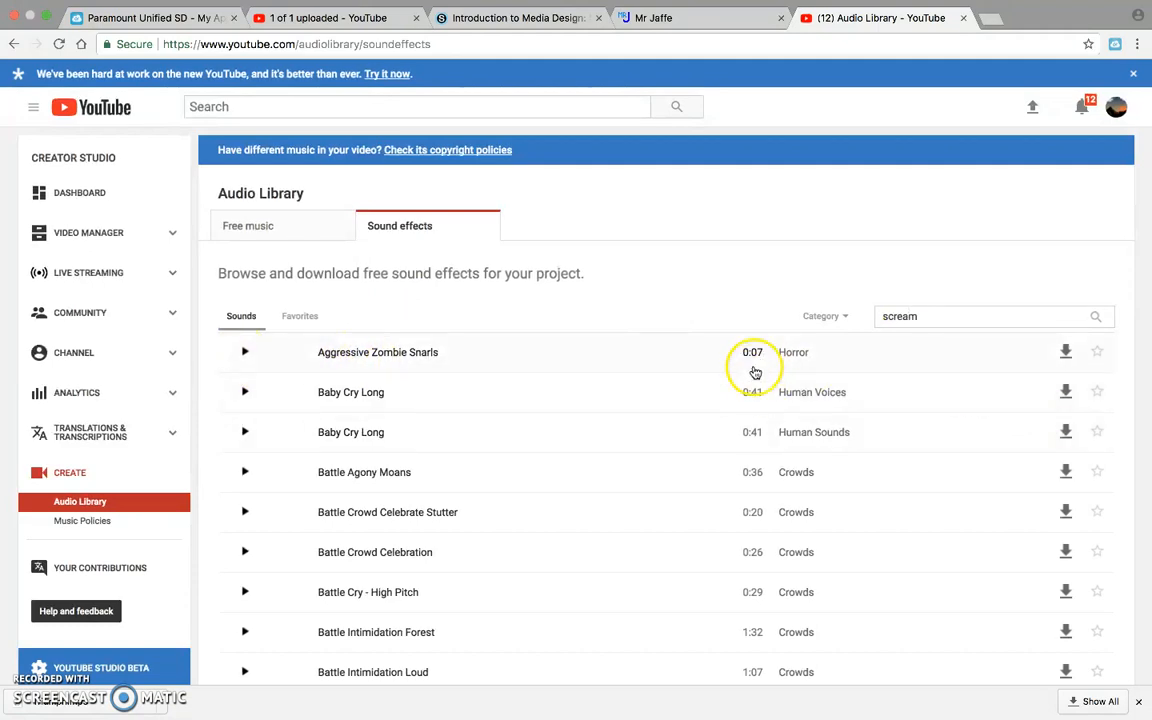
click(244, 352)
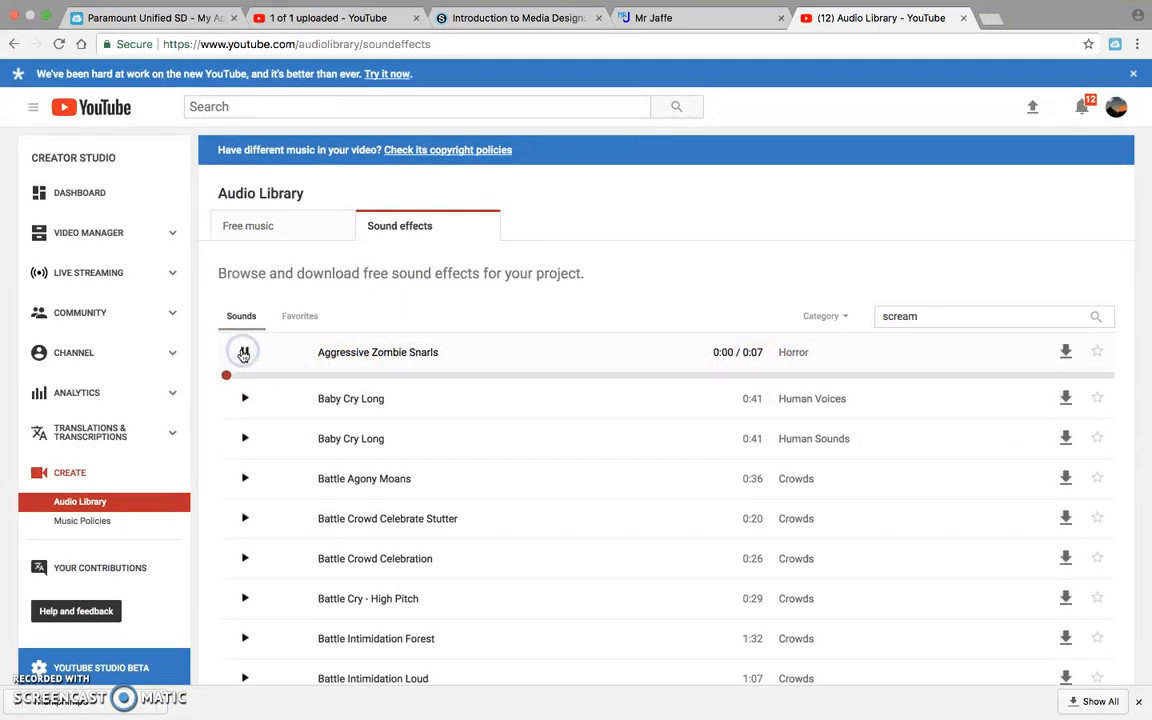
click(244, 352)
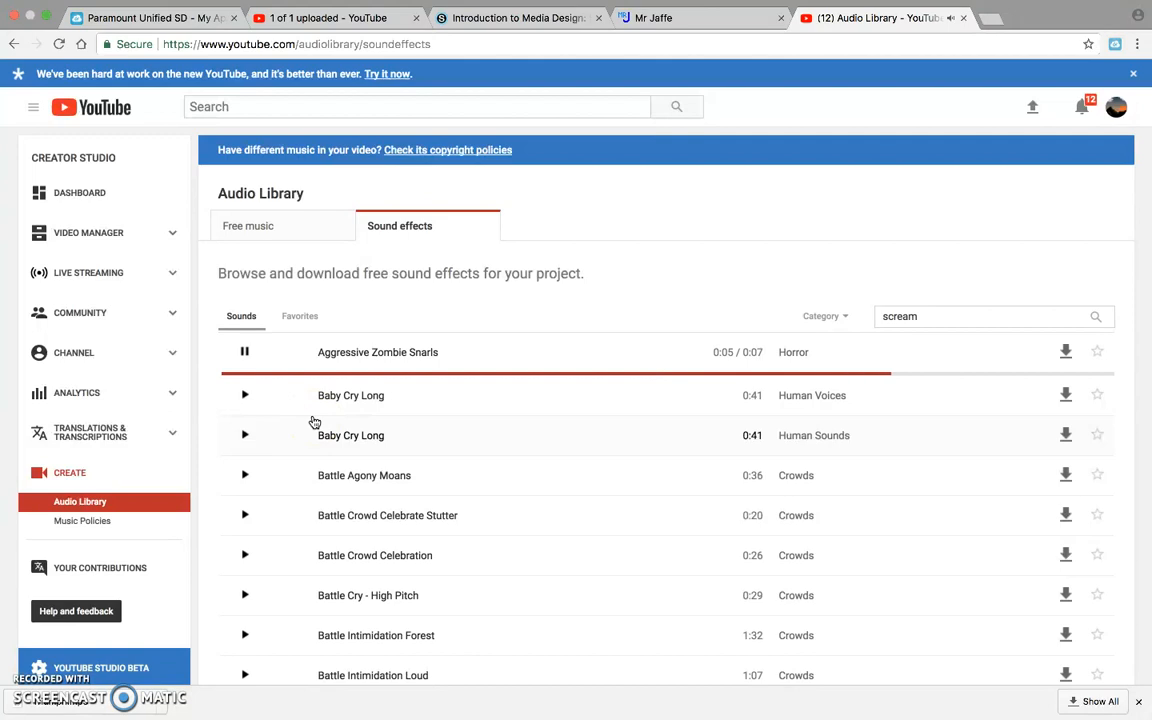
click(244, 352)
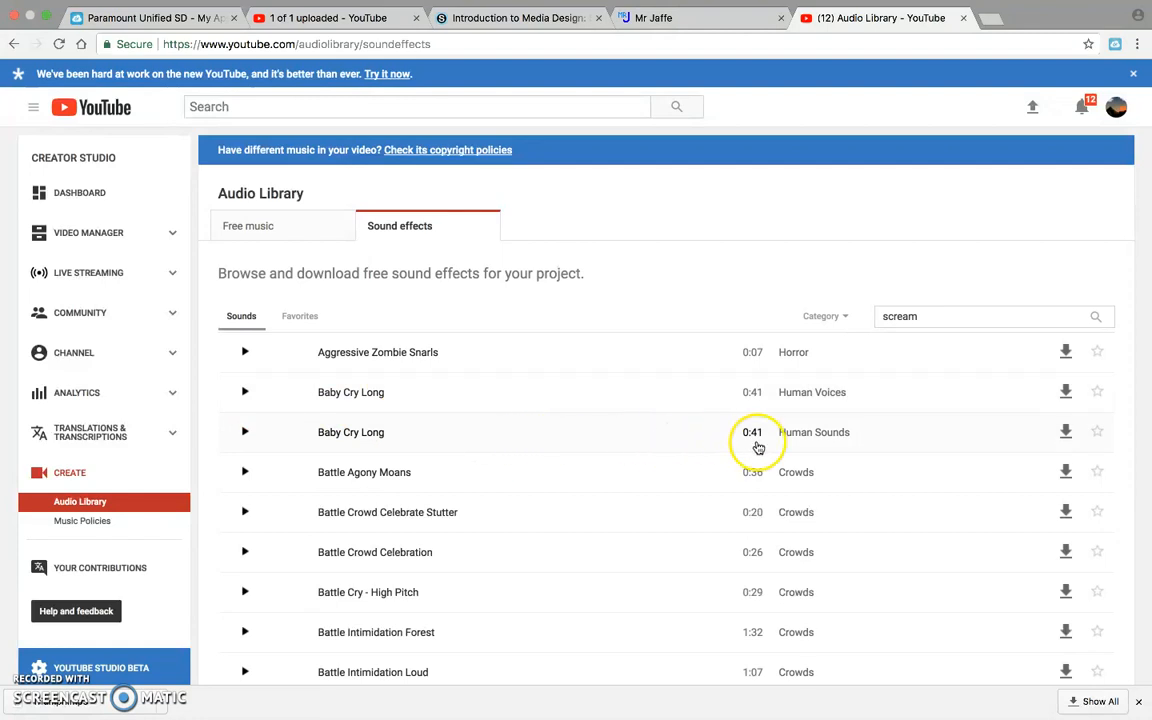
scroll(down, 3)
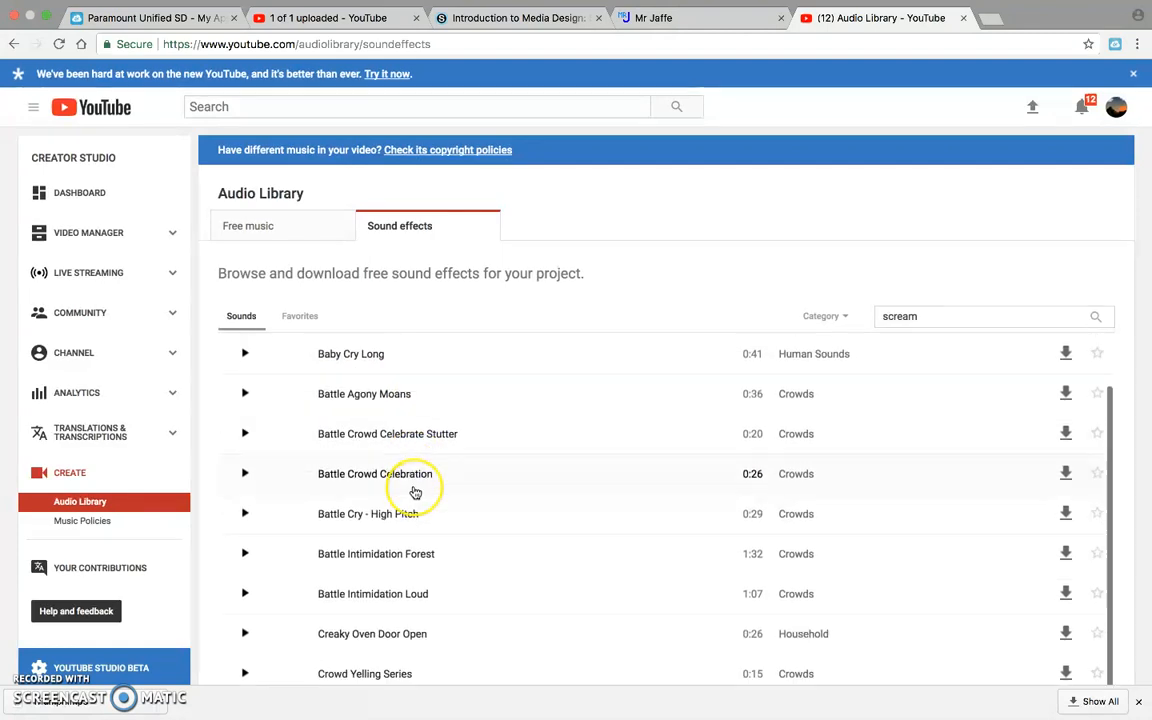
scroll(down, 3)
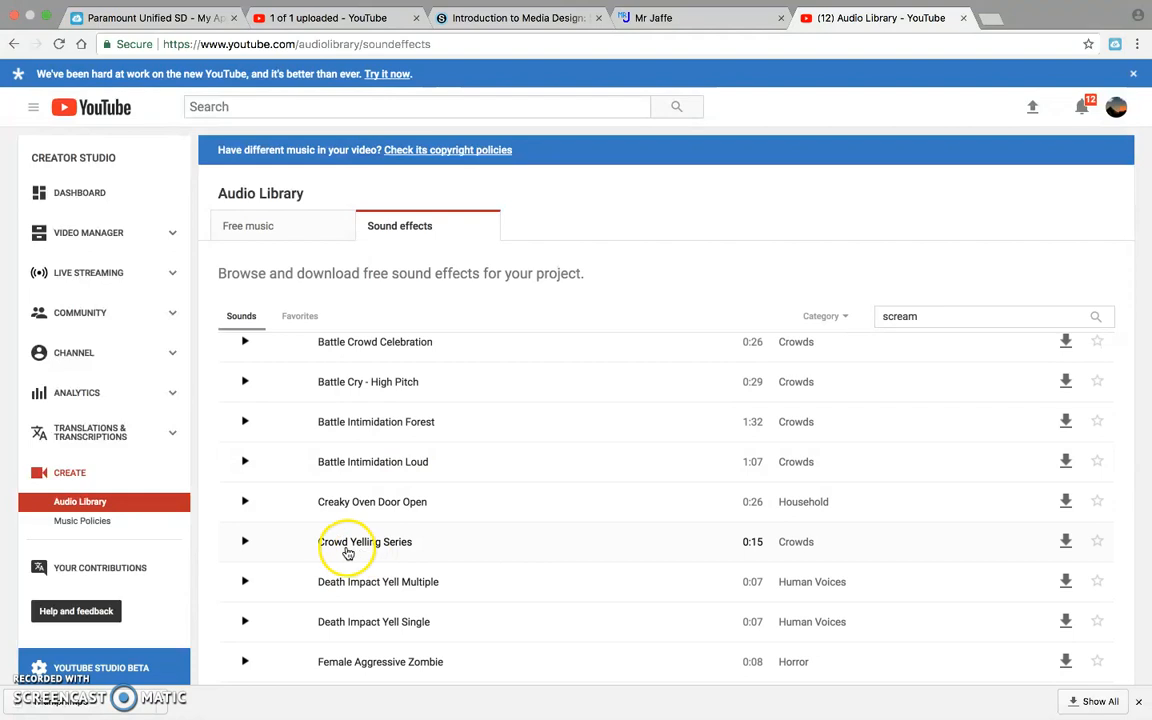
mouse_move(292, 558)
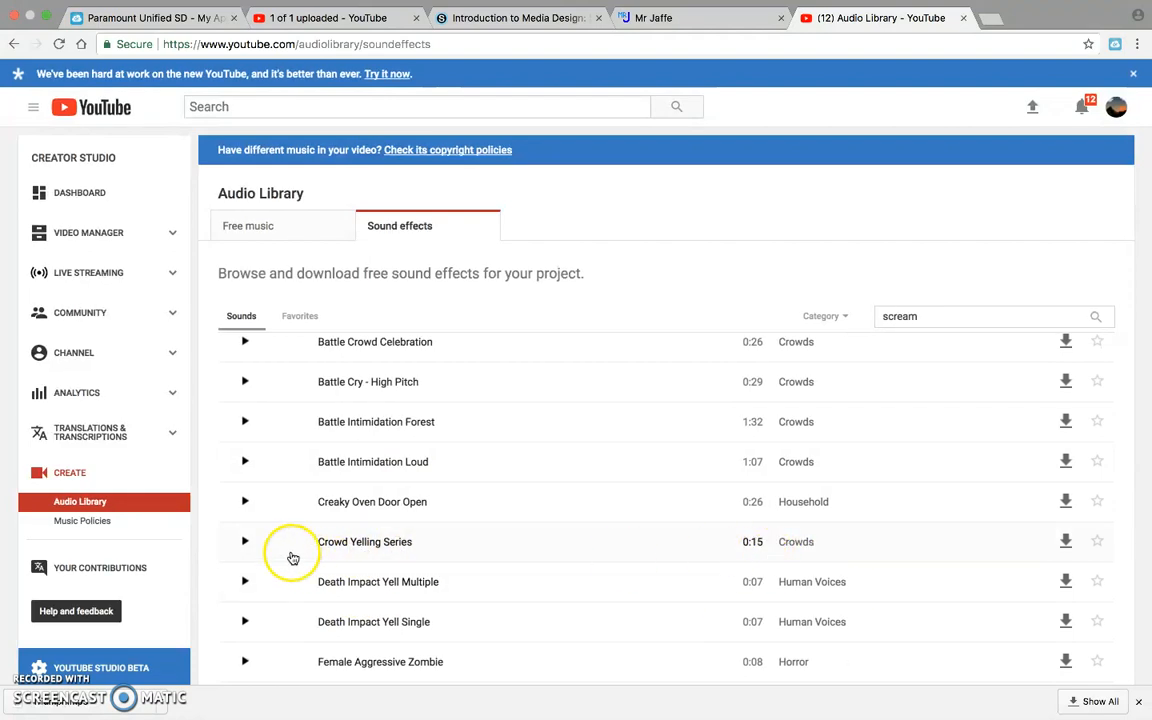
click(244, 540)
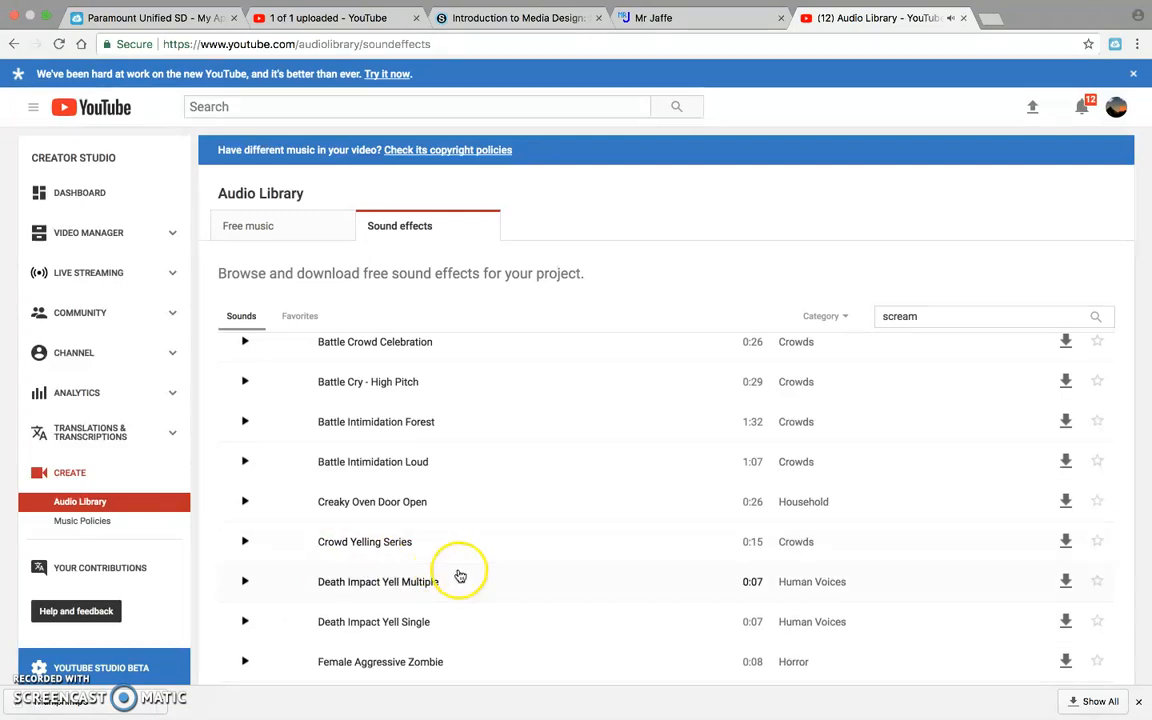
Preview Female Monster Growls further down the results and scroll back to the top.
scroll(up, 3)
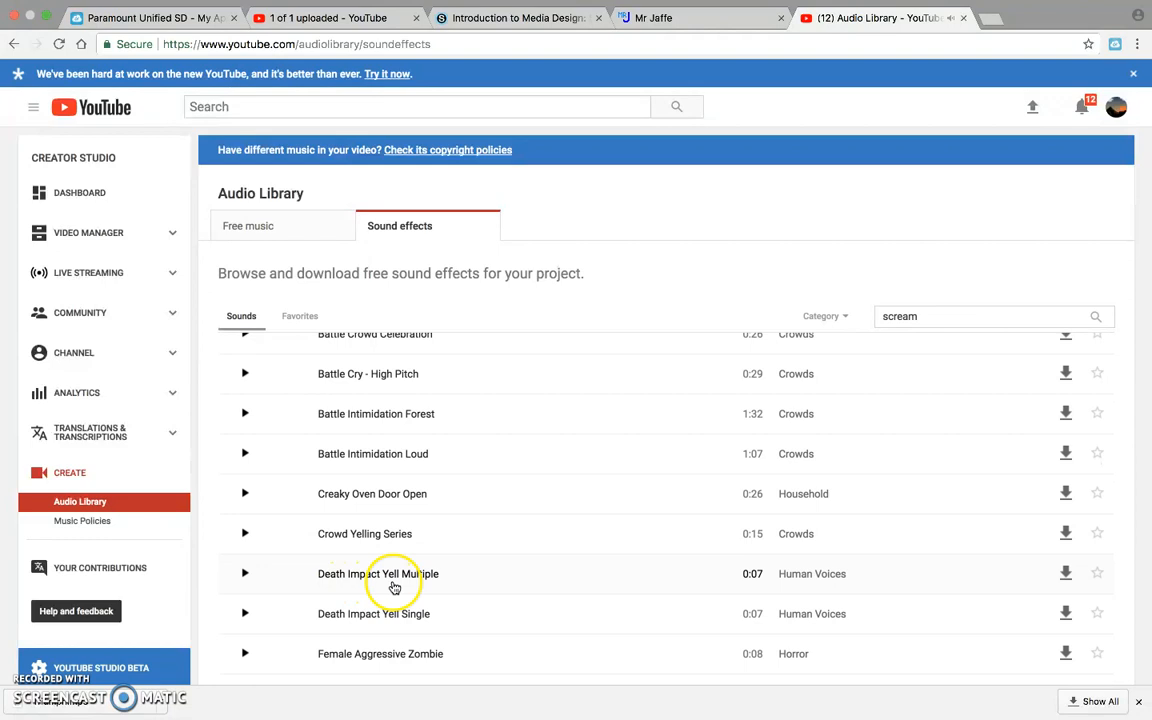
scroll(down, 3)
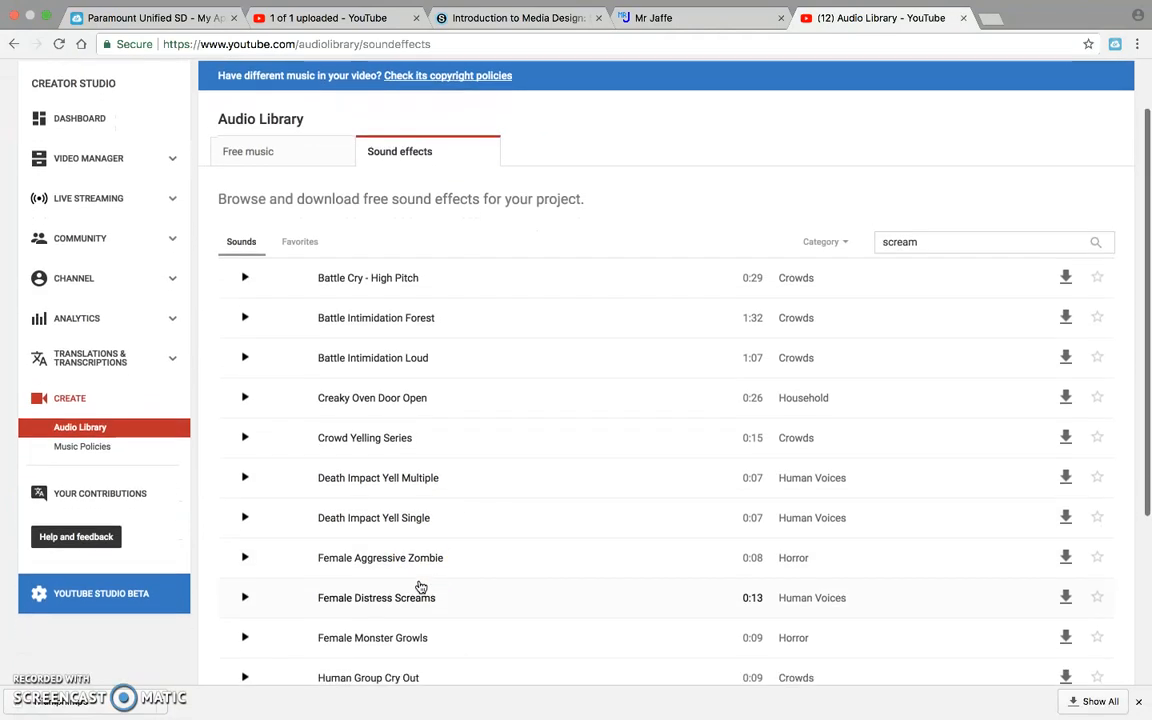
scroll(down, 3)
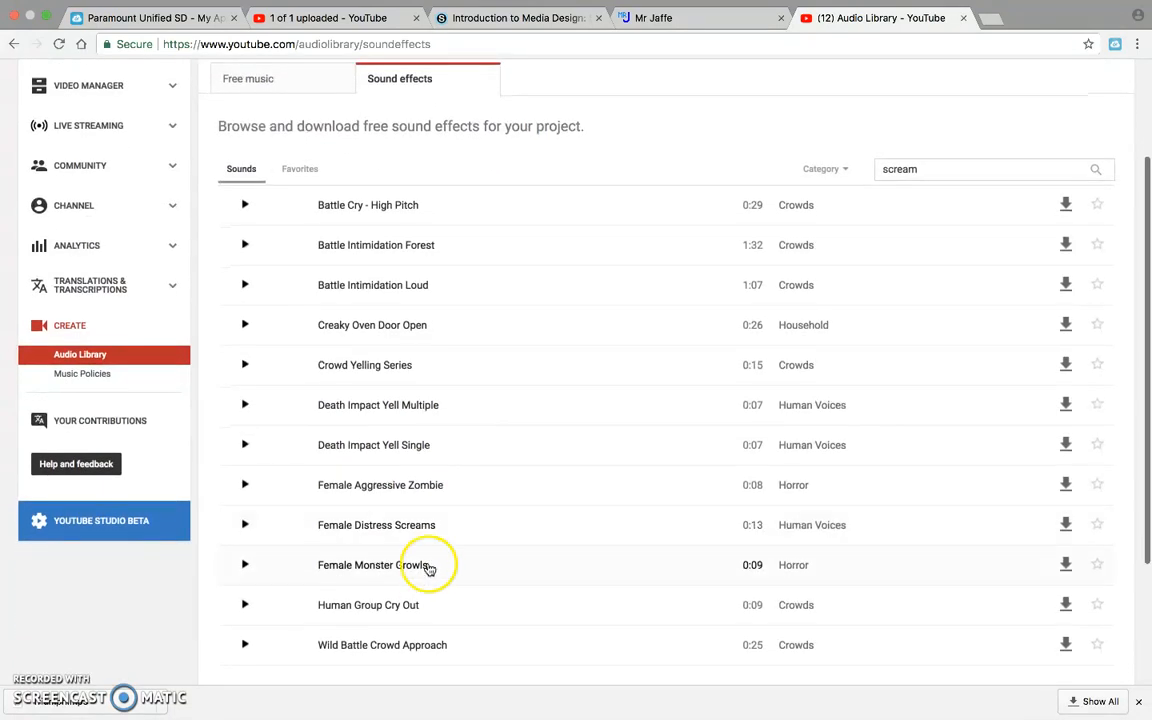
scroll(down, 3)
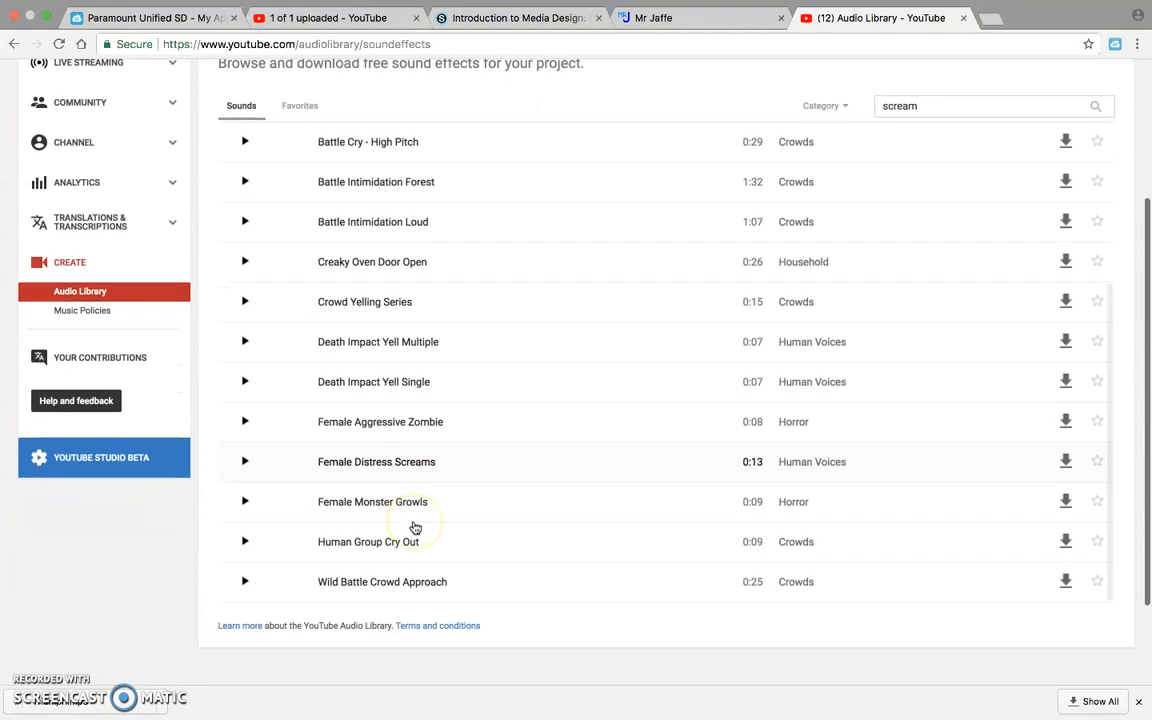
scroll(down, 3)
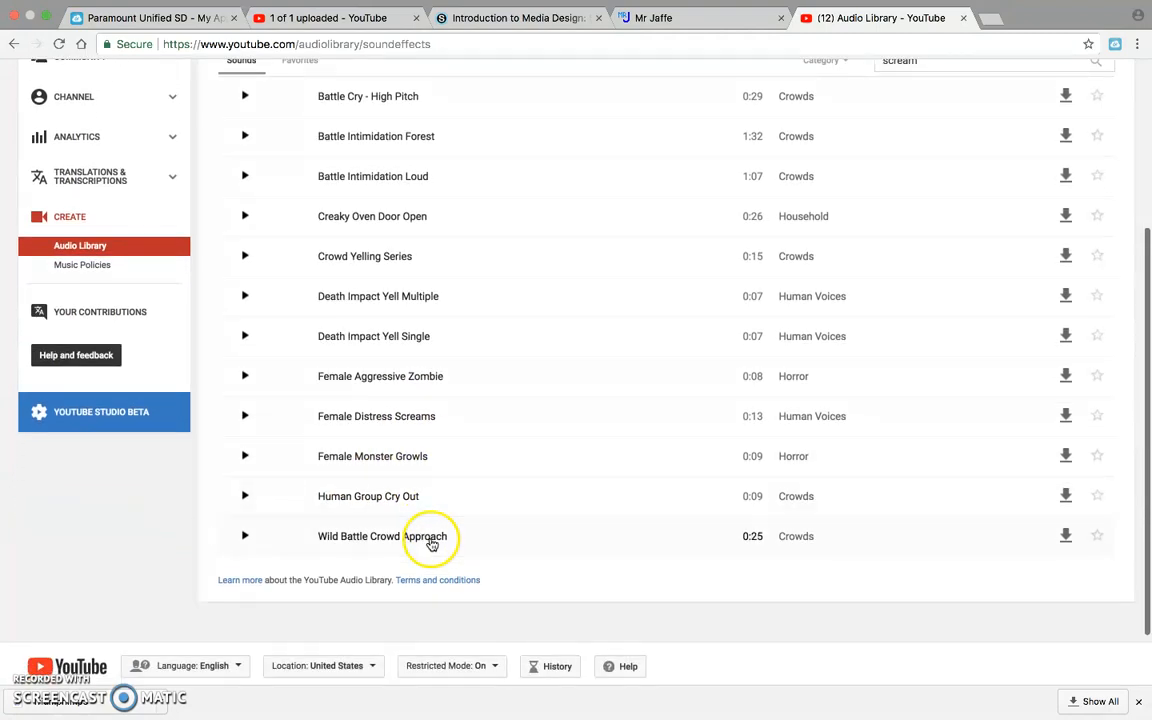
click(244, 456)
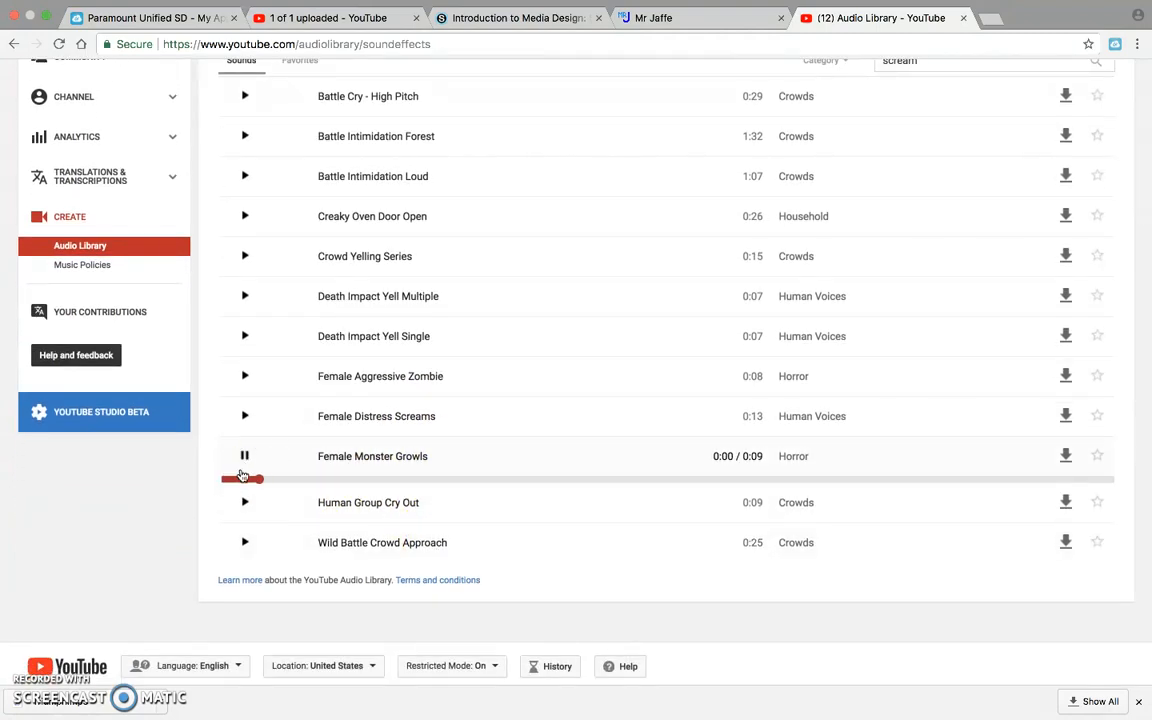
click(244, 456)
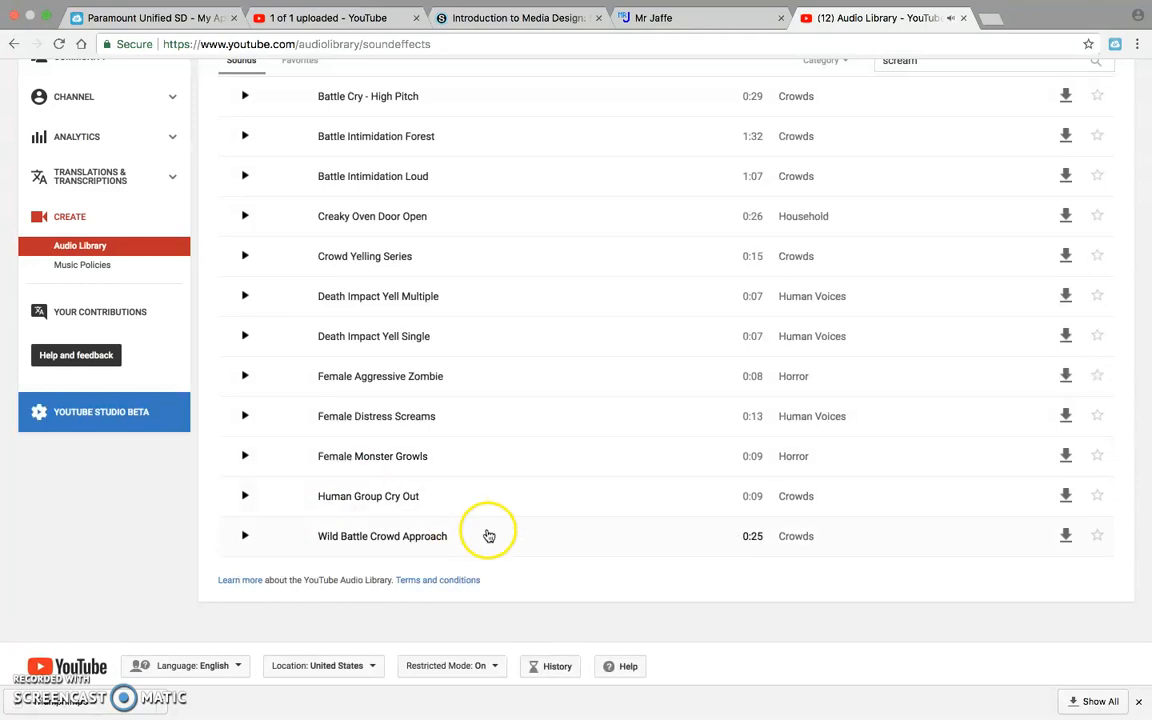
scroll(down, 3)
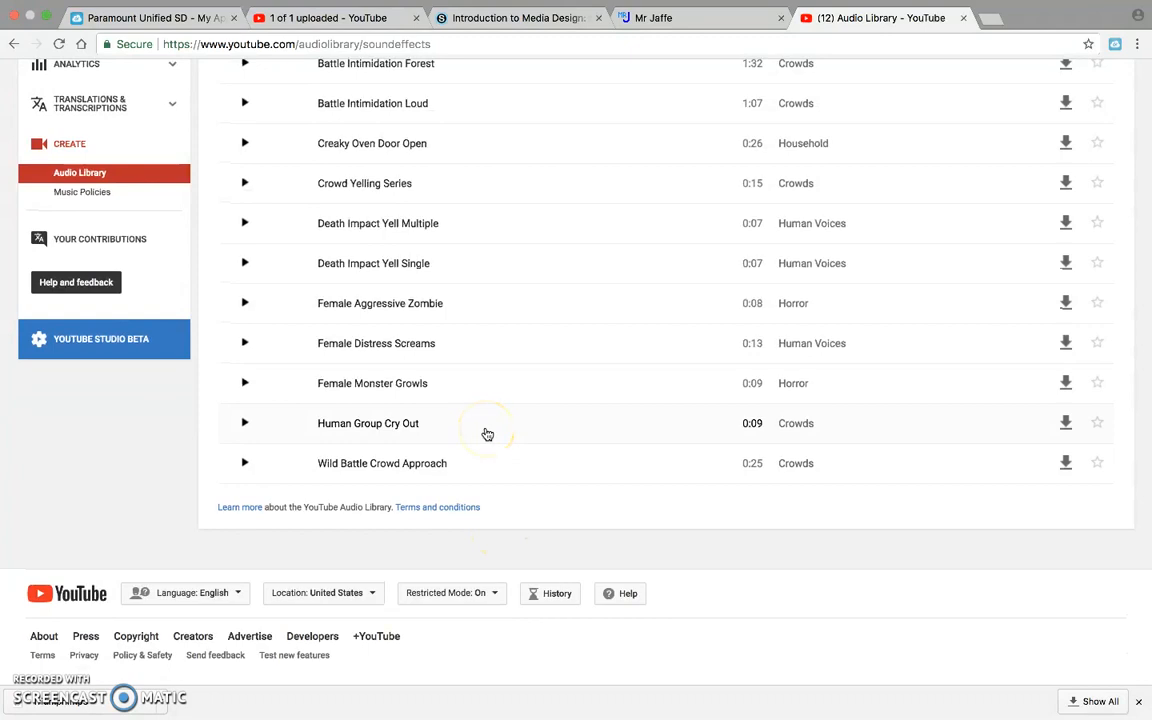
scroll(up, 3)
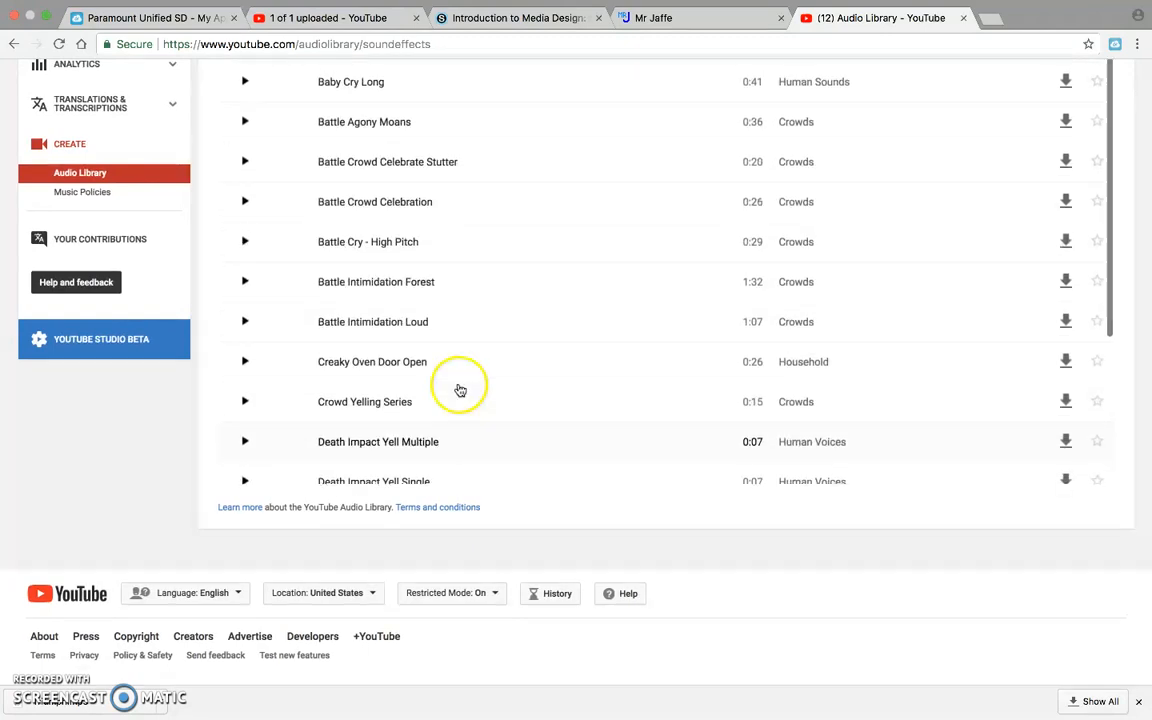
mouse_move(300, 240)
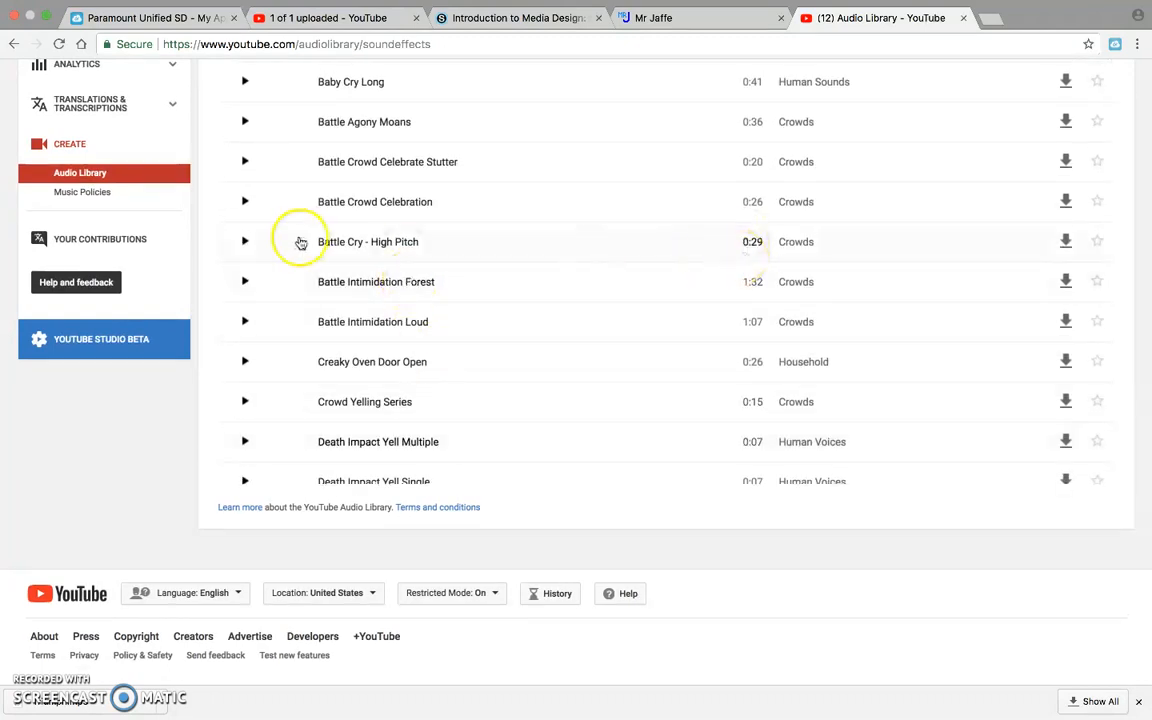
scroll(down, 3)
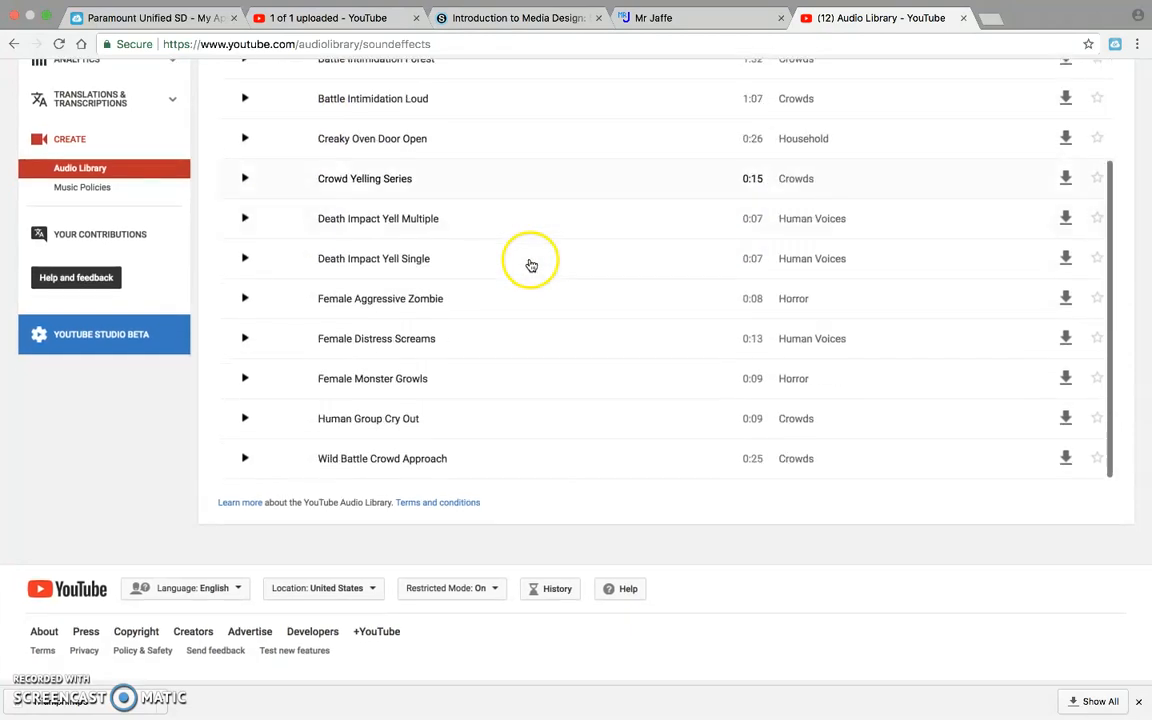
scroll(up, 3)
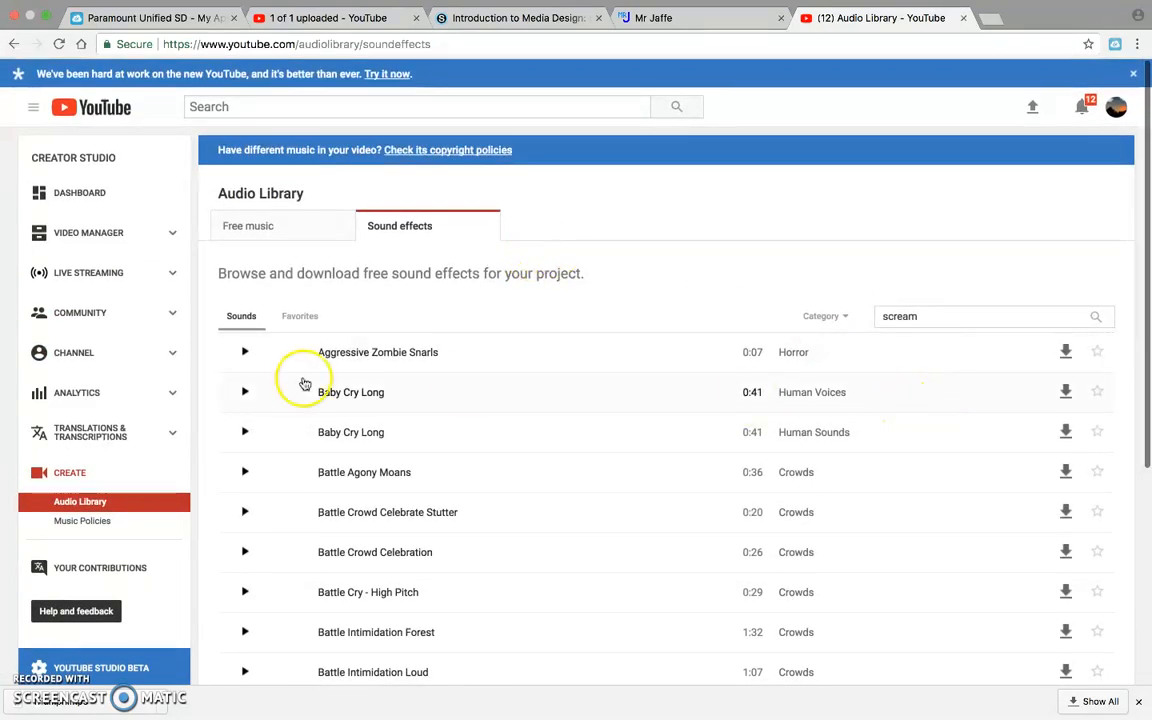
Download the Aggressive Zombie Snarls sound effect as an MP3.
click(1064, 352)
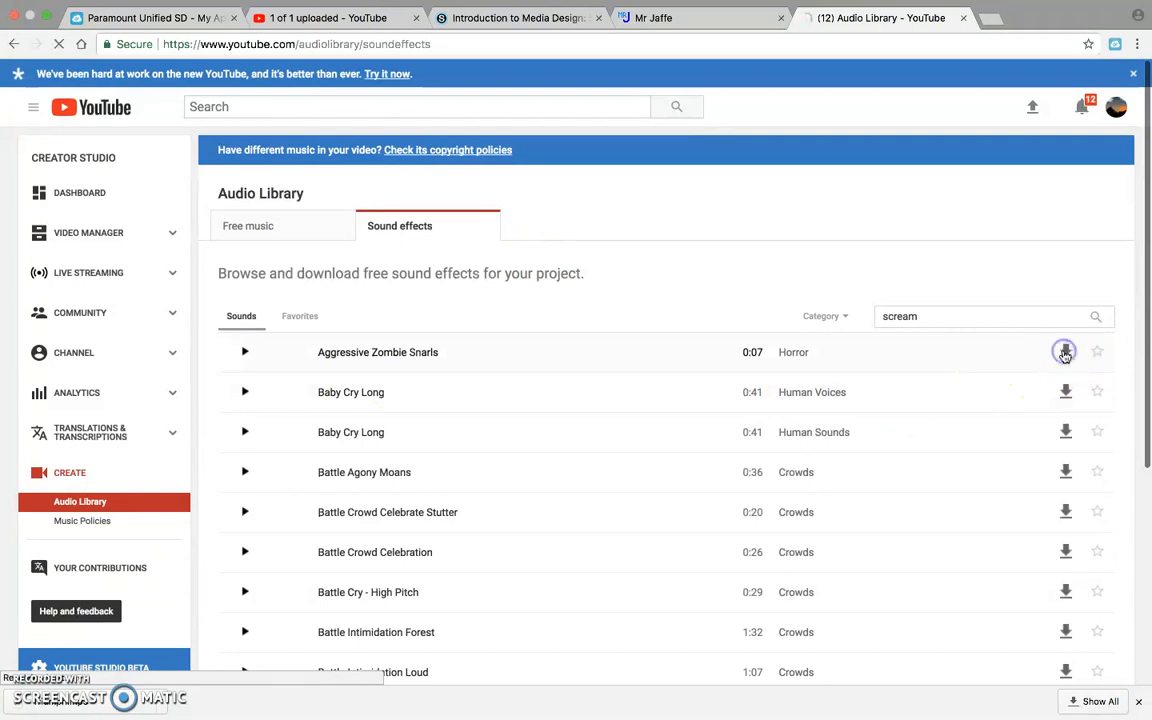
click(1064, 352)
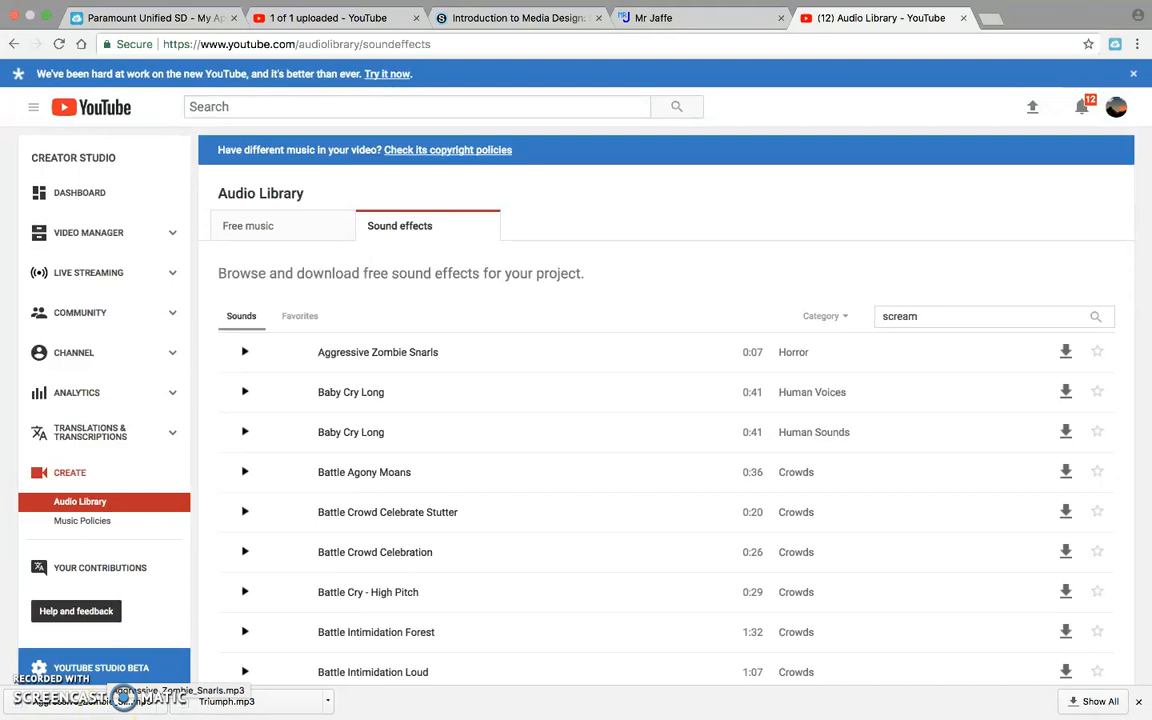
mouse_move(488, 408)
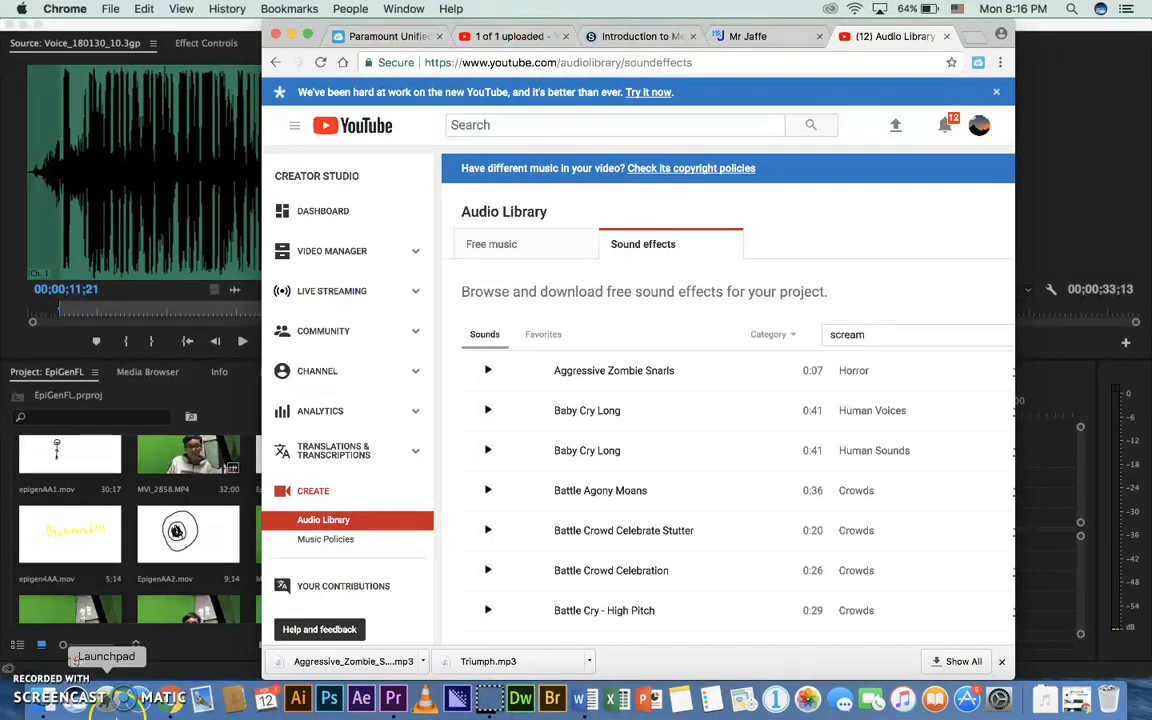
mouse_move(312, 696)
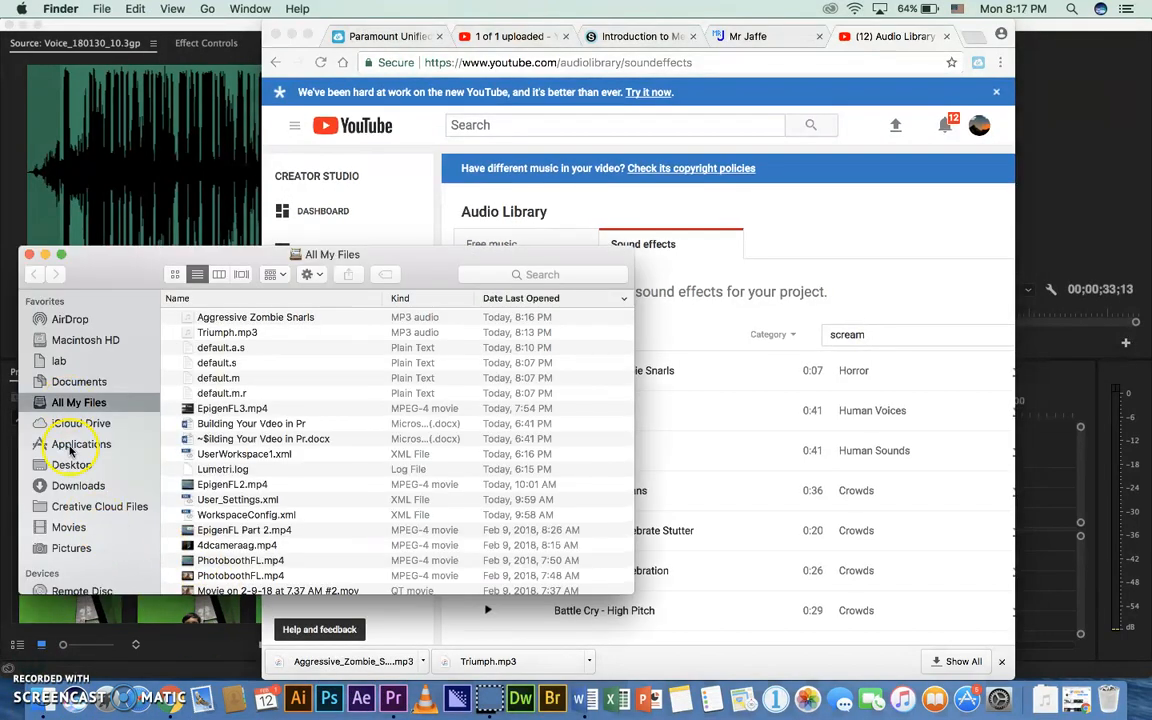
Show the Downloads folder listing Aggressive_Zombie_Snarls.mp3 and Triumph.mp3.
click(78, 486)
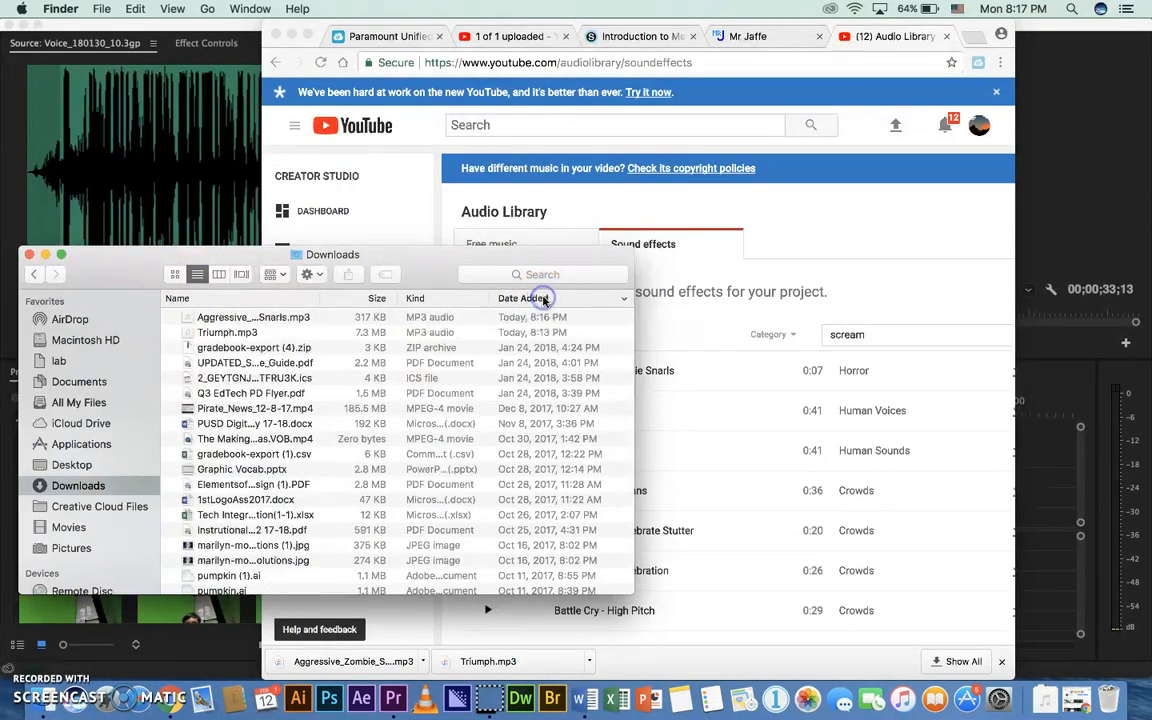
mouse_move(628, 304)
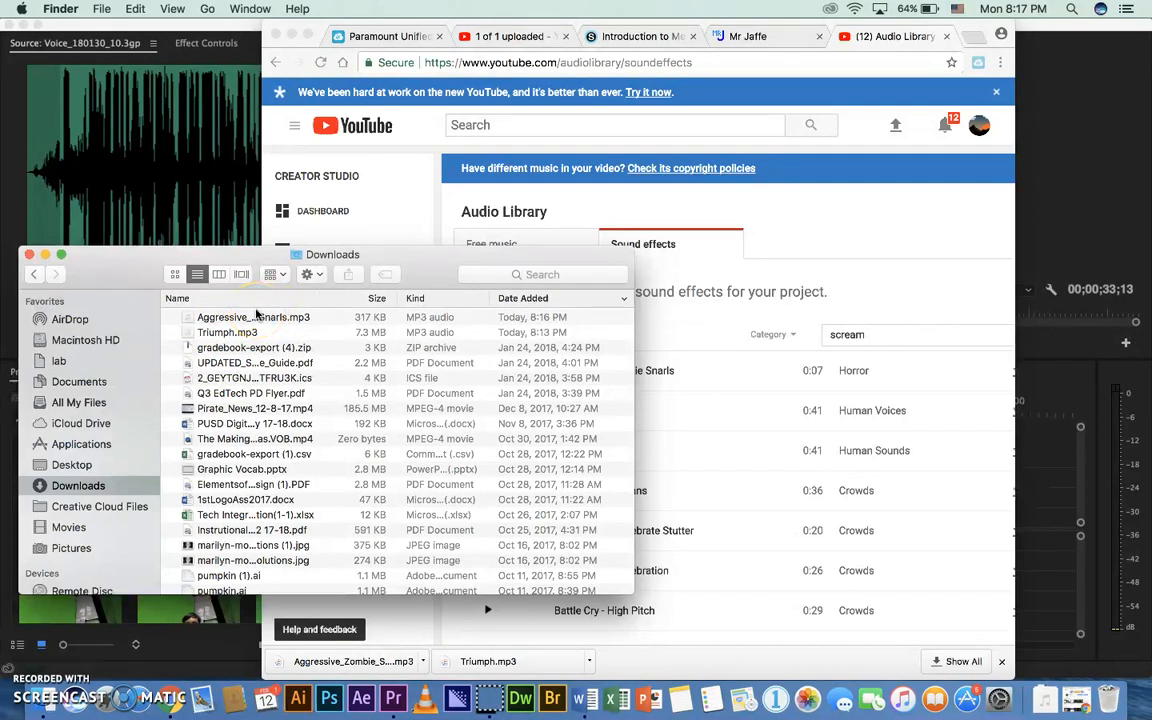
mouse_move(56, 360)
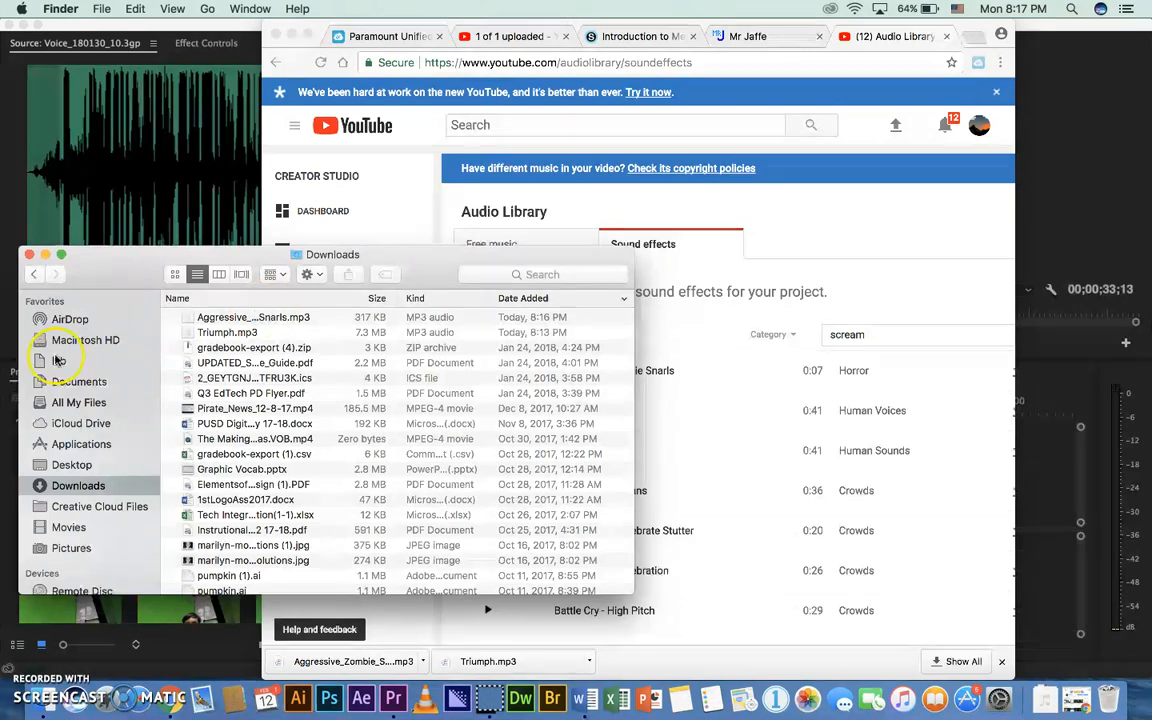
click(78, 380)
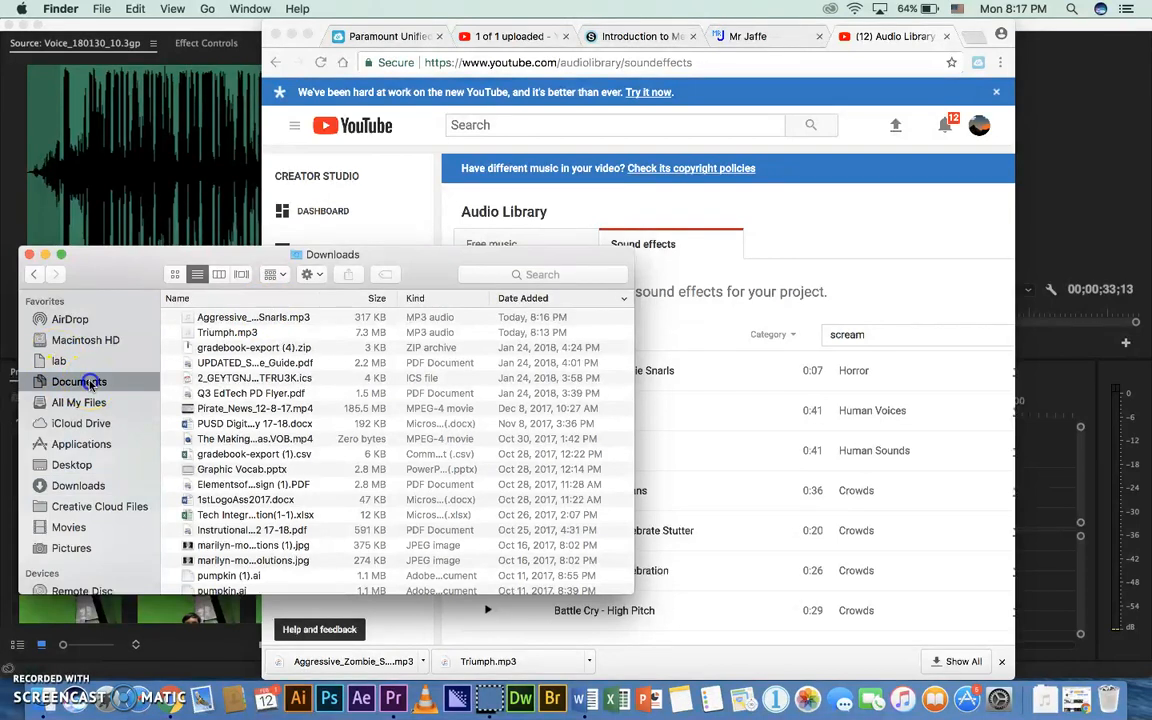
click(80, 380)
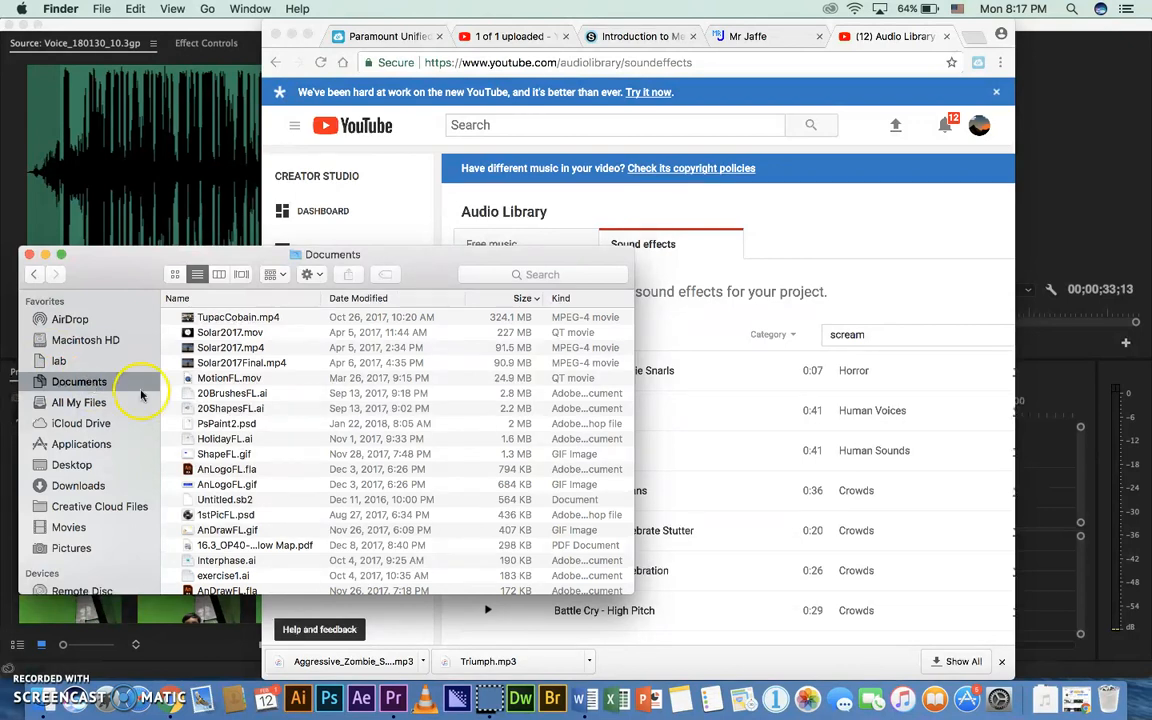
scroll(down, 3)
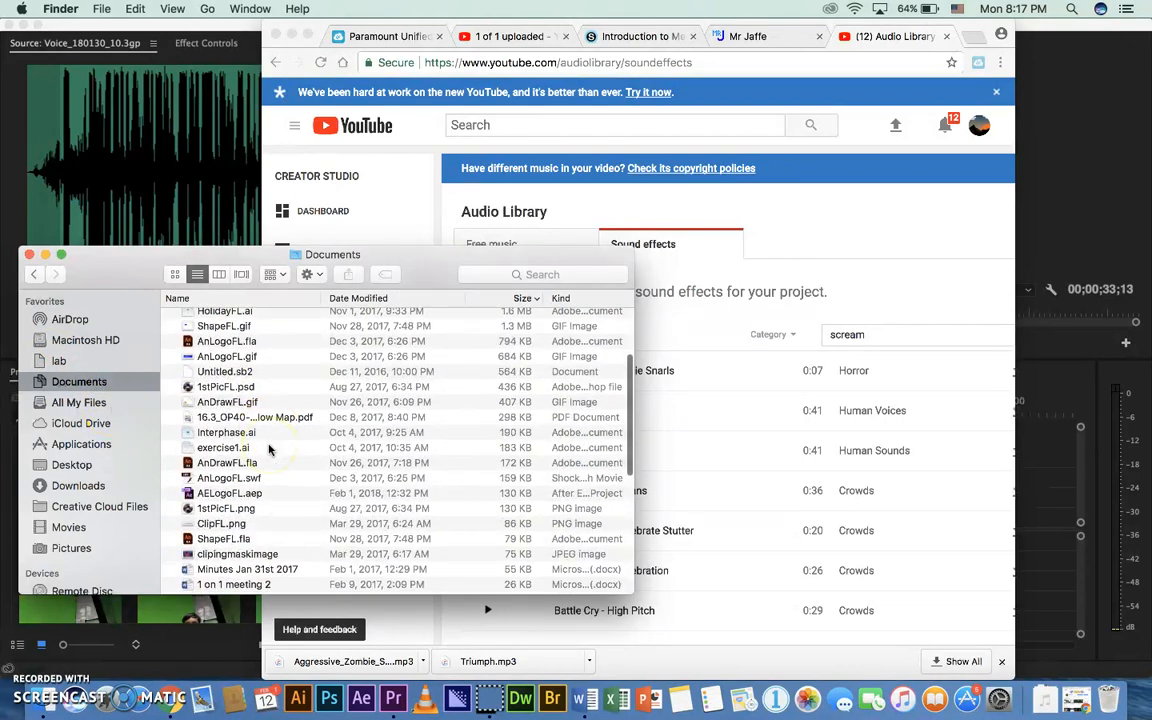
scroll(down, 3)
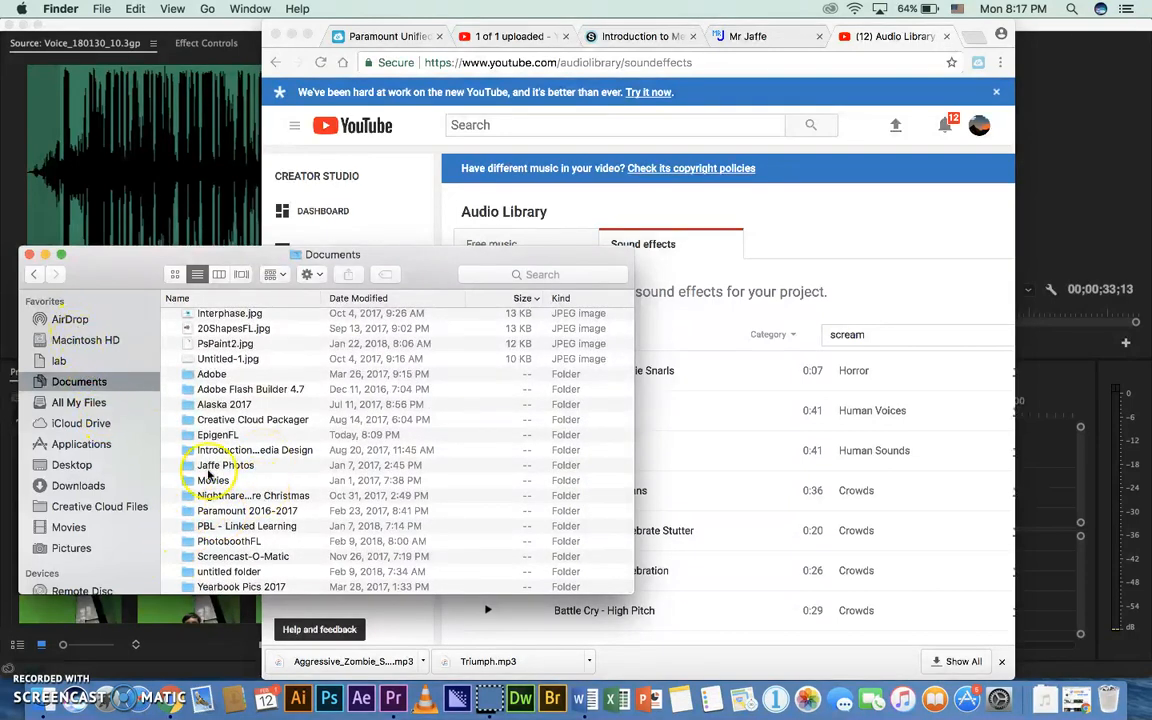
mouse_move(140, 490)
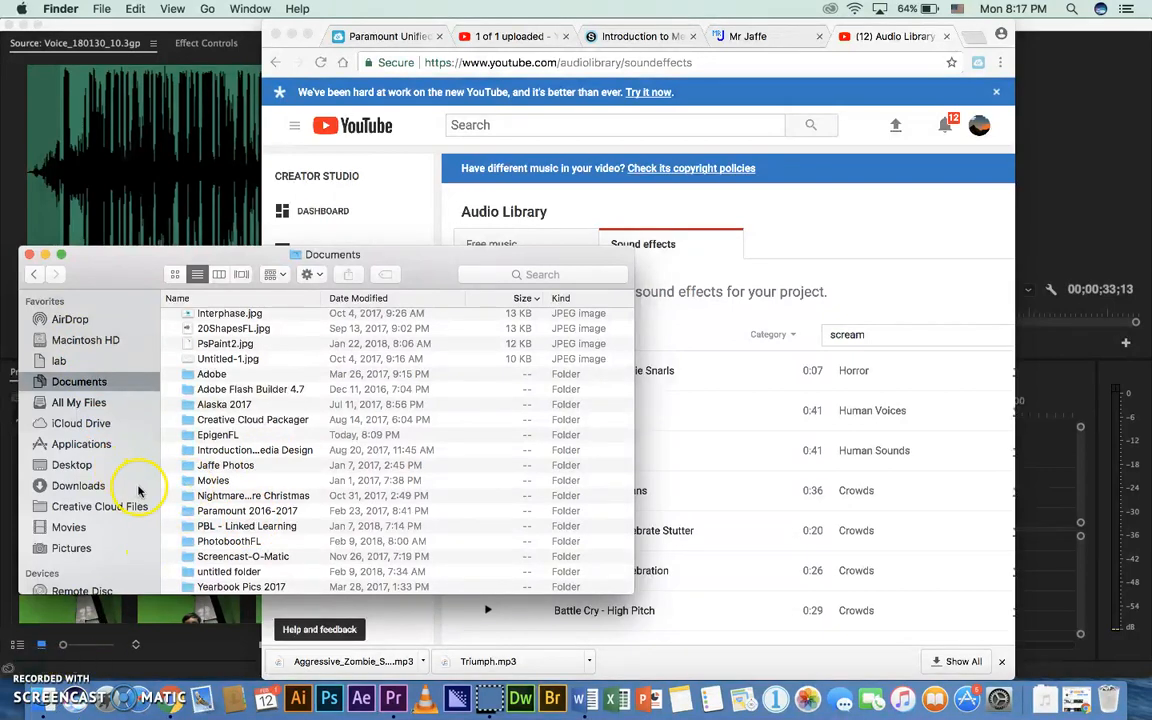
mouse_move(504, 474)
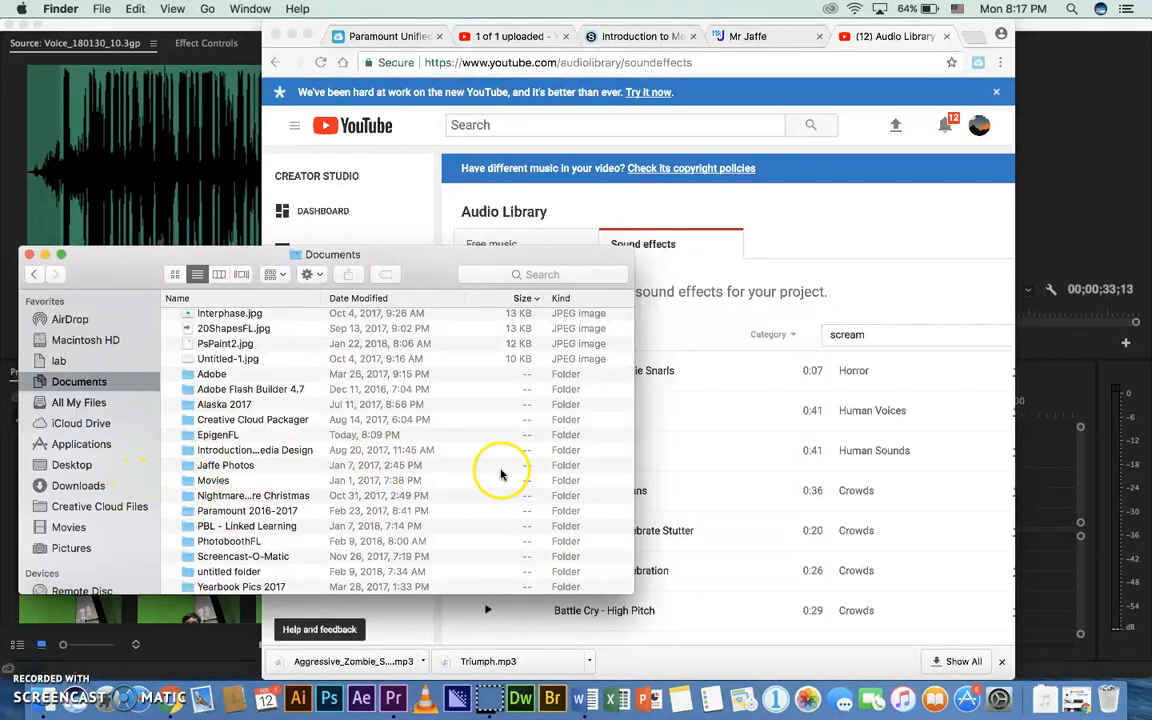
mouse_move(22, 402)
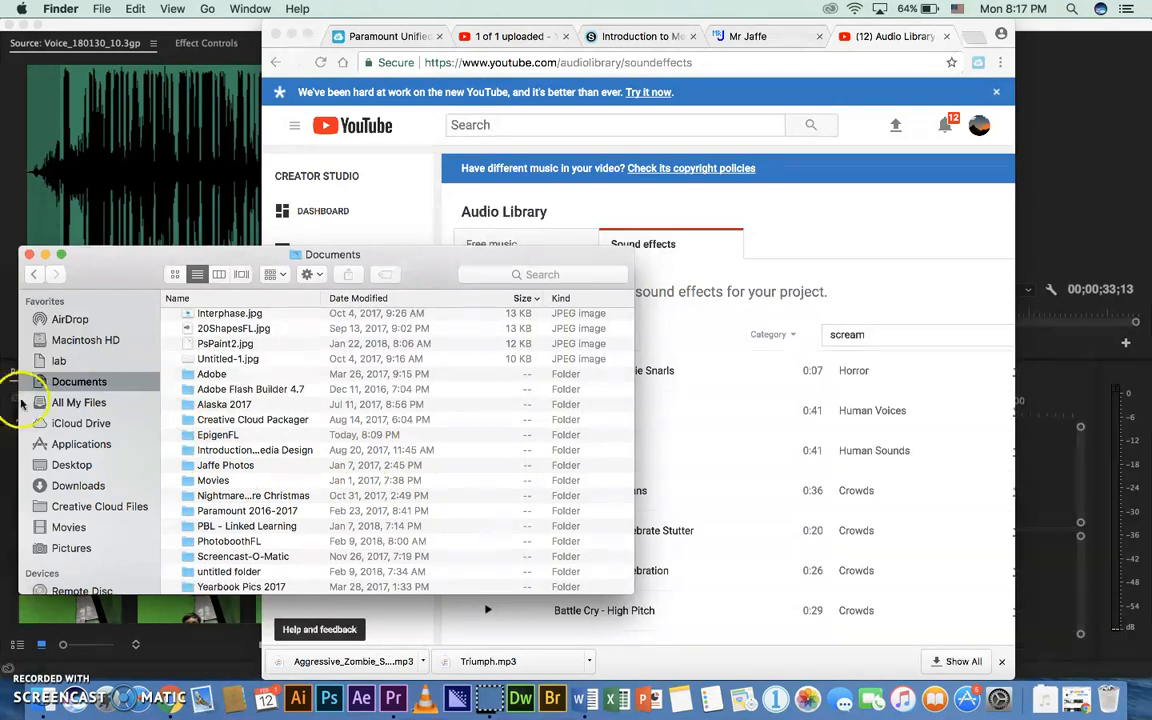
click(78, 486)
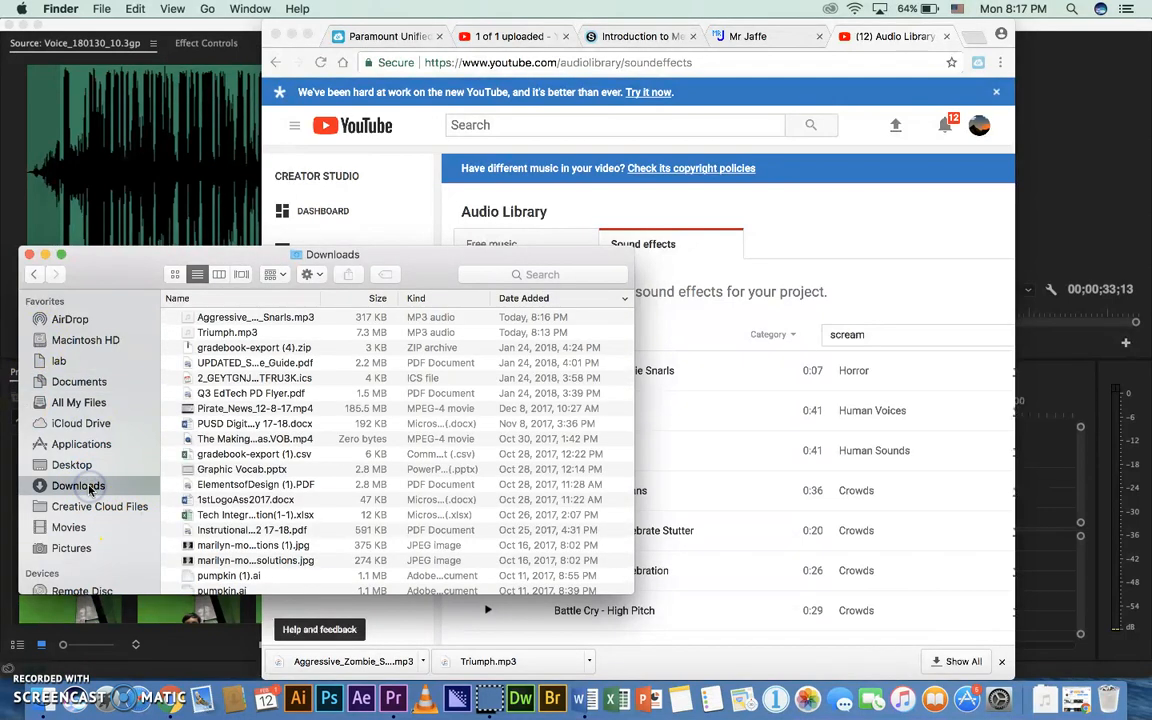
click(256, 316)
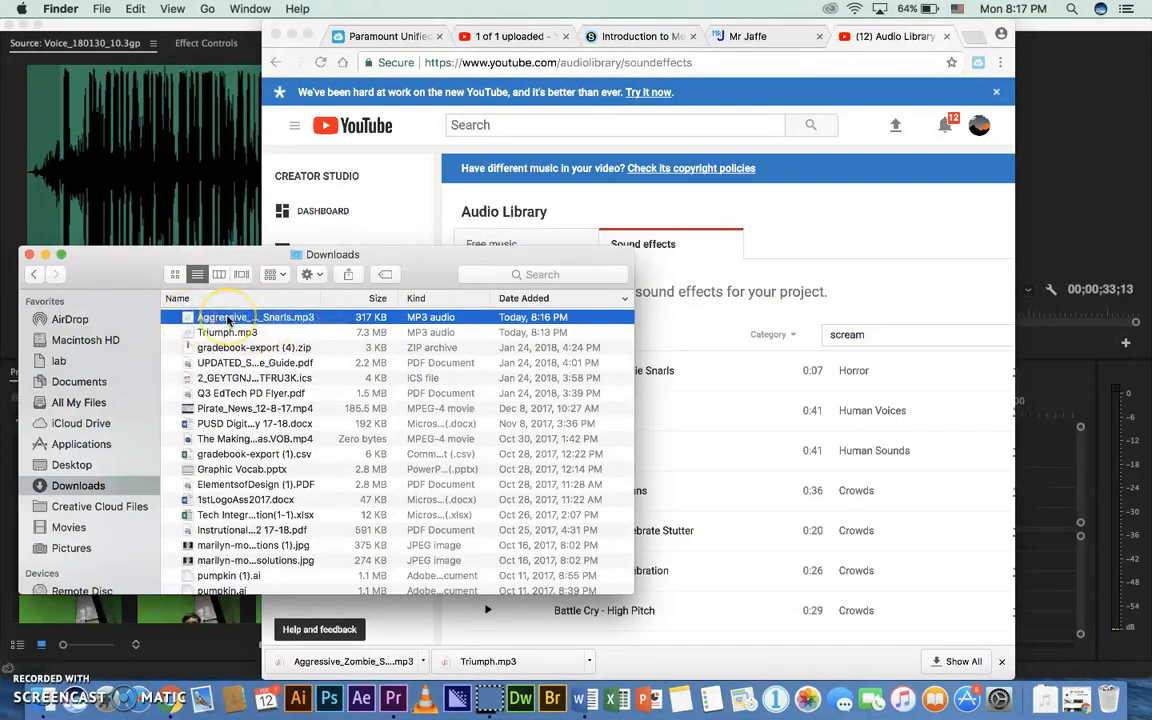
Select Aggressive_Zombie_Snarls.mp3 and Triumph.mp3 together in Downloads.
click(228, 332)
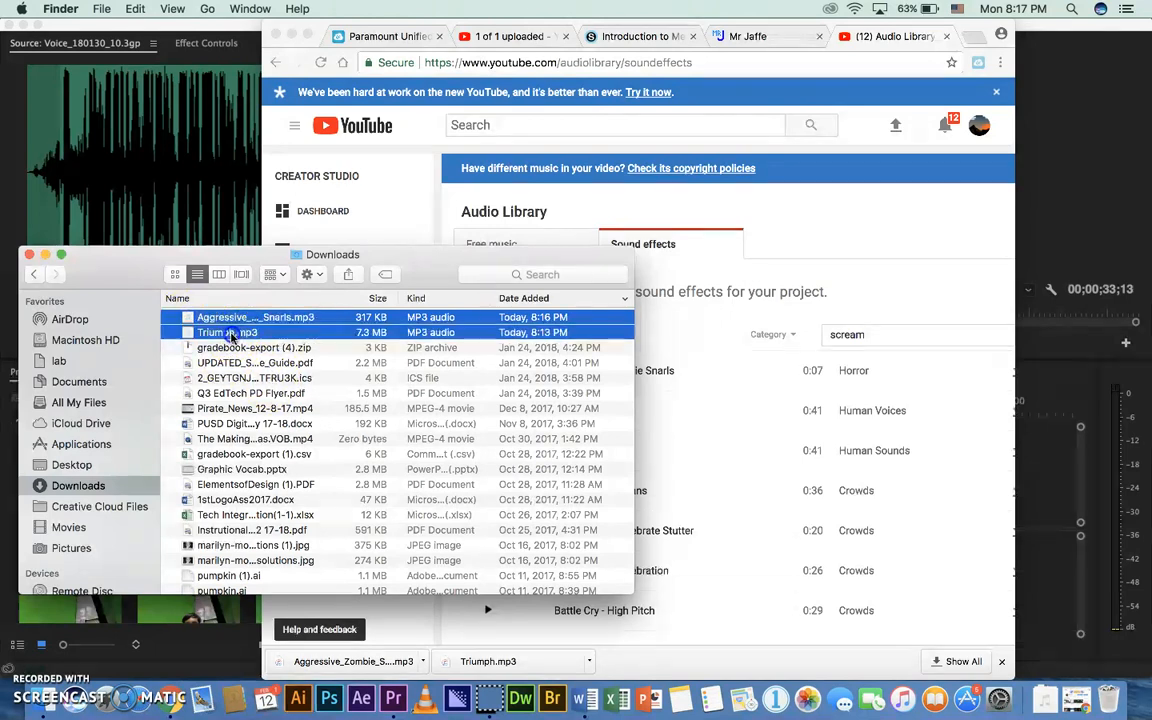
click(252, 348)
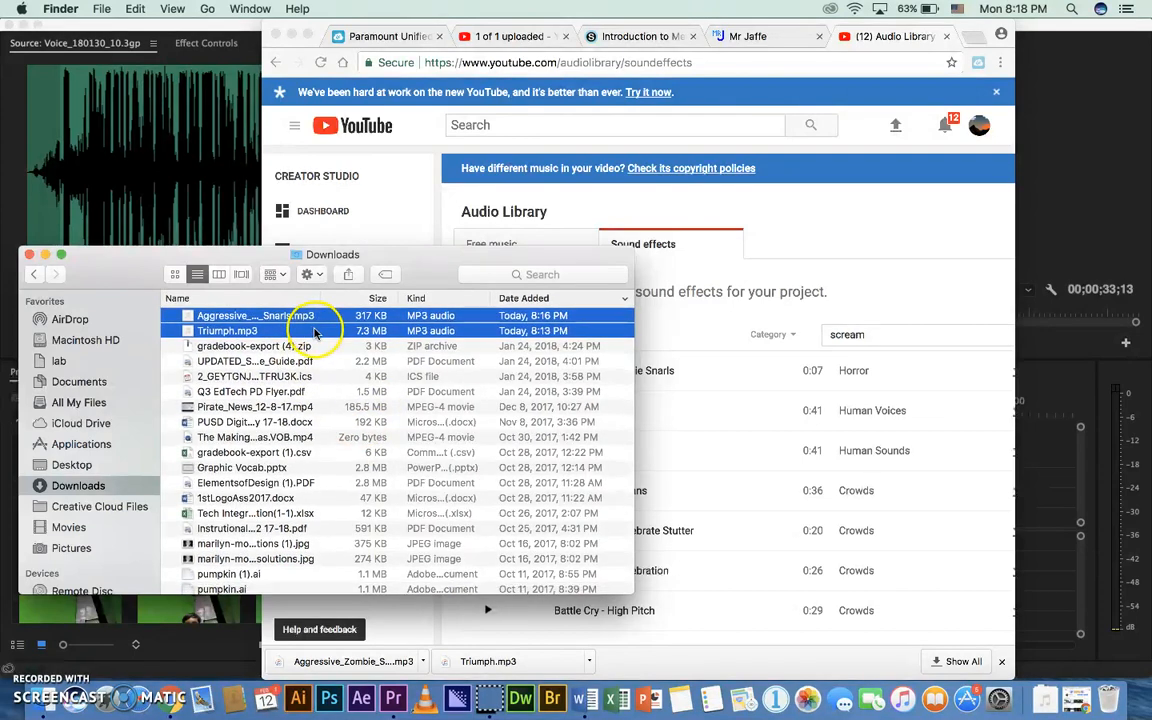
click(228, 332)
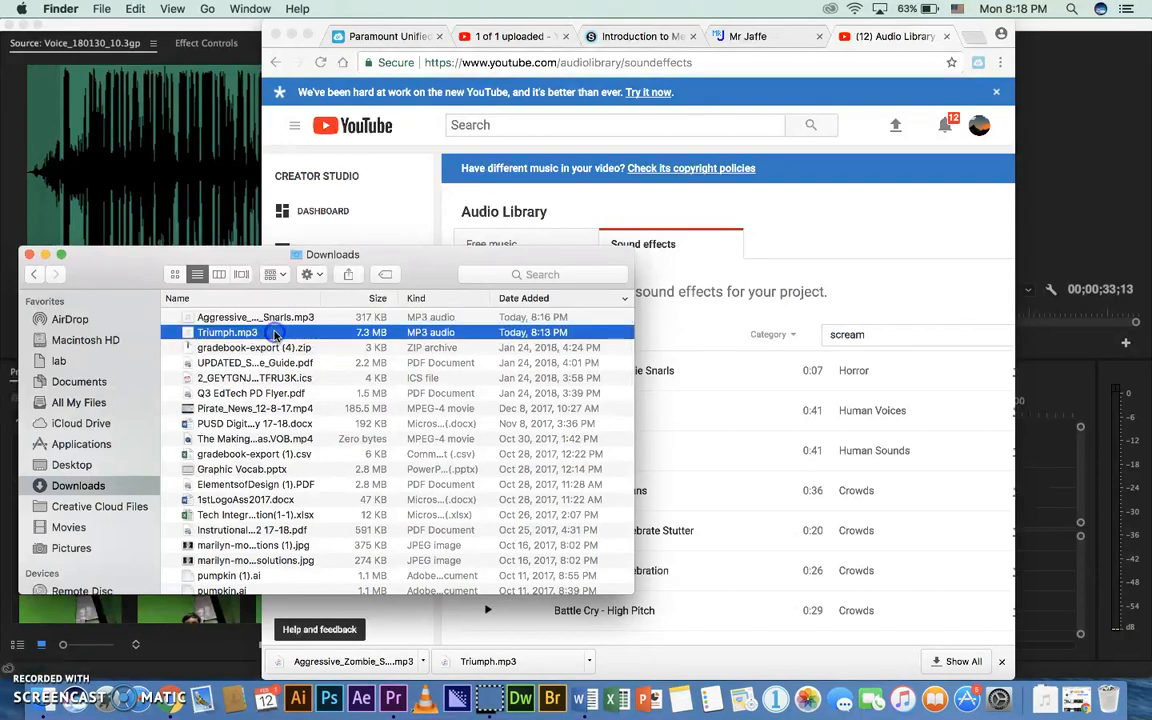
click(256, 316)
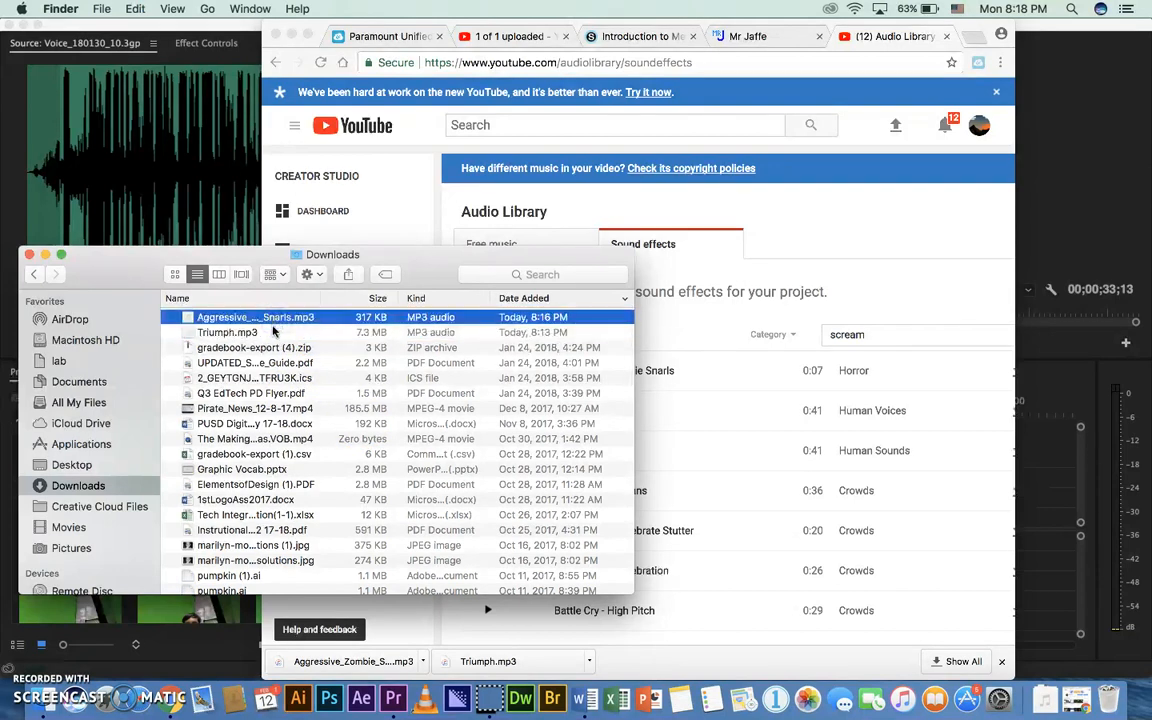
click(228, 332)
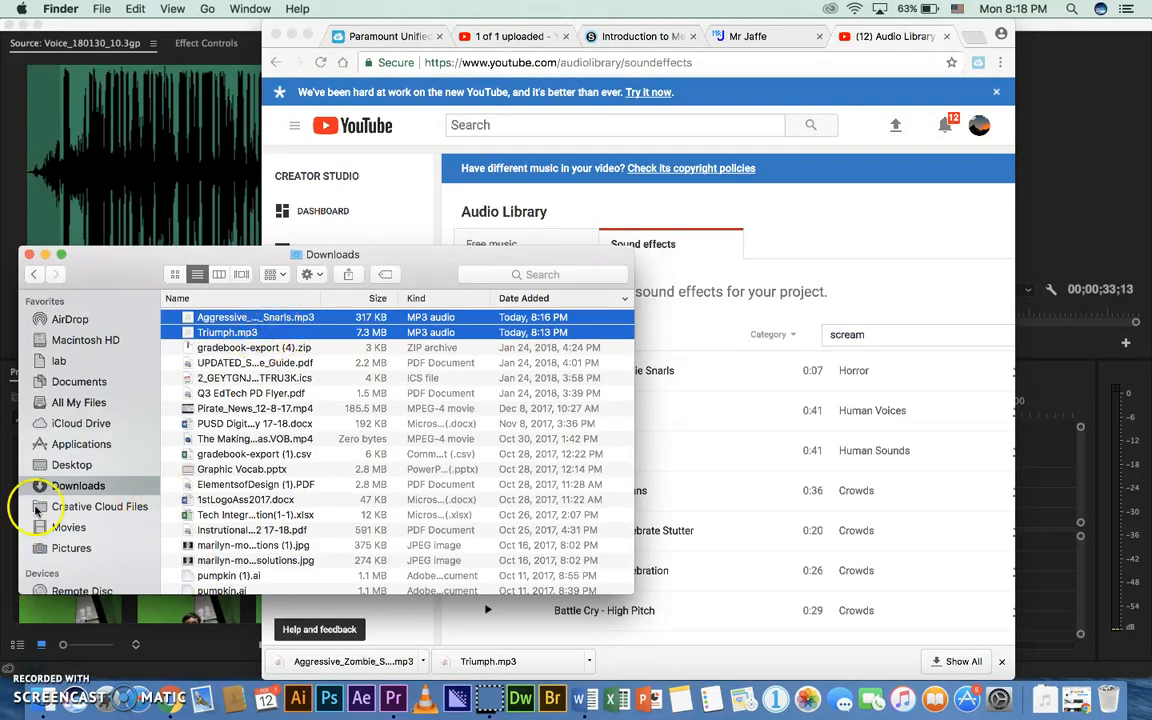
Go into the EpigenFL folder under Documents, then bring Premiere Pro to the front.
click(80, 380)
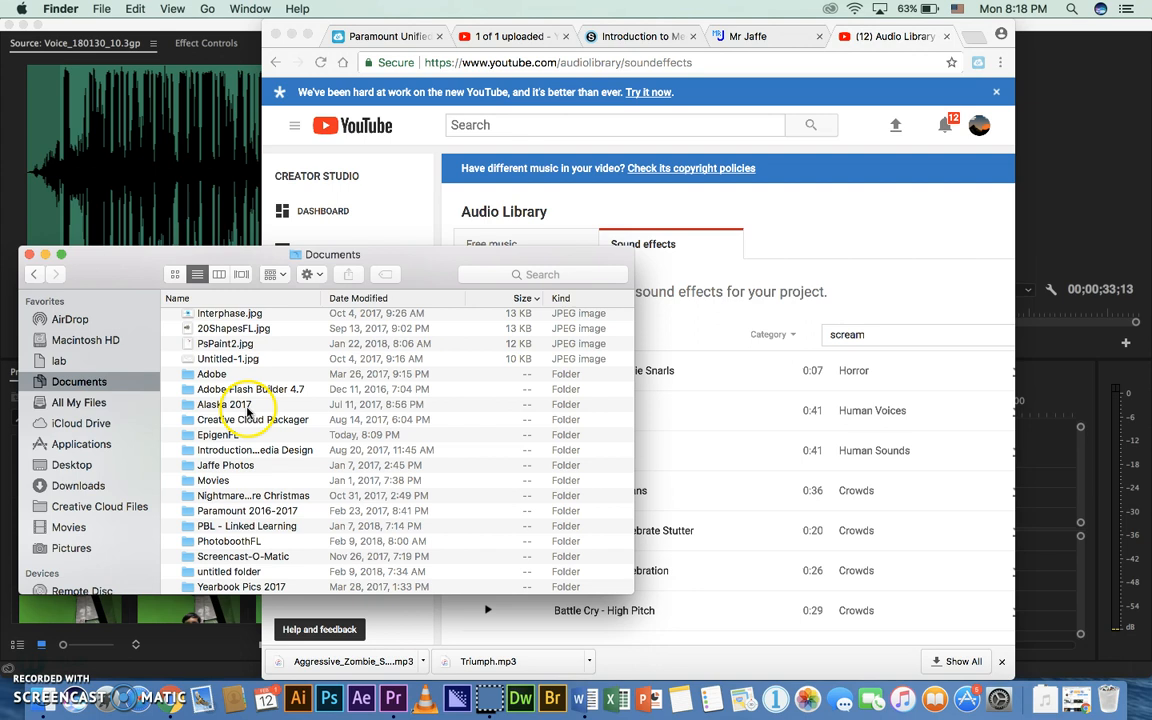
click(216, 434)
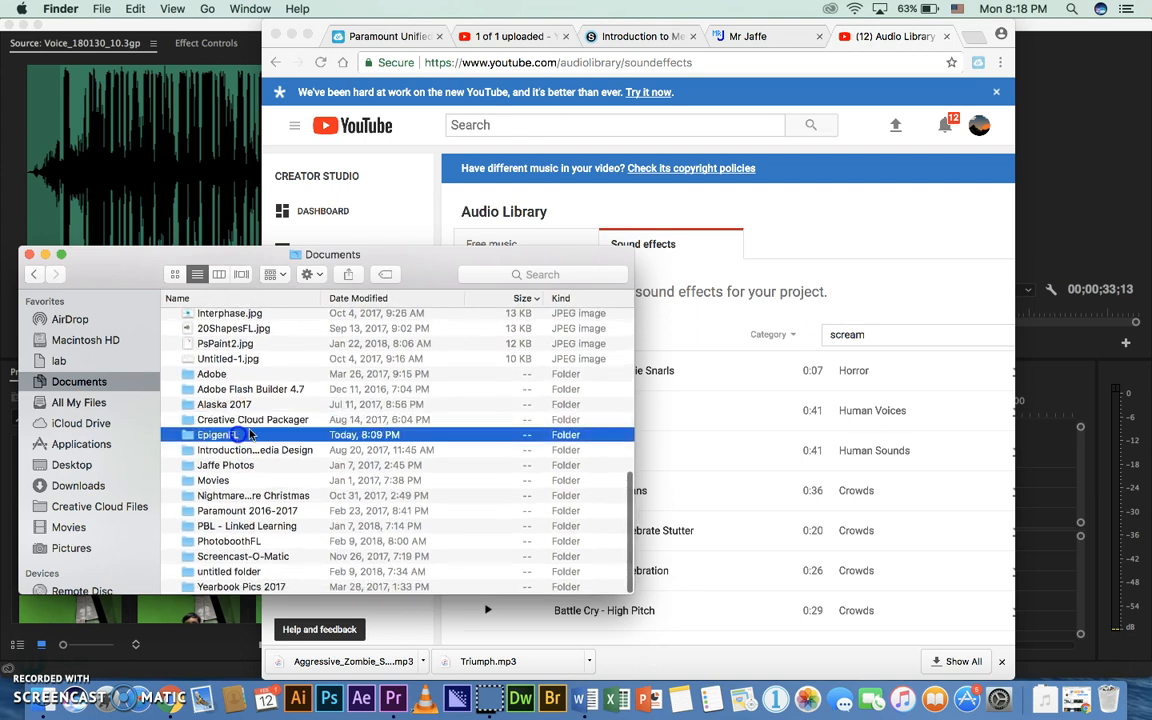
double_click(212, 434)
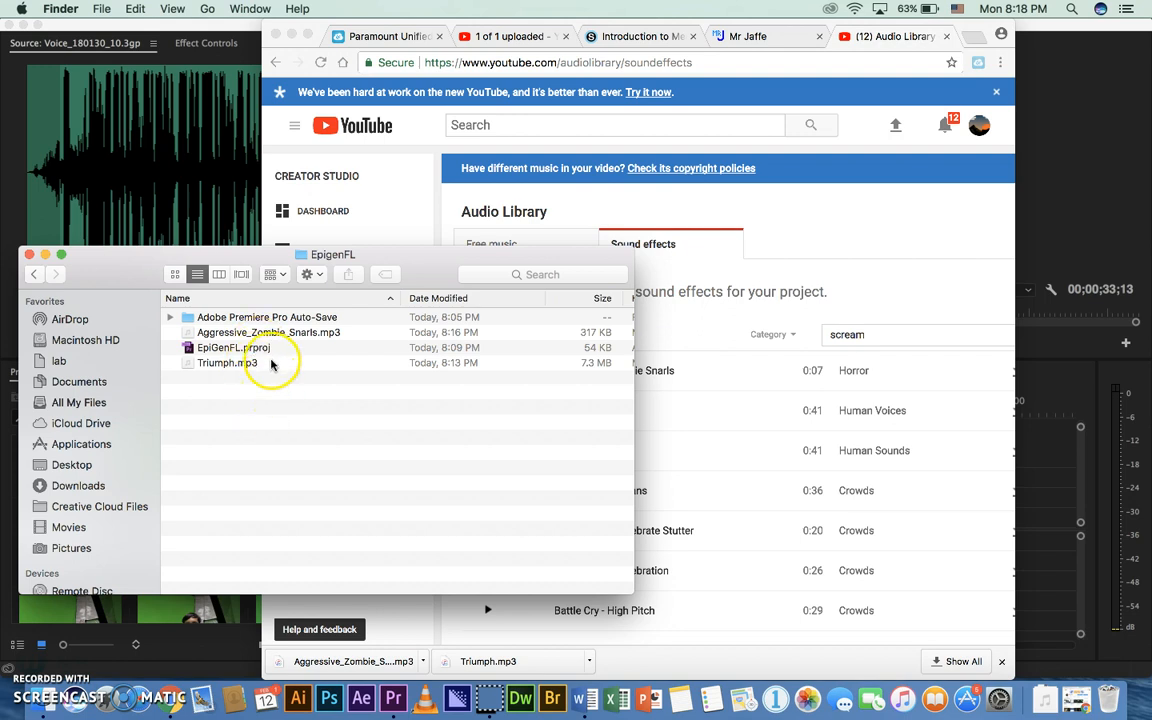
mouse_move(228, 316)
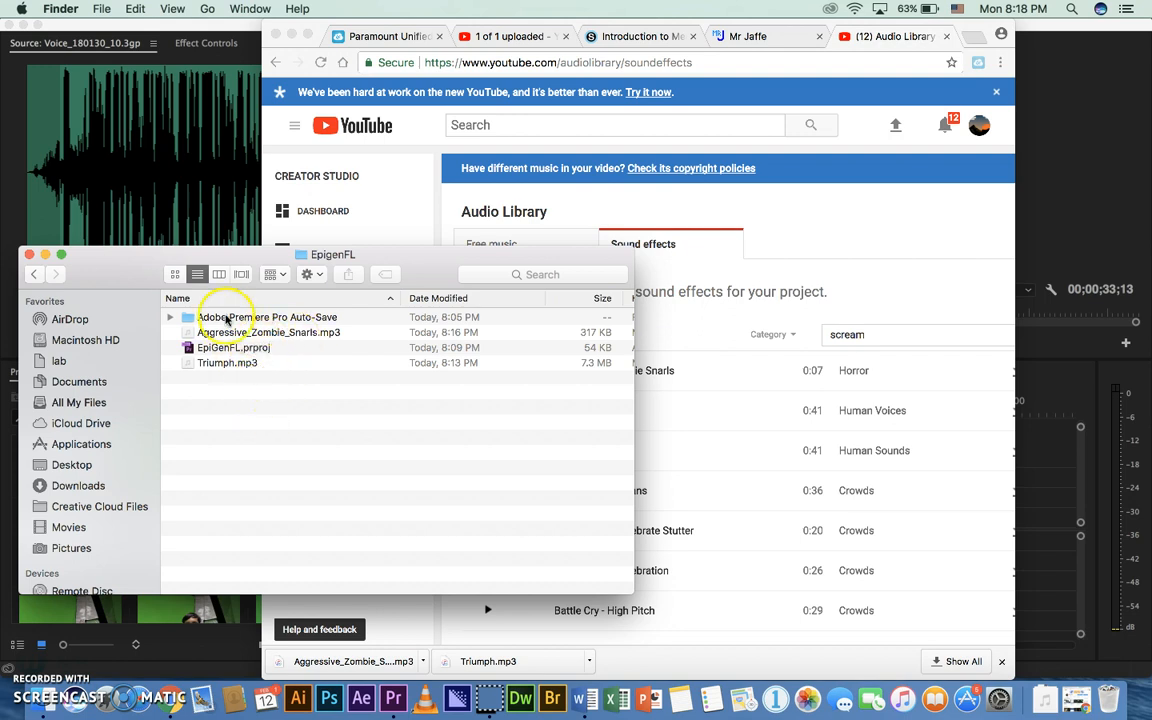
mouse_move(408, 600)
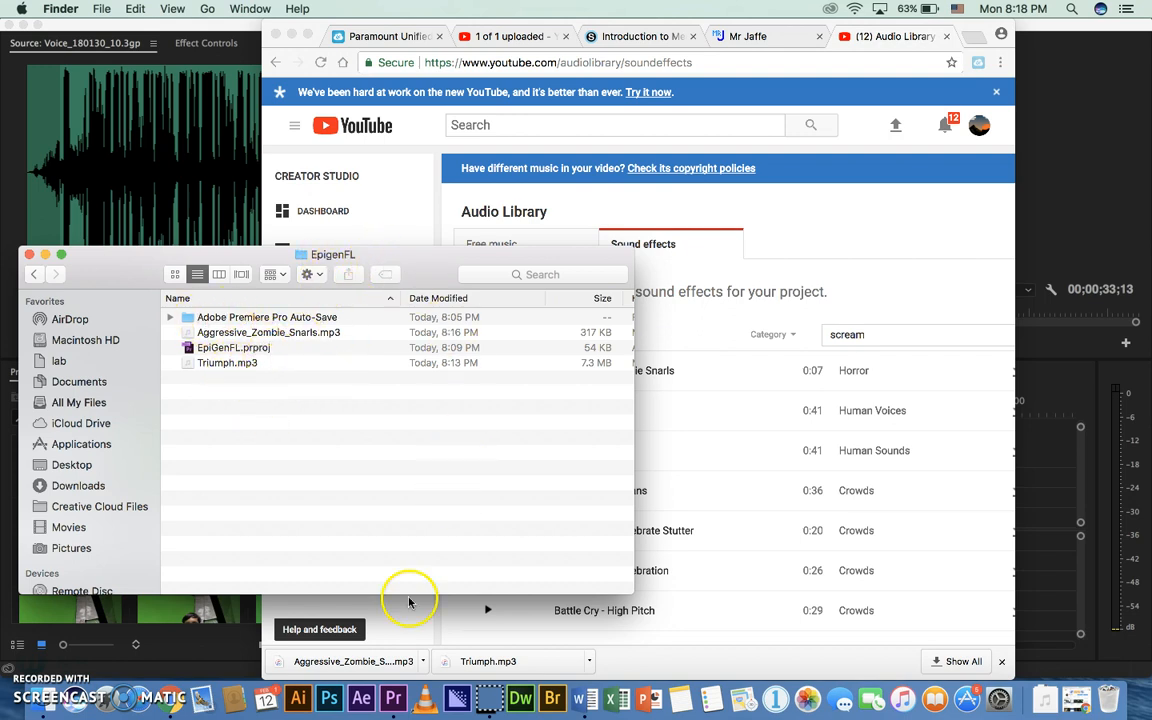
mouse_move(408, 690)
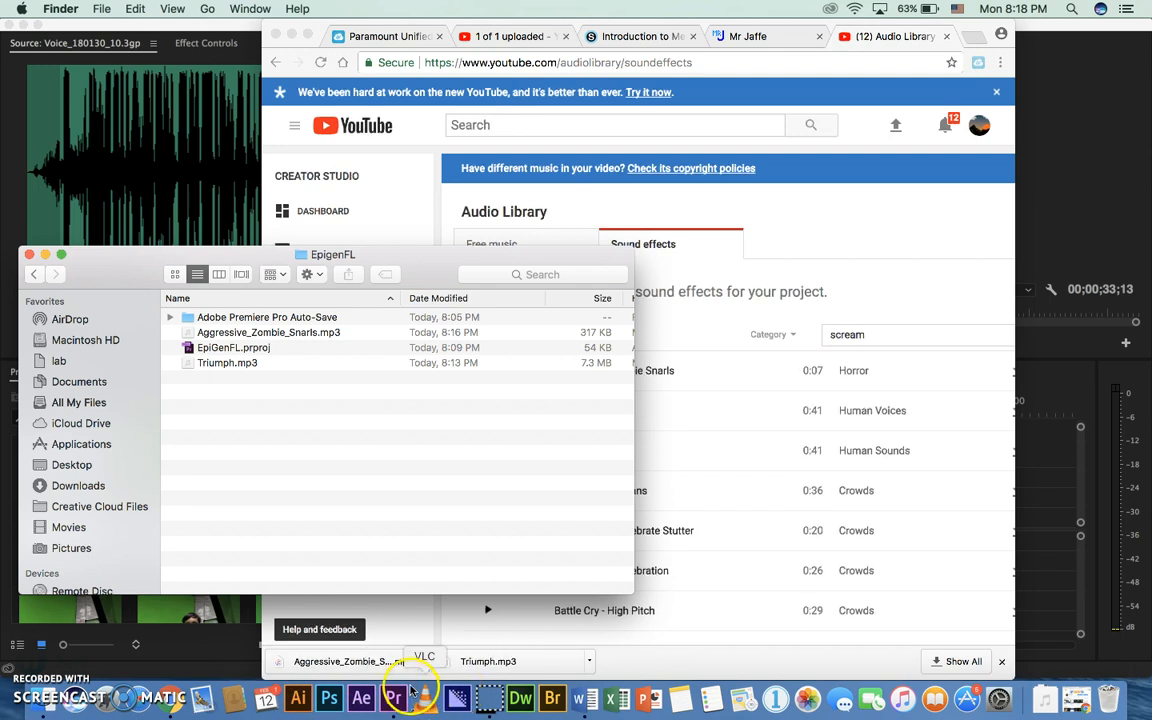
mouse_move(392, 696)
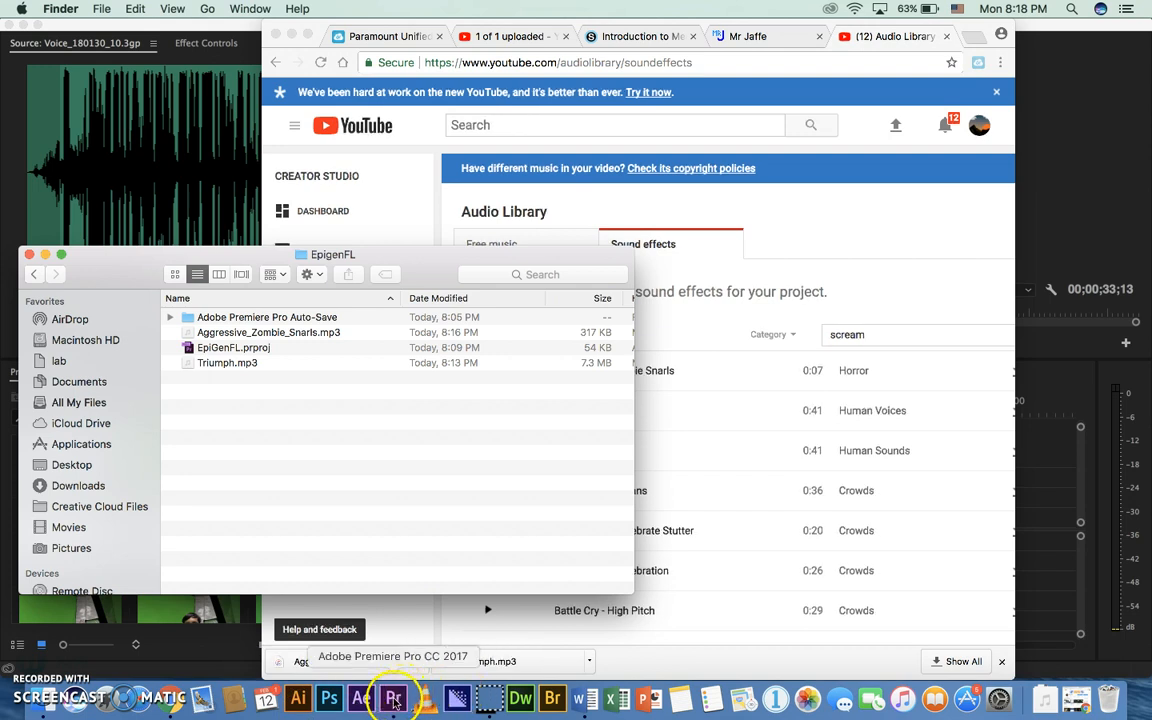
click(392, 696)
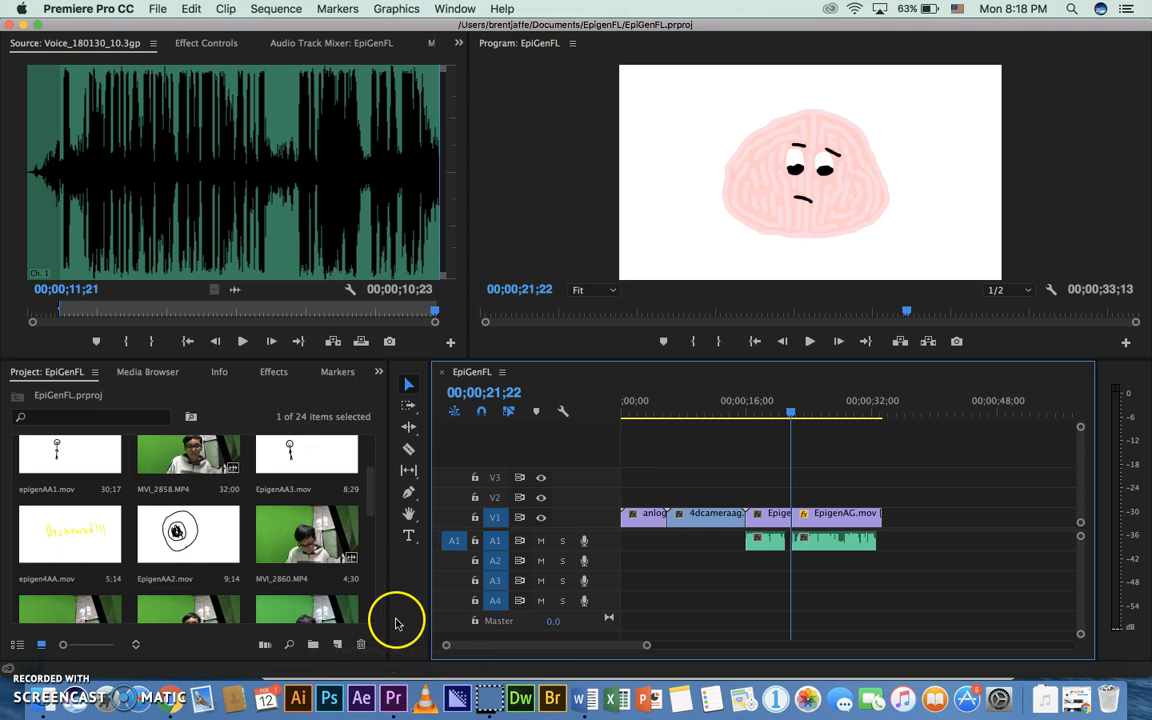
mouse_move(238, 520)
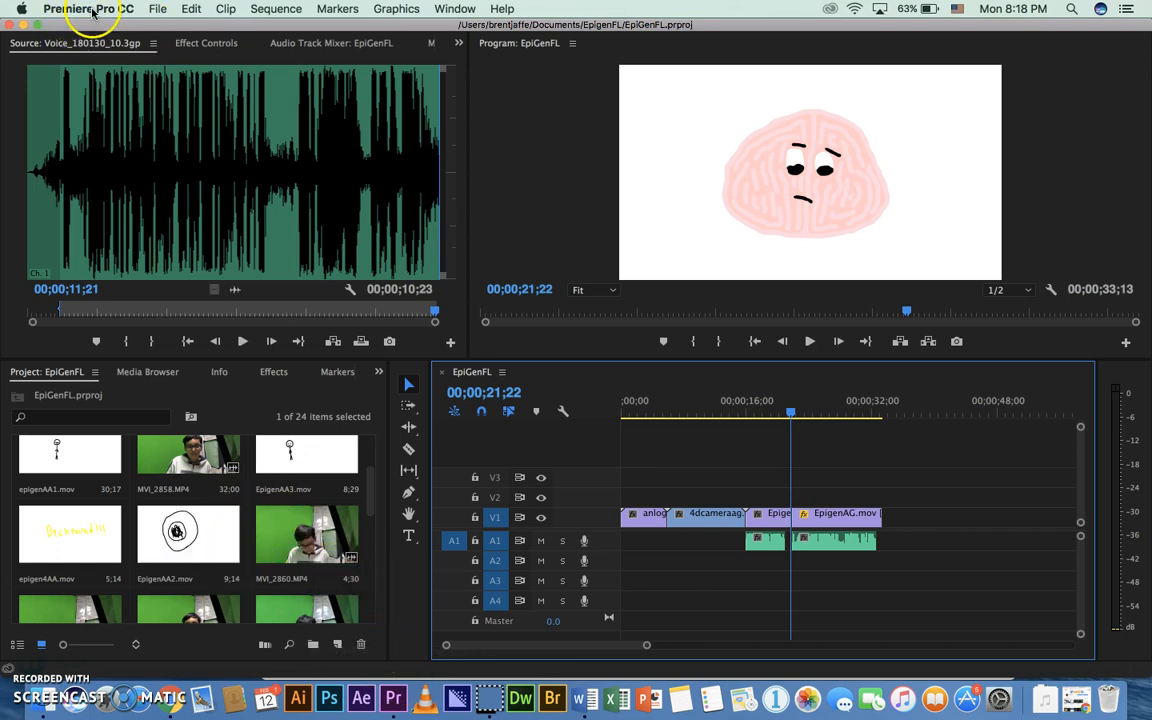
In the Import dialog, navigate to the EpigenFL project folder in list view.
click(156, 8)
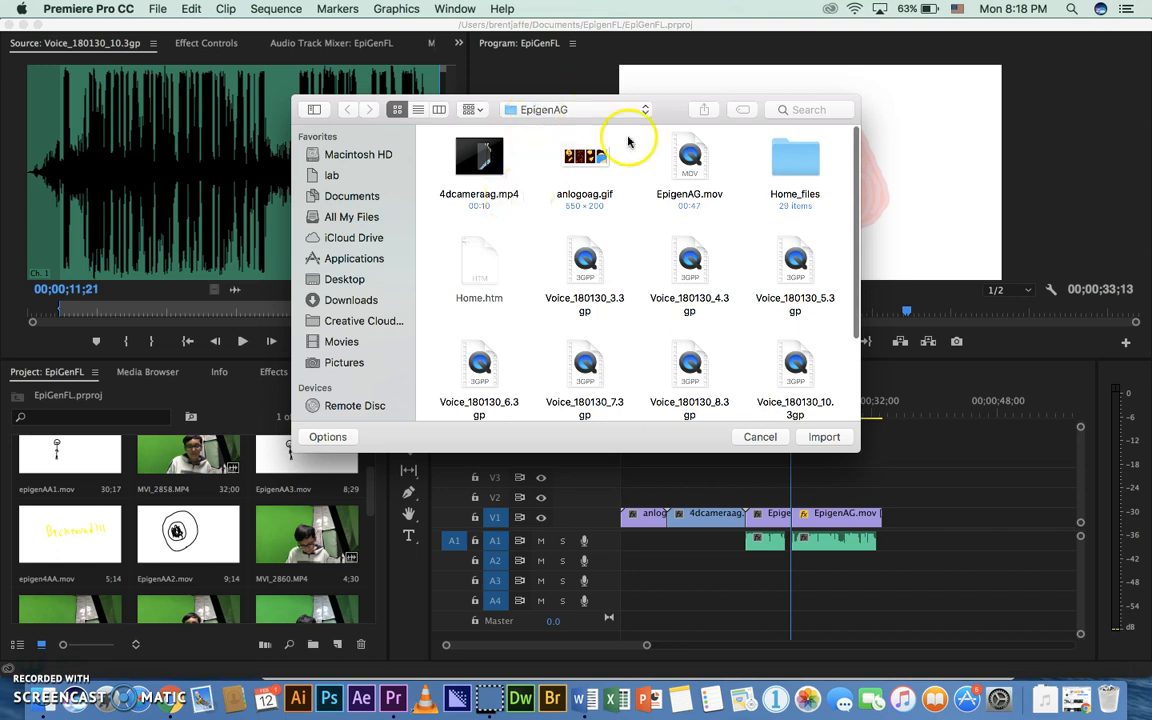
click(420, 108)
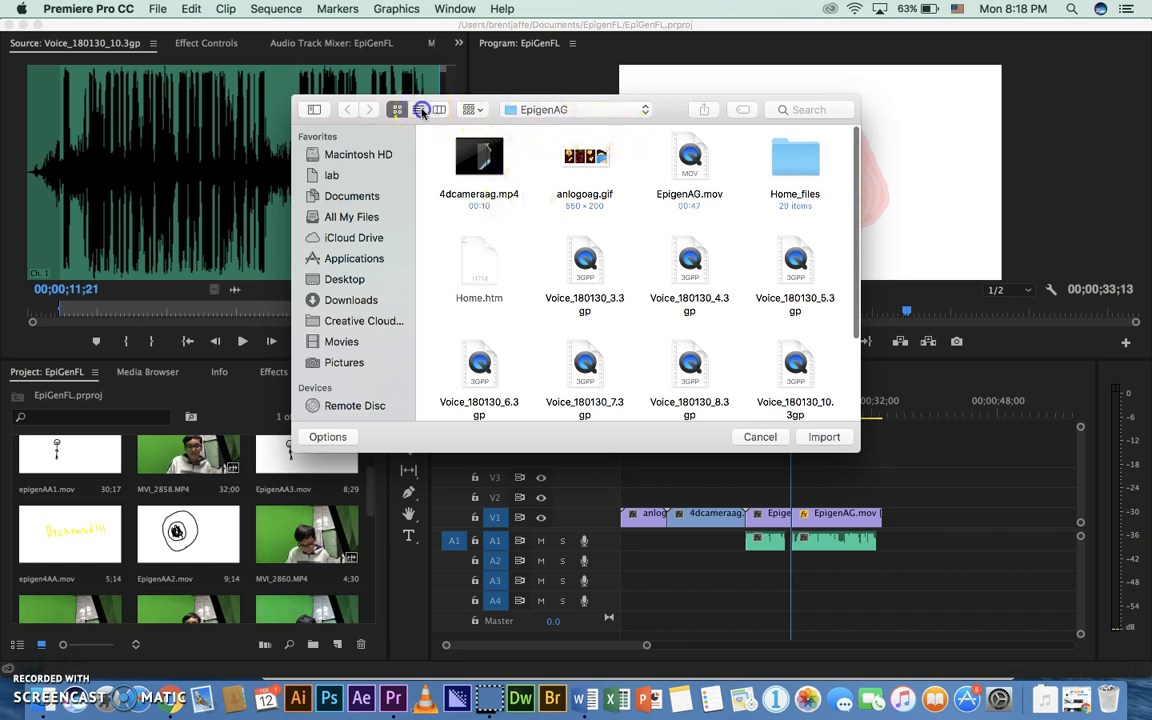
click(416, 108)
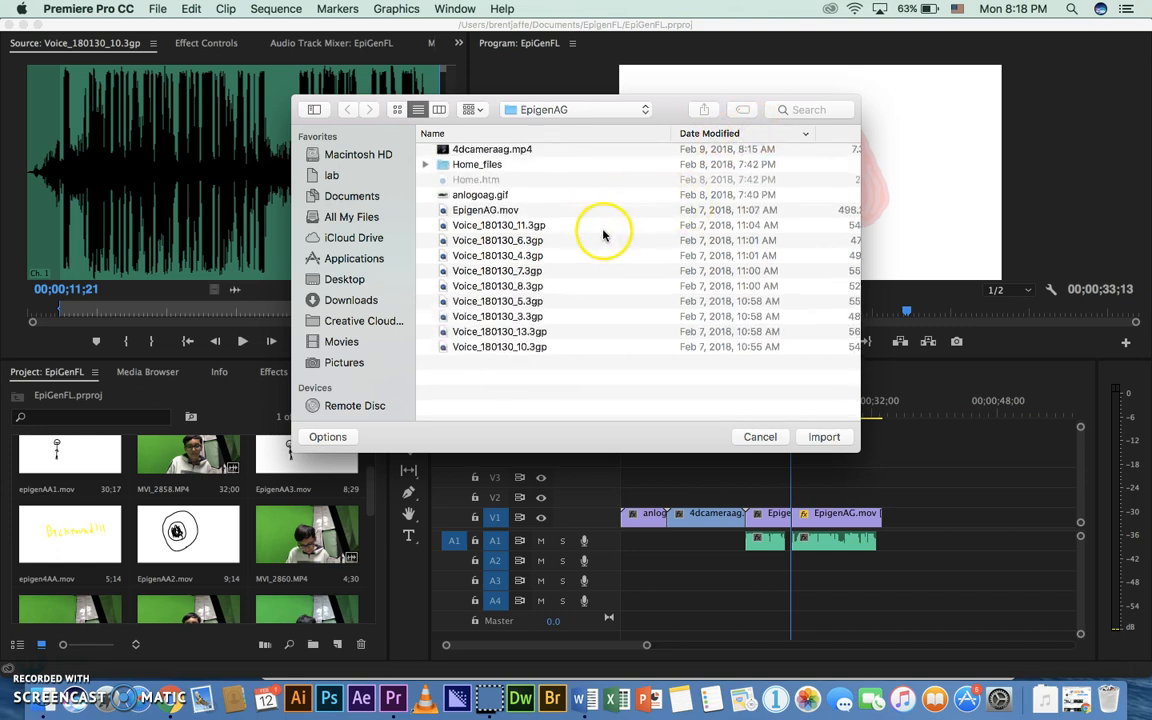
click(576, 108)
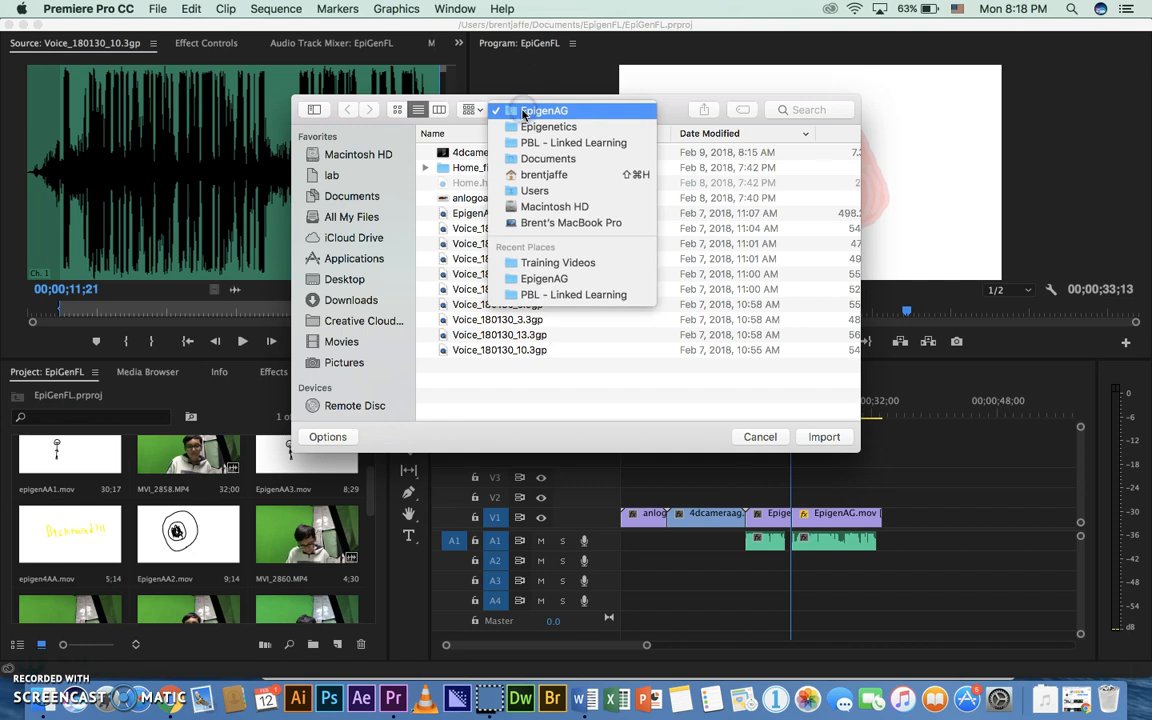
mouse_move(530, 160)
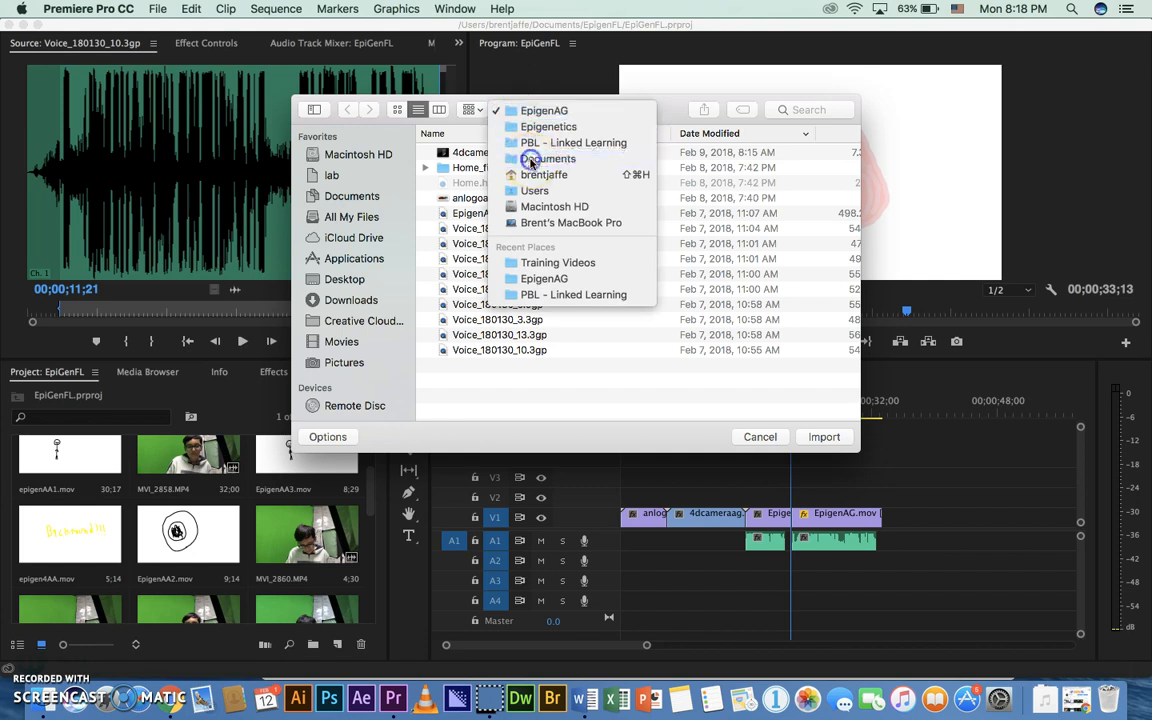
click(548, 158)
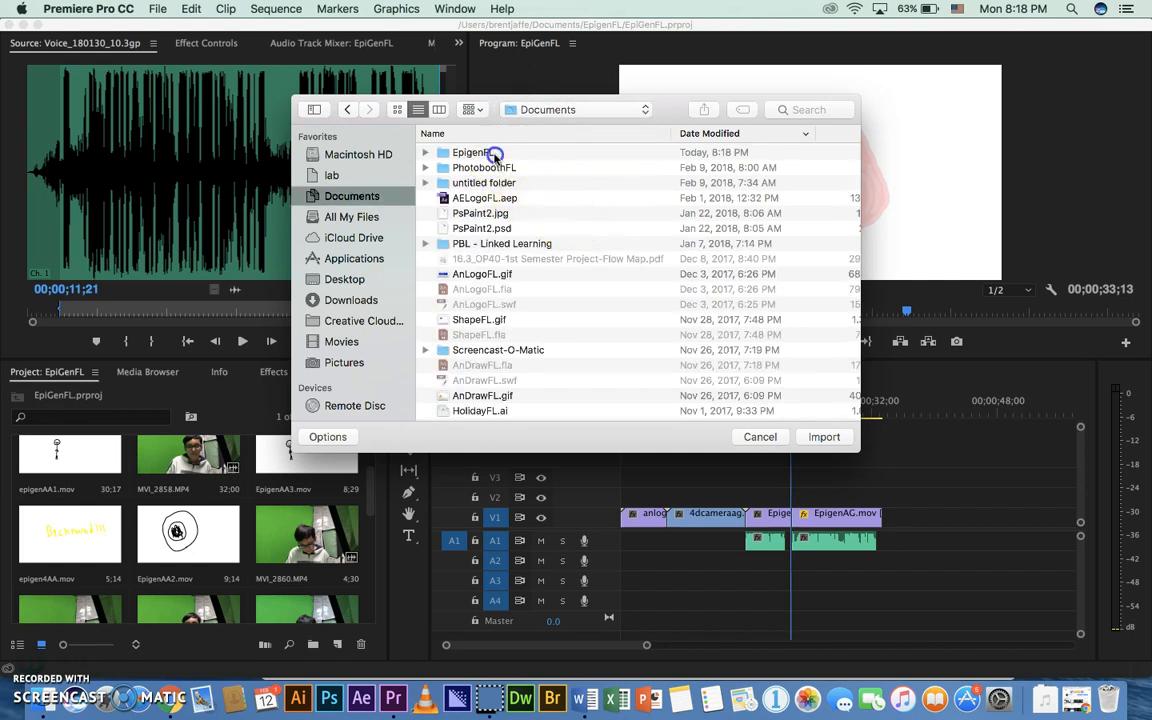
double_click(470, 152)
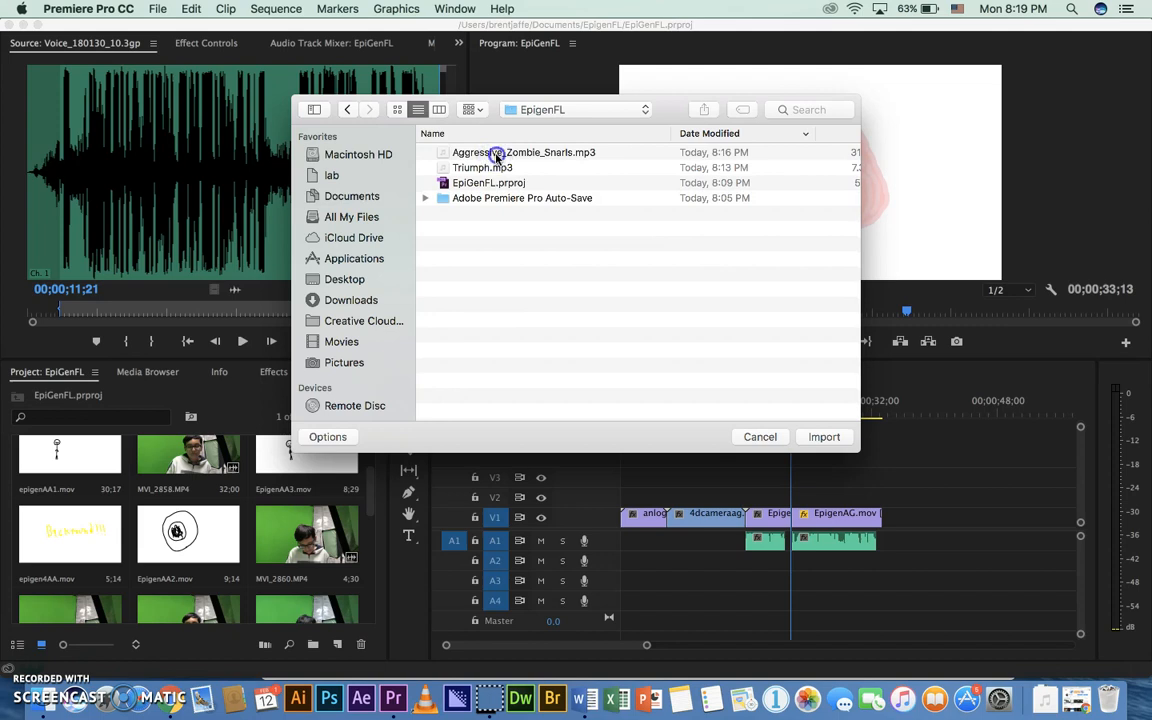
Import Aggressive_Zombie_Snarls.mp3 and Triumph.mp3 into the project.
click(524, 152)
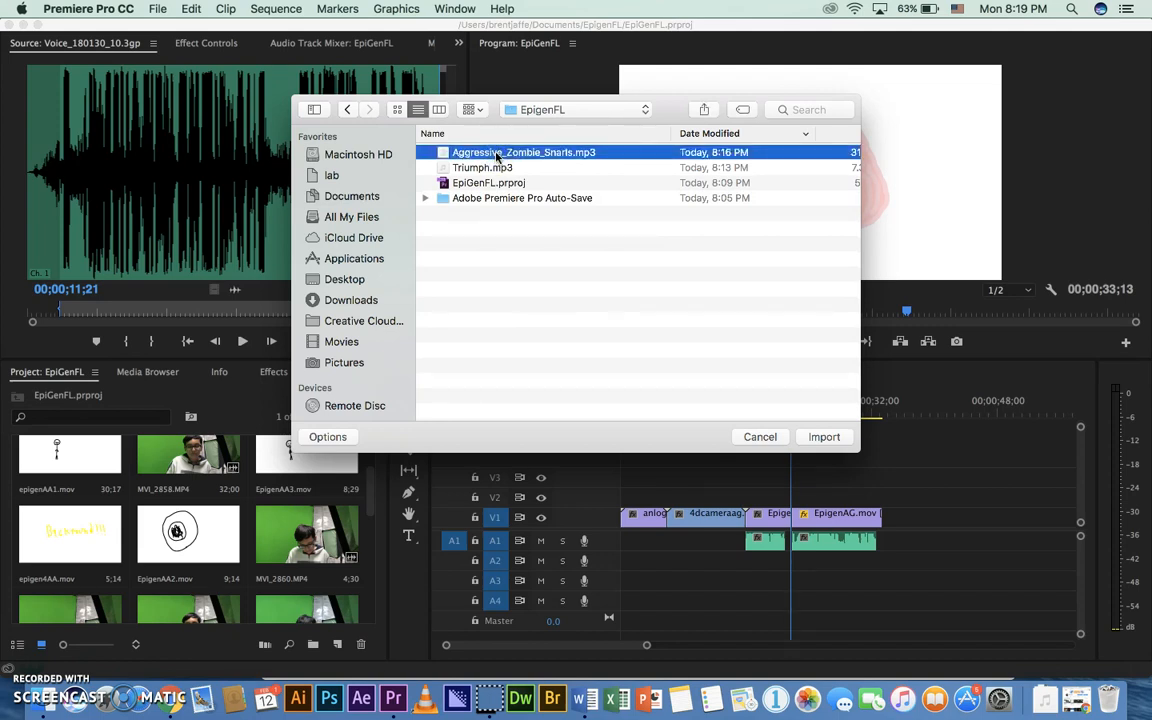
click(484, 168)
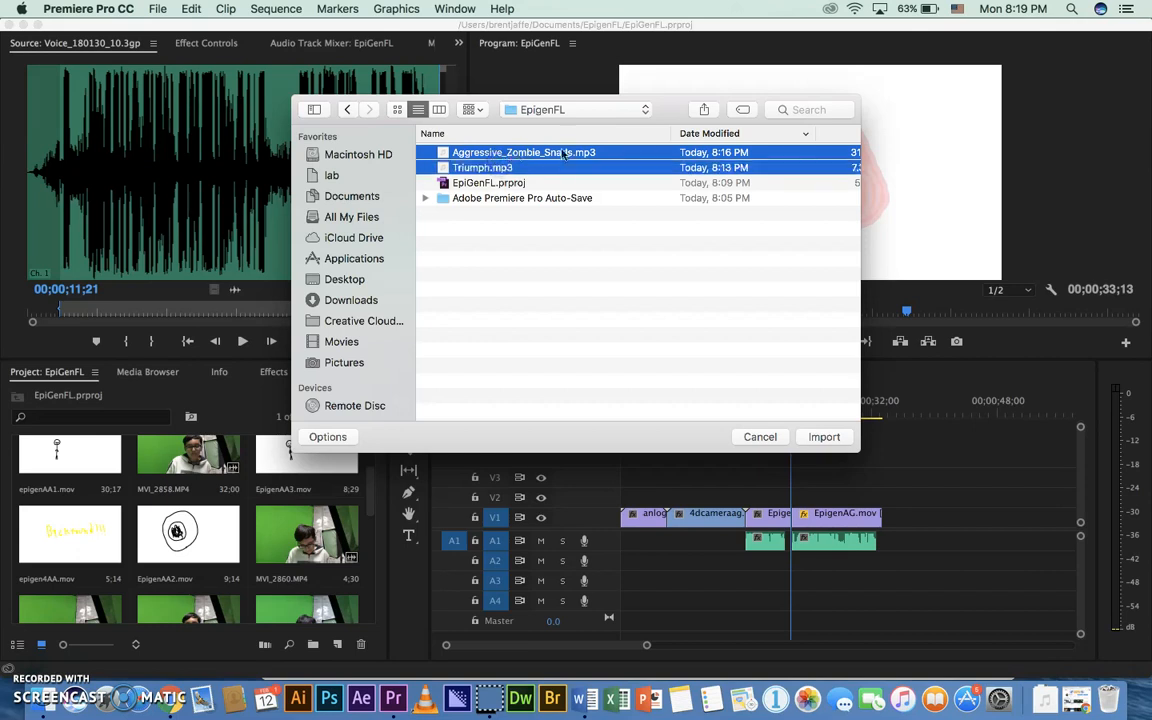
mouse_move(820, 424)
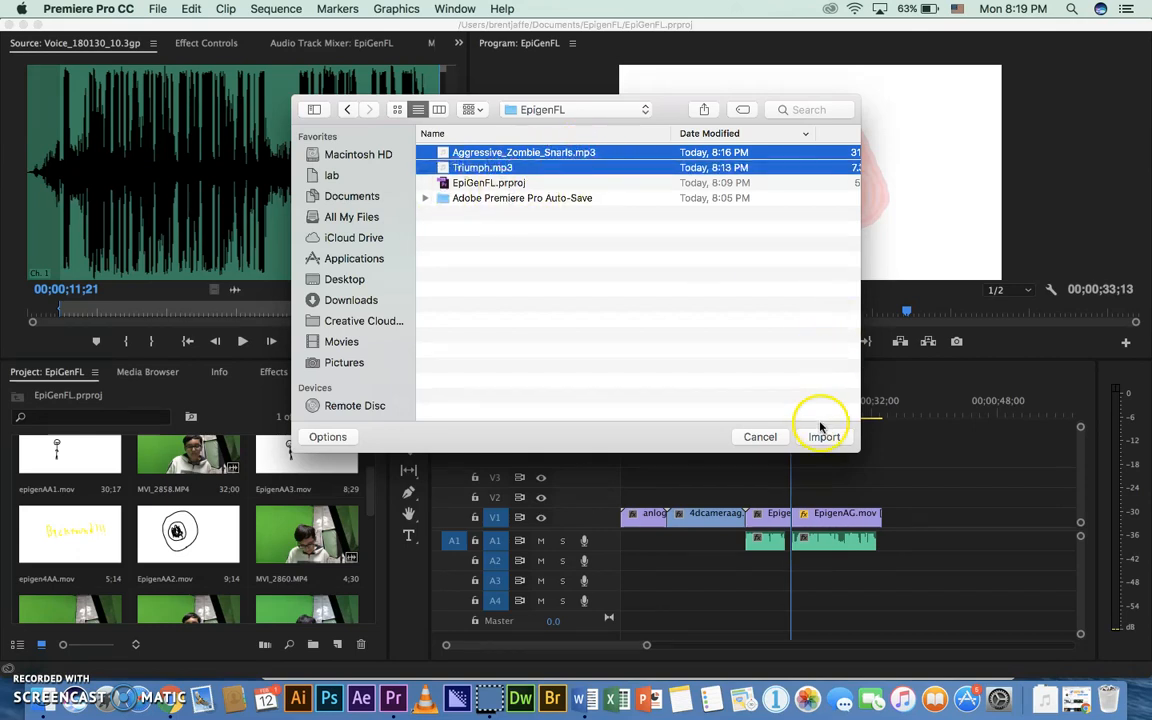
click(824, 436)
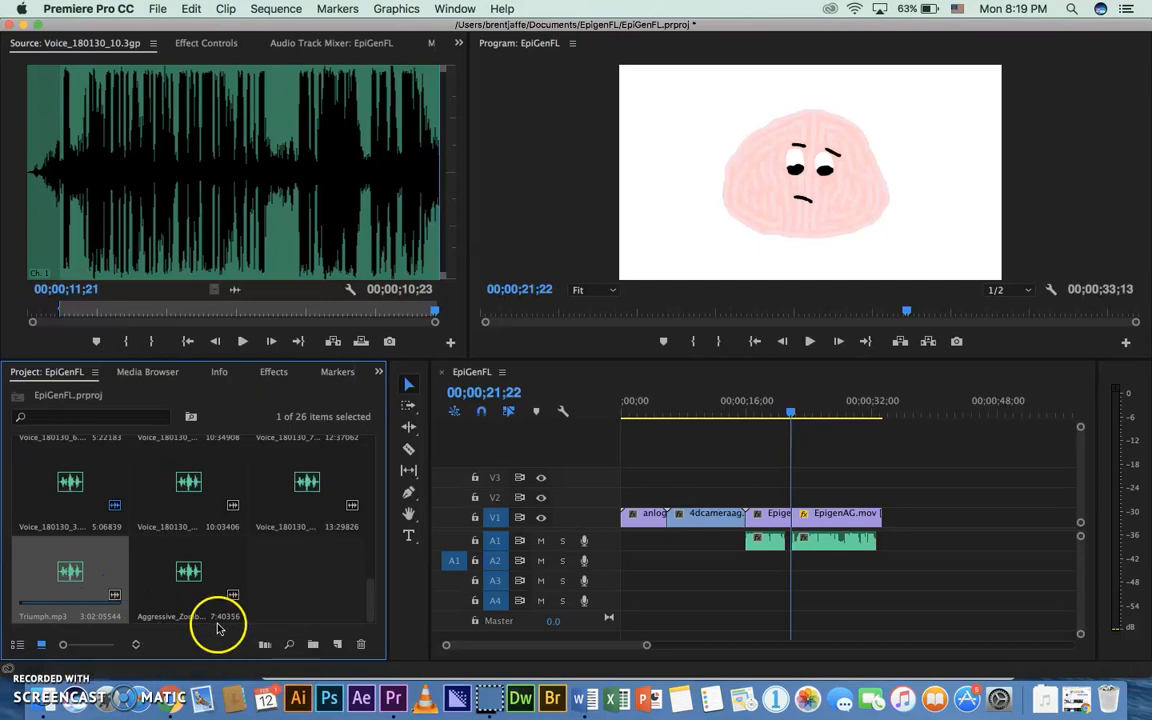
Preview Triumph.mp3 in the Source Monitor, skipping ahead to around 50 seconds and beyond.
double_click(70, 576)
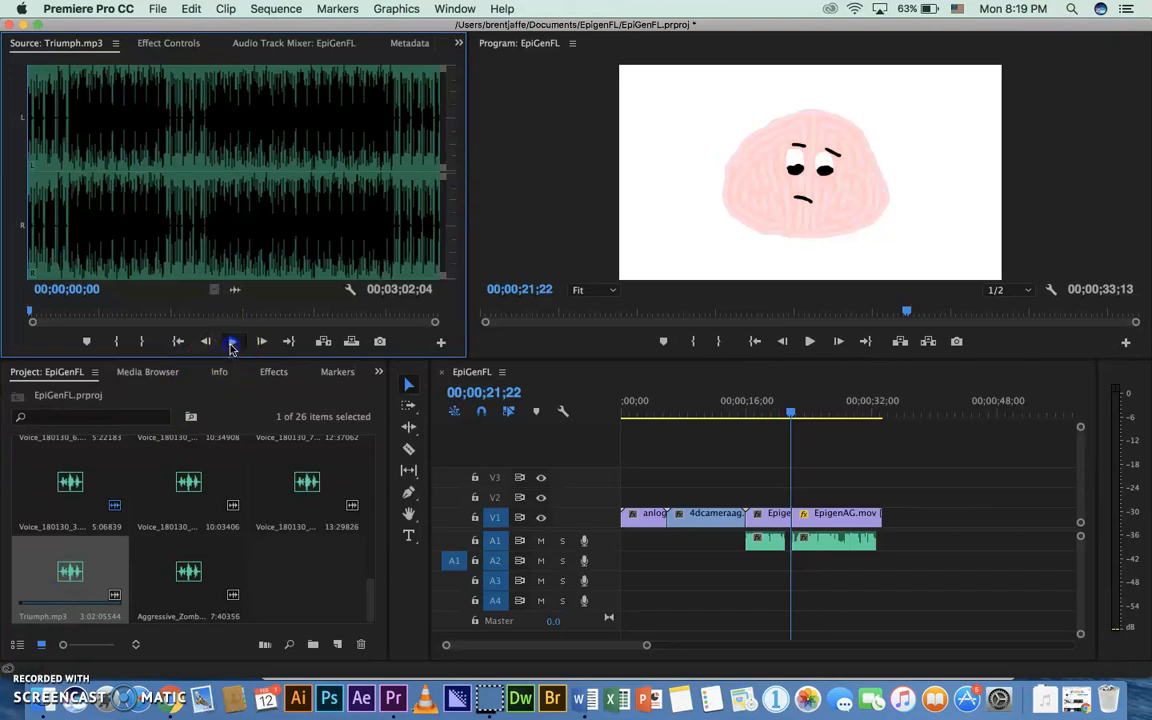
click(232, 340)
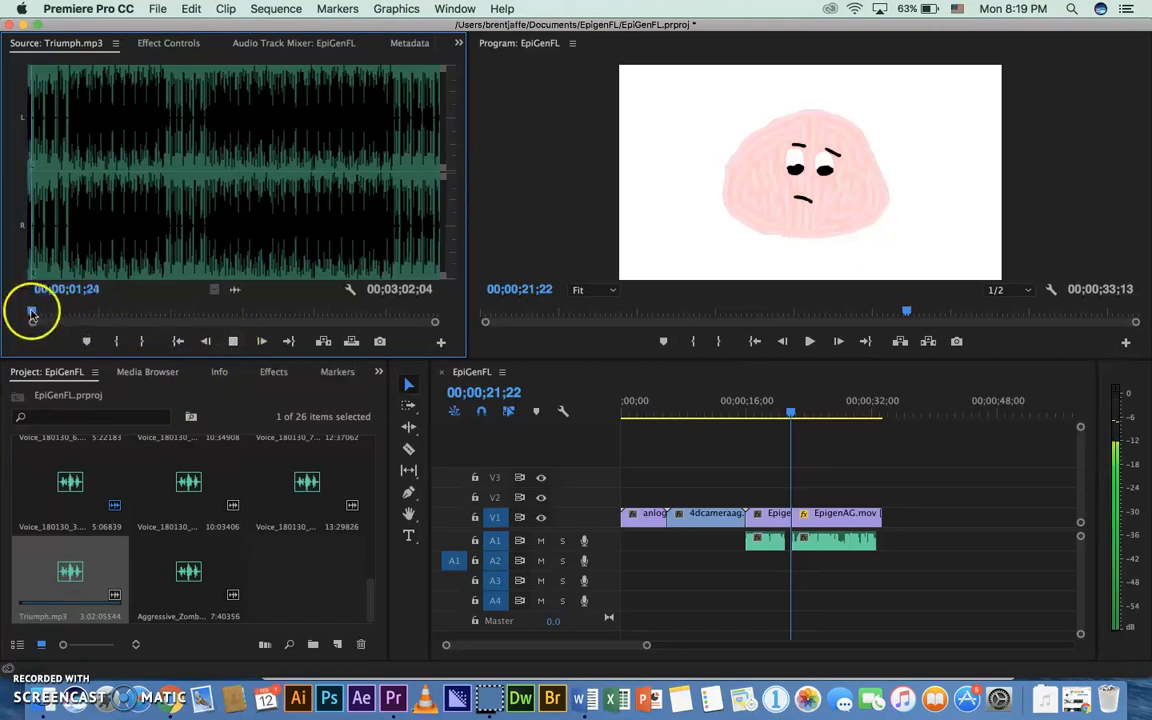
drag(32, 316, 144, 316)
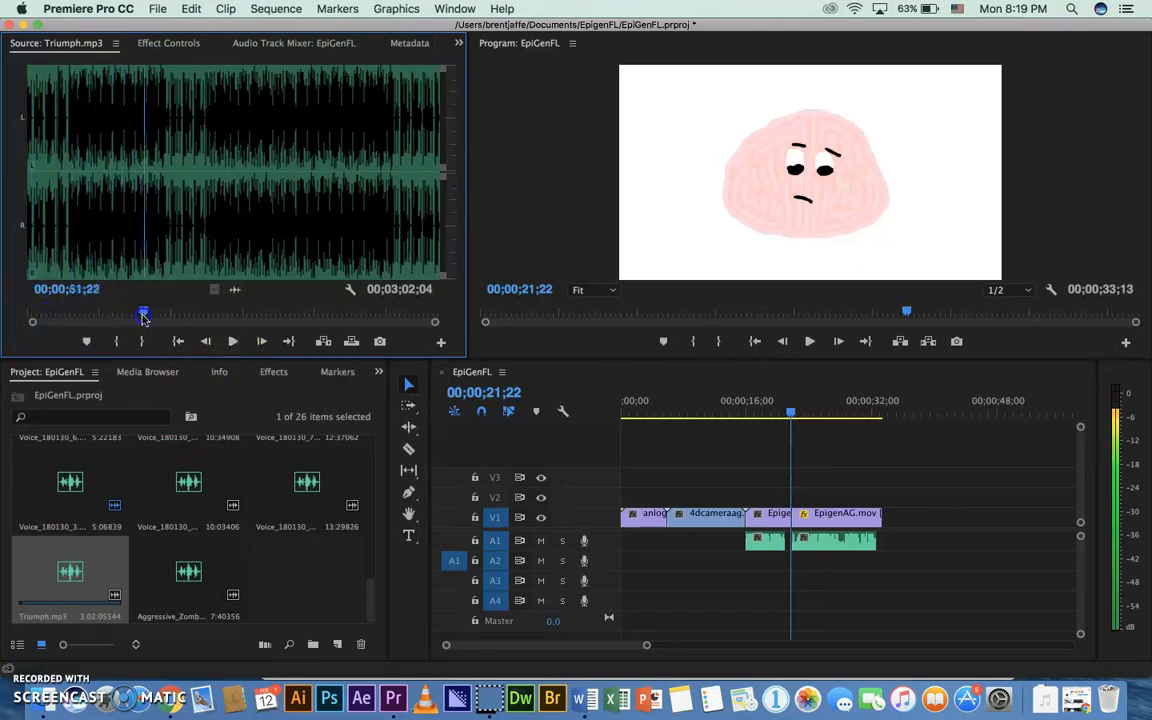
click(236, 340)
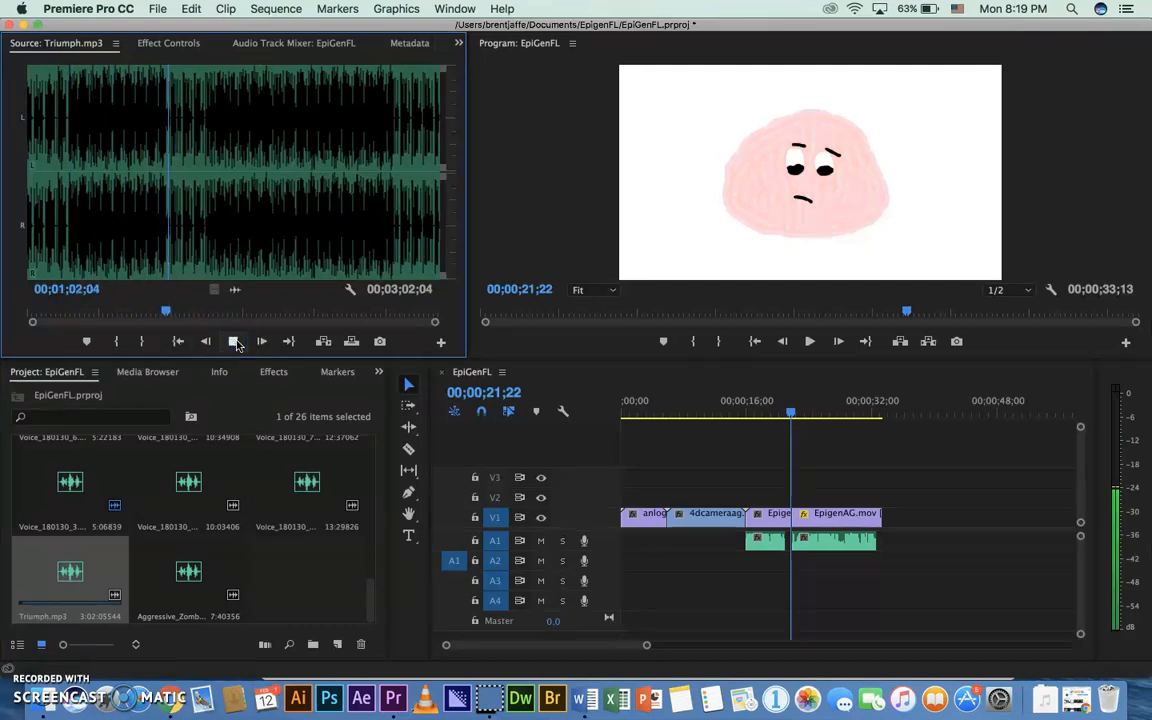
click(236, 340)
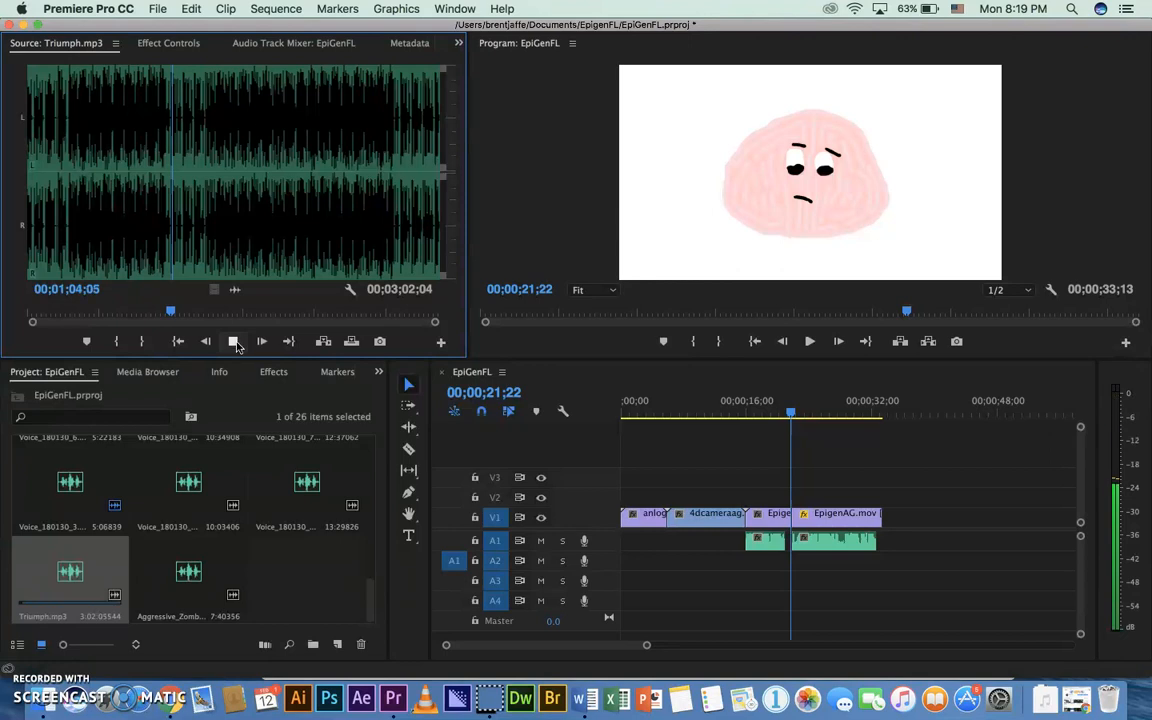
click(234, 340)
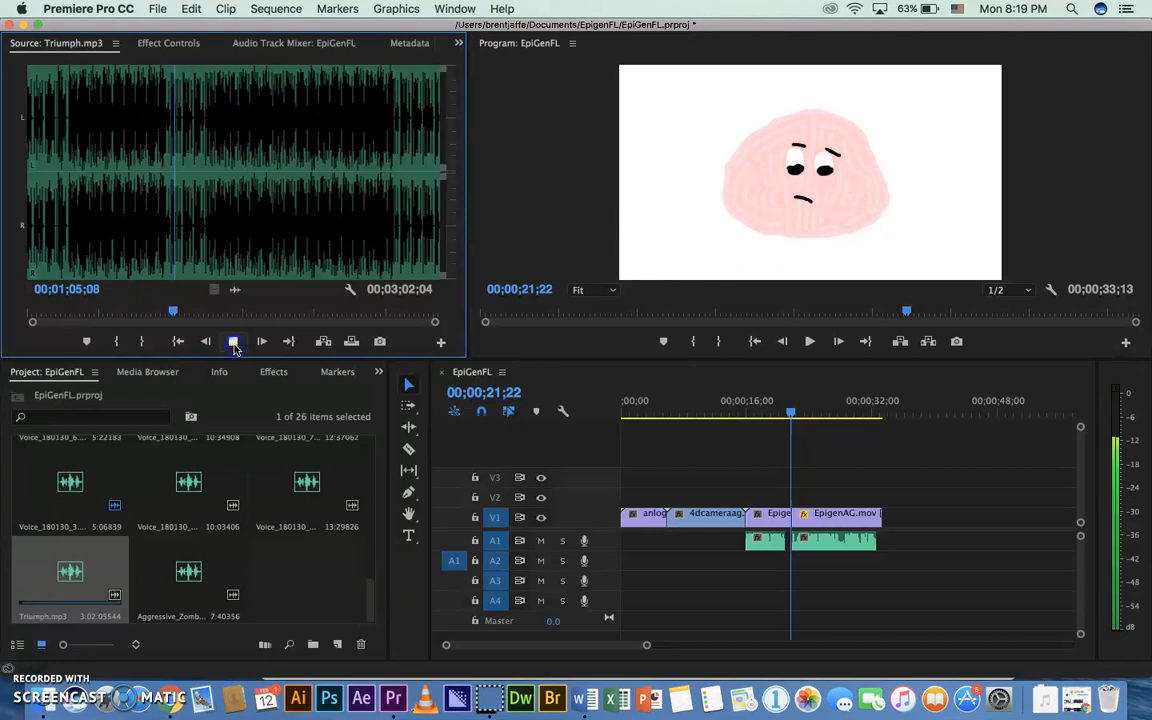
click(234, 340)
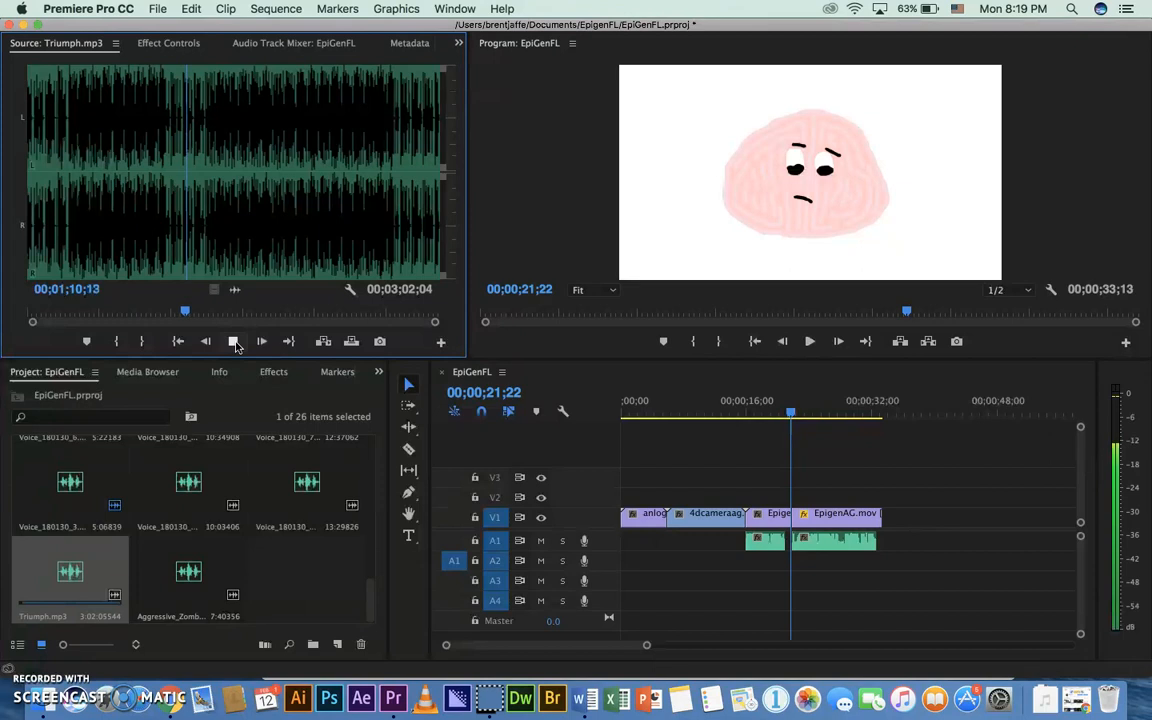
click(234, 340)
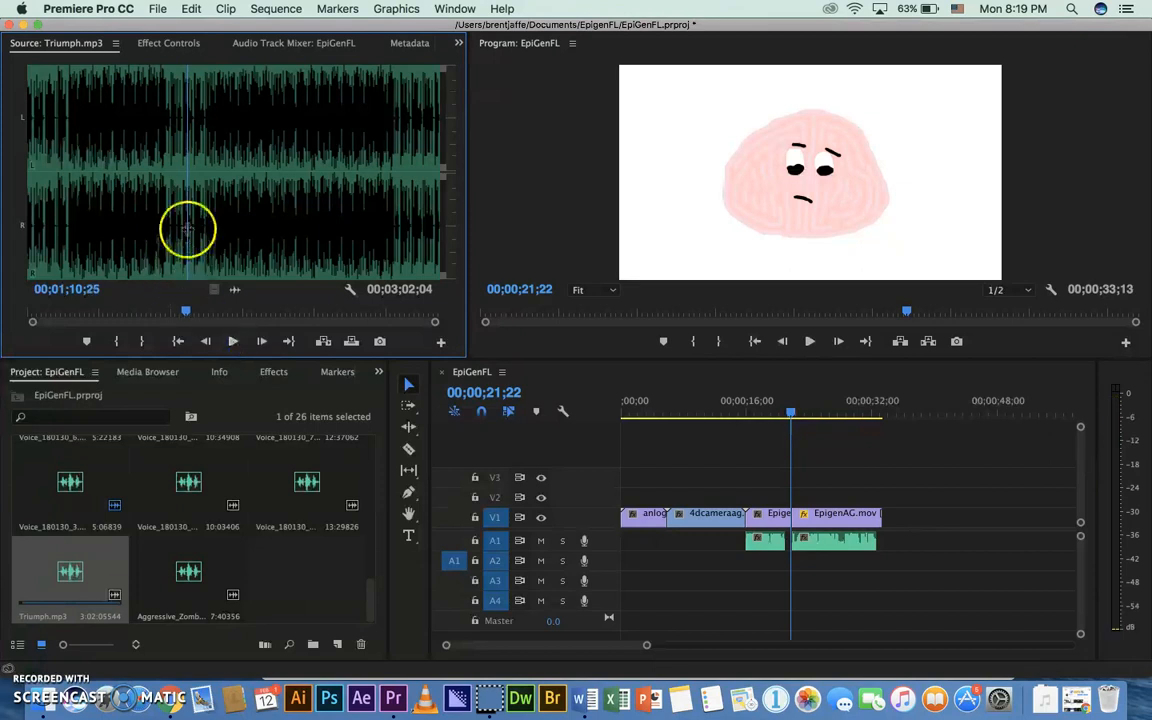
mouse_move(238, 290)
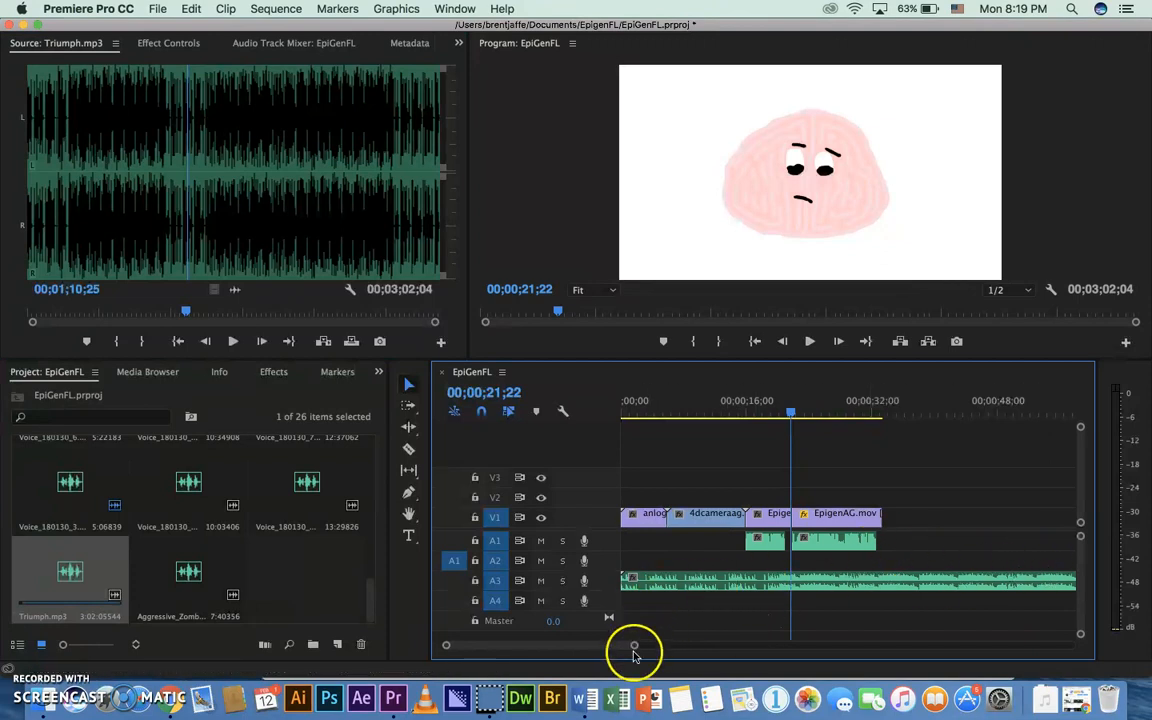
Trim the Triumph clip on Audio 3 to end with the video and return to the sequence start.
drag(636, 644, 810, 644)
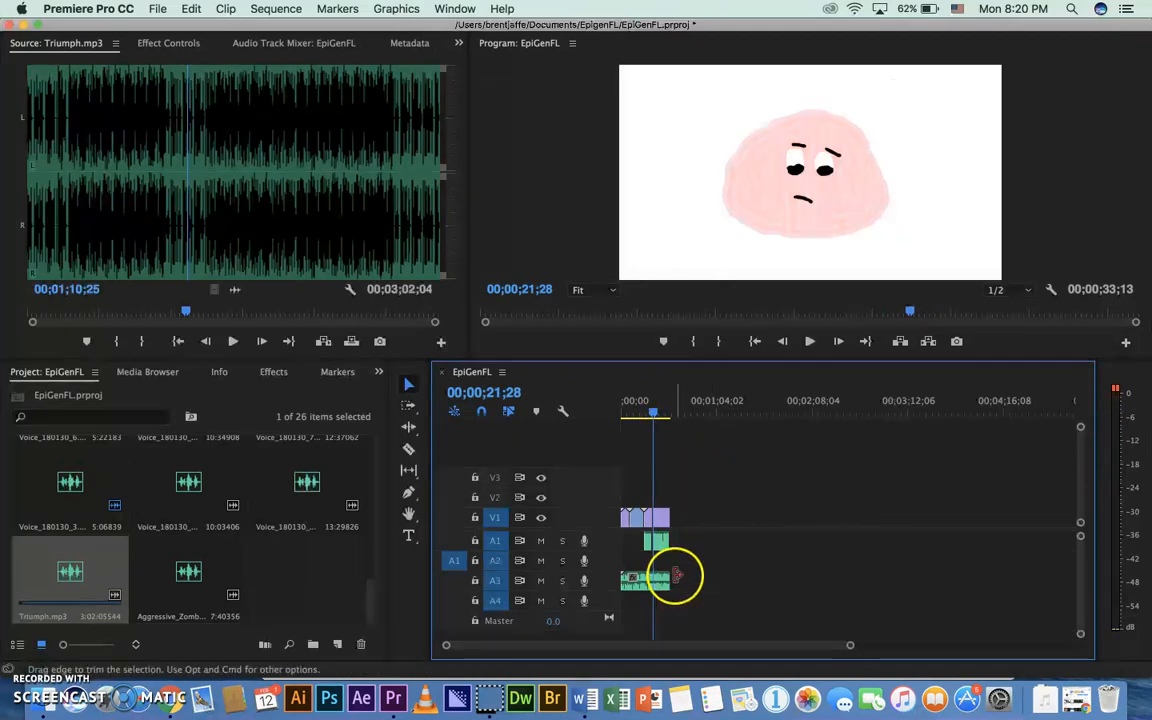
drag(676, 580, 758, 582)
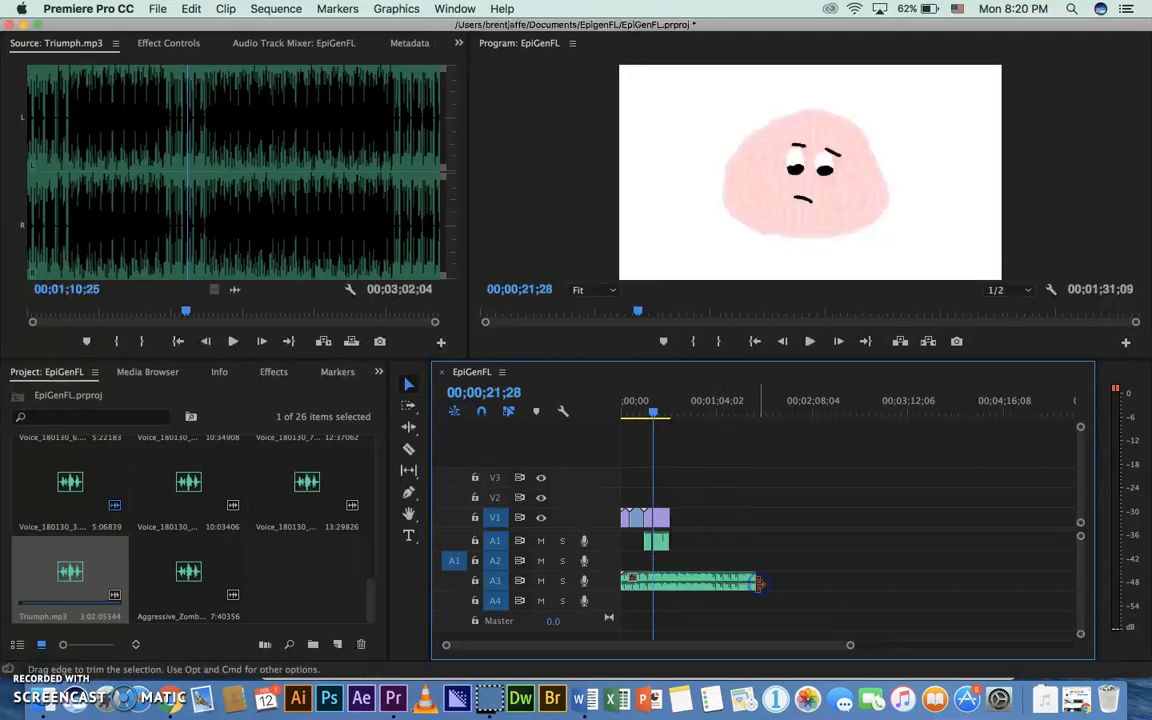
drag(758, 580, 668, 580)
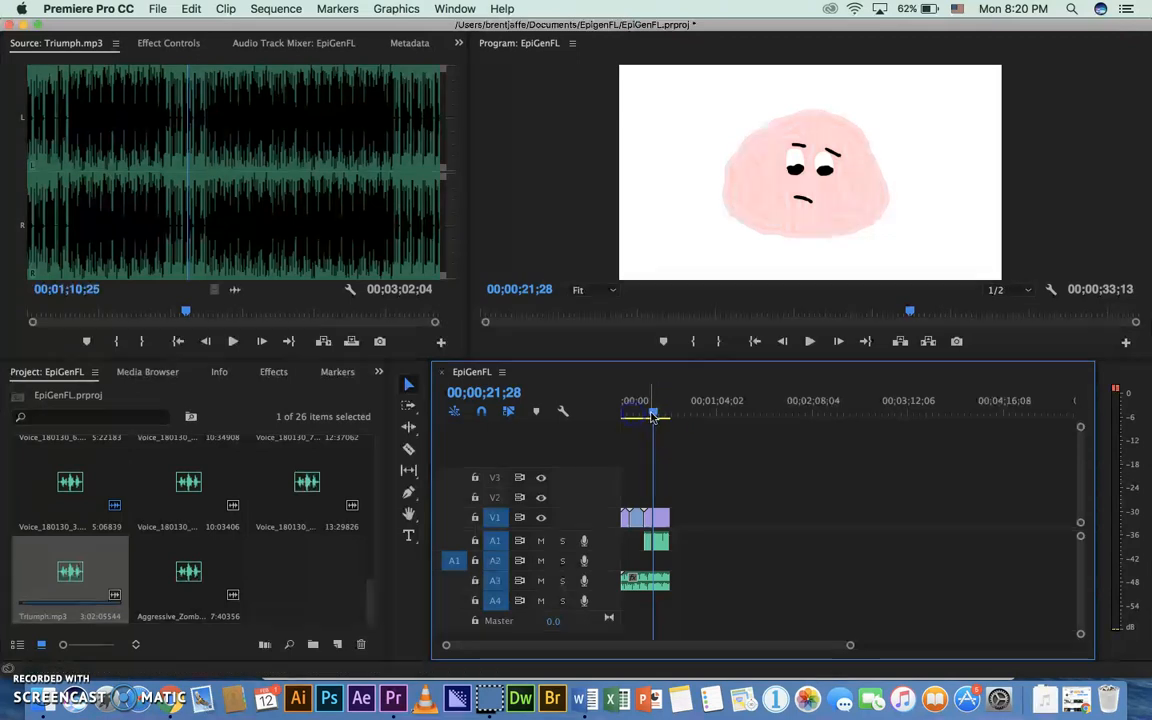
click(808, 340)
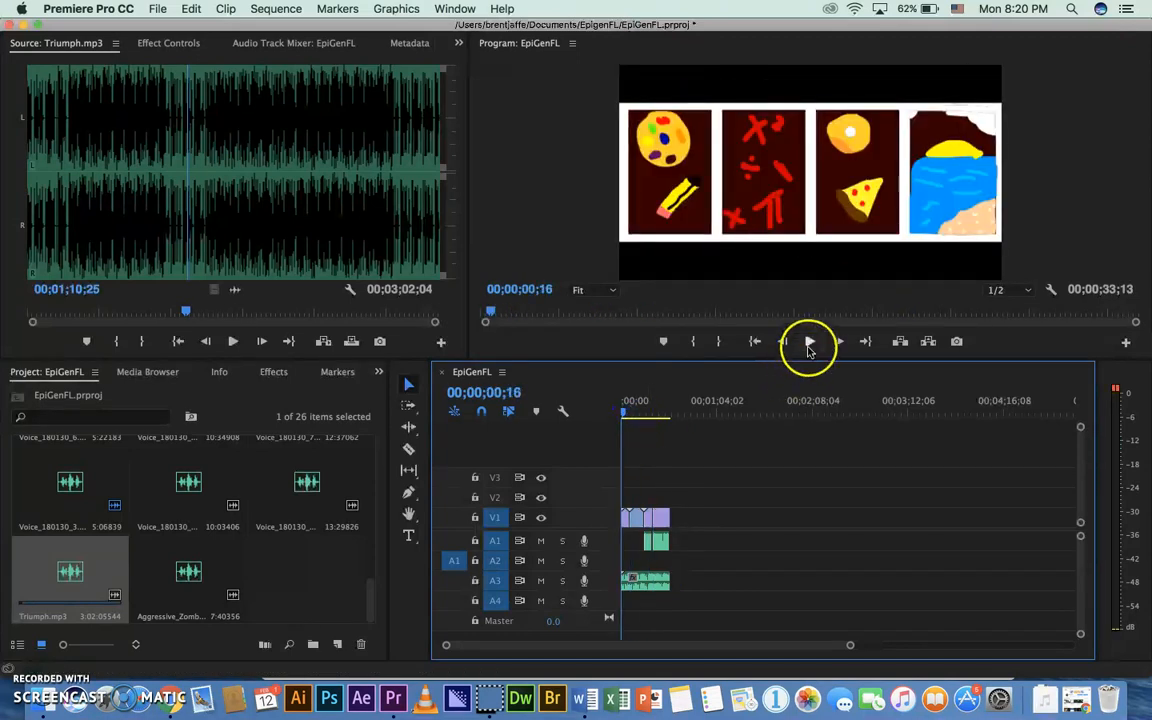
click(810, 340)
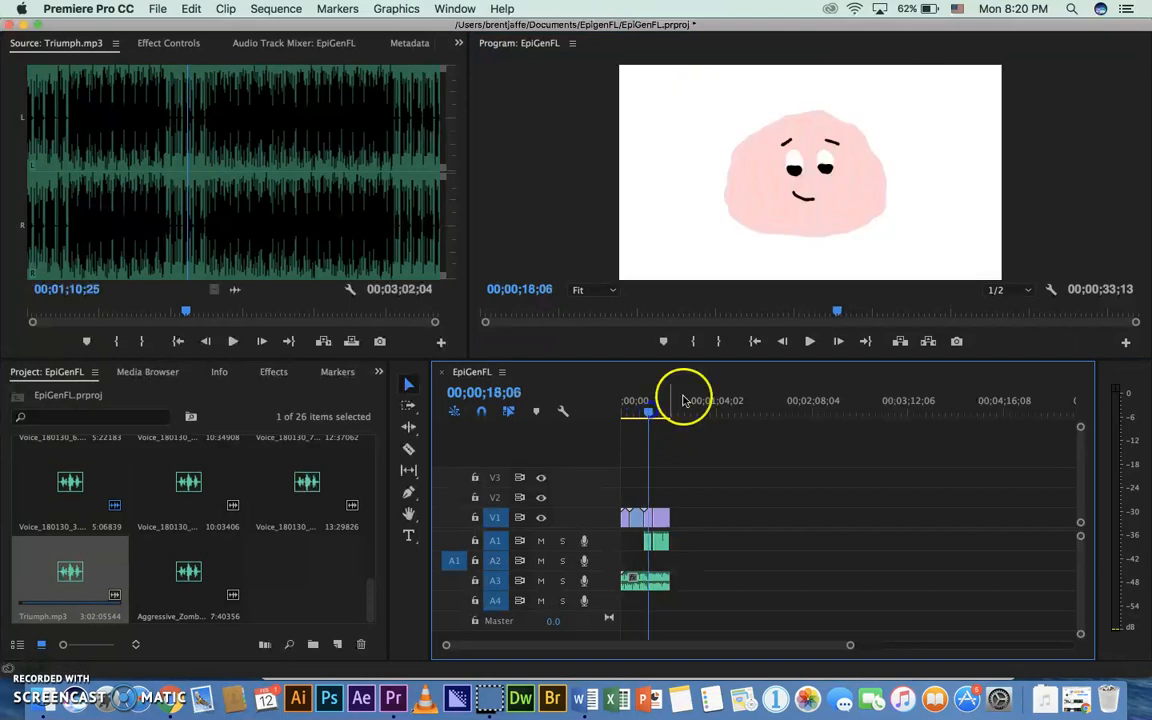
click(808, 340)
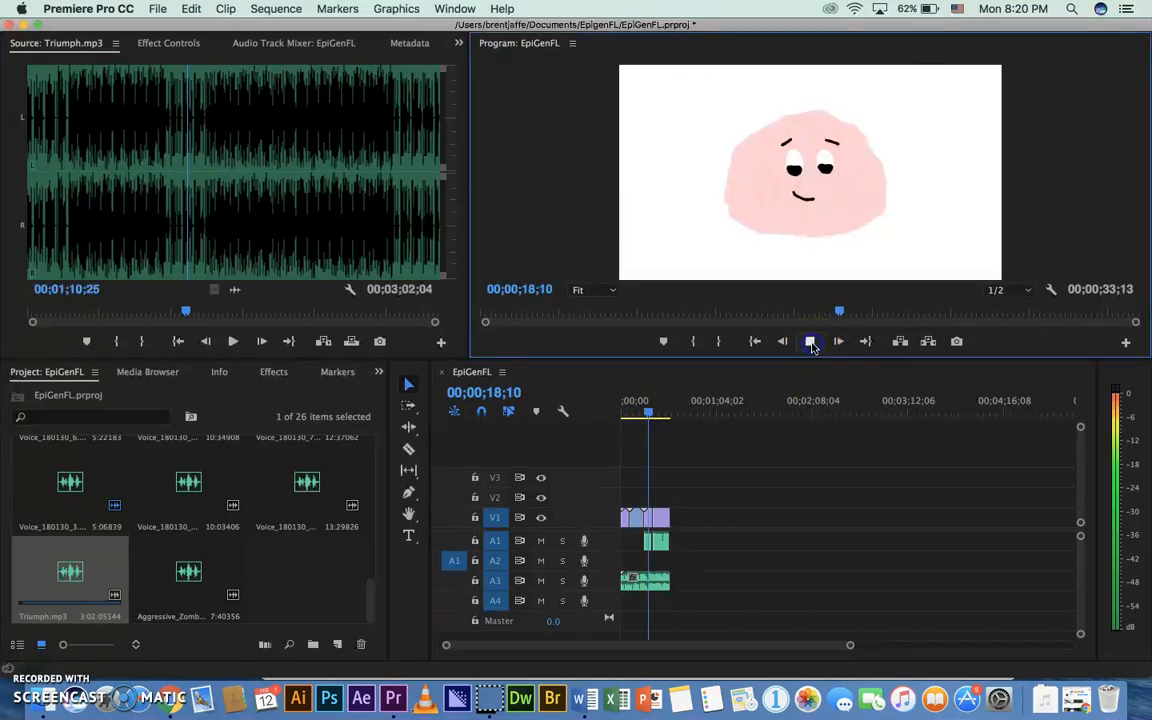
click(810, 340)
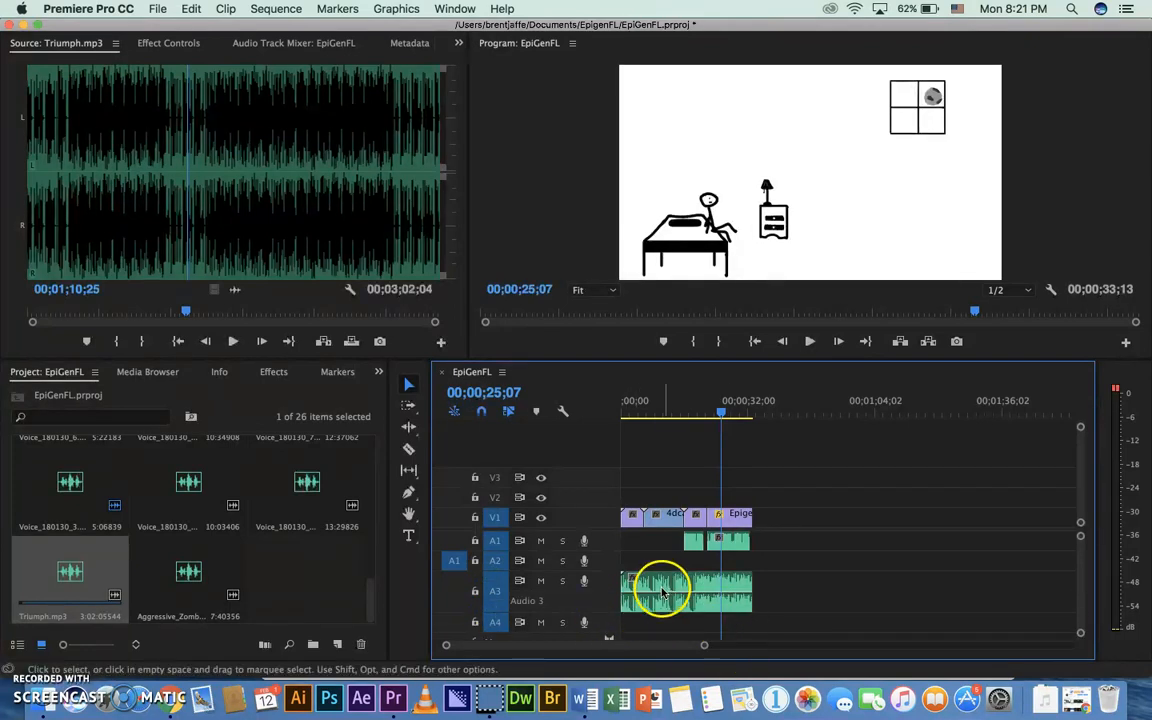
mouse_move(656, 592)
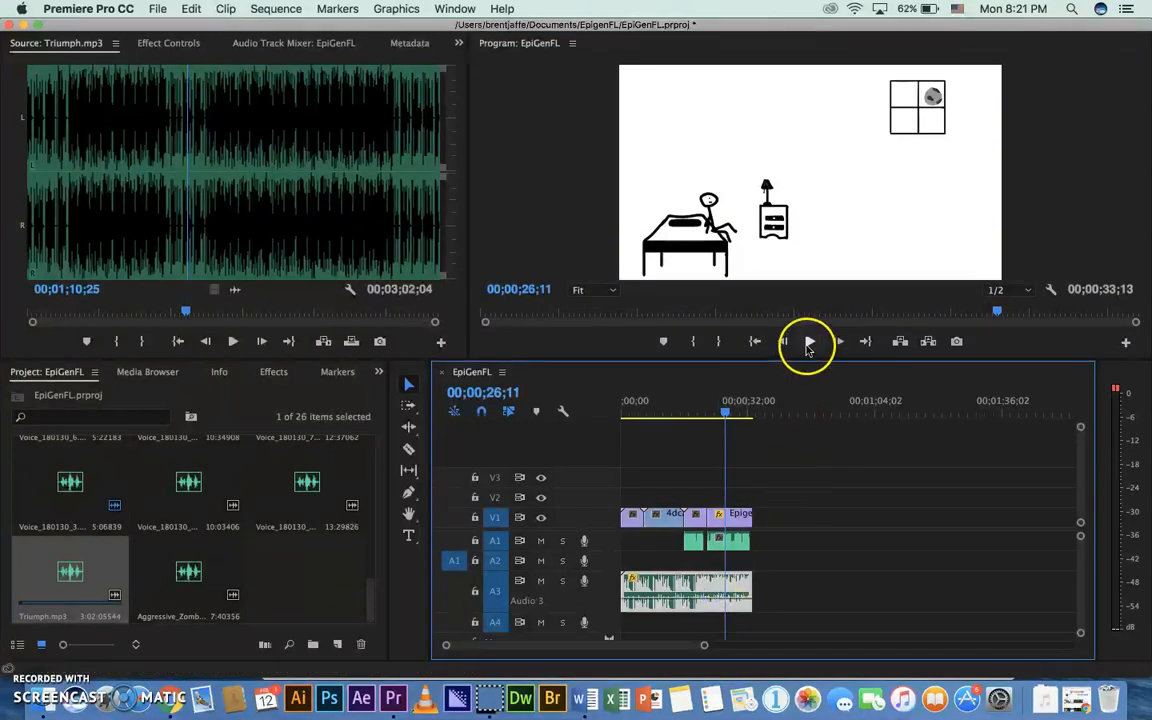
Play back the sequence to check the lowered Audio 3 music volume.
click(808, 340)
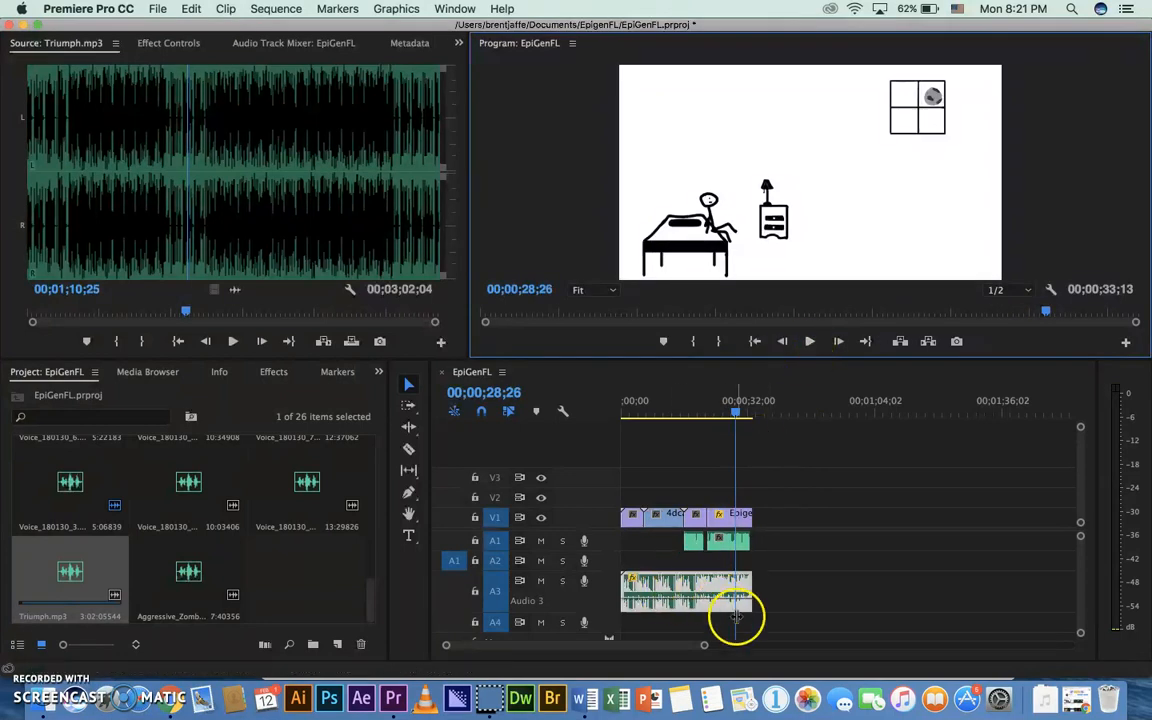
mouse_move(808, 340)
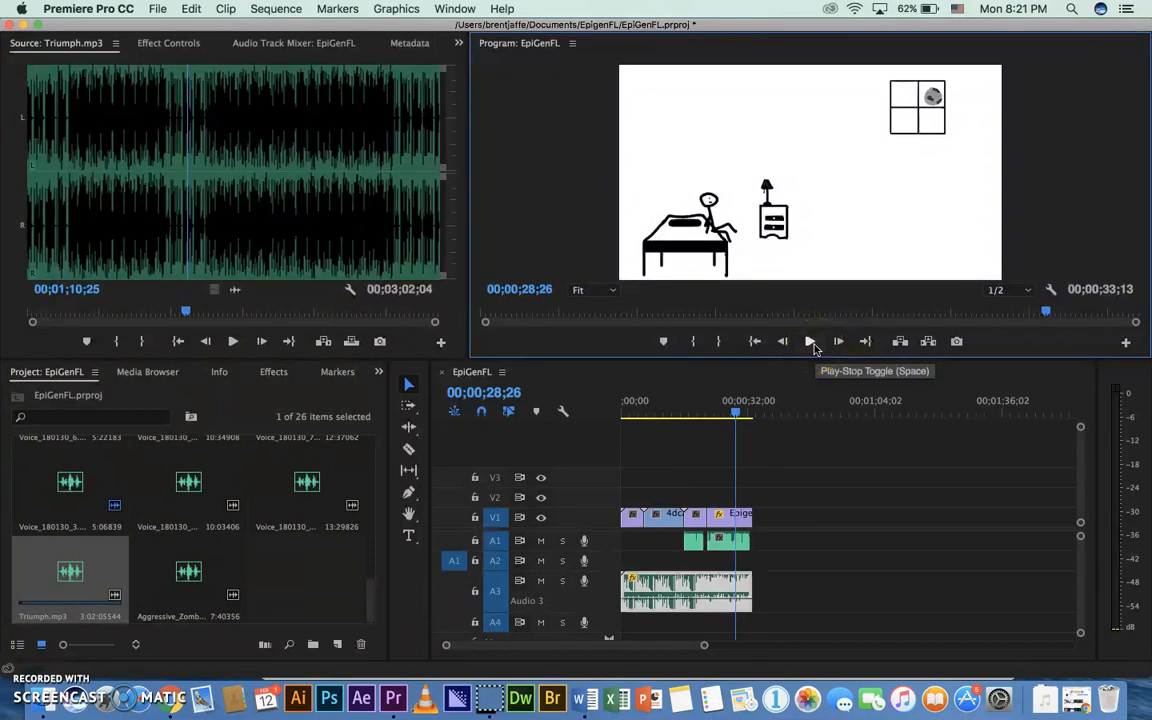
click(810, 340)
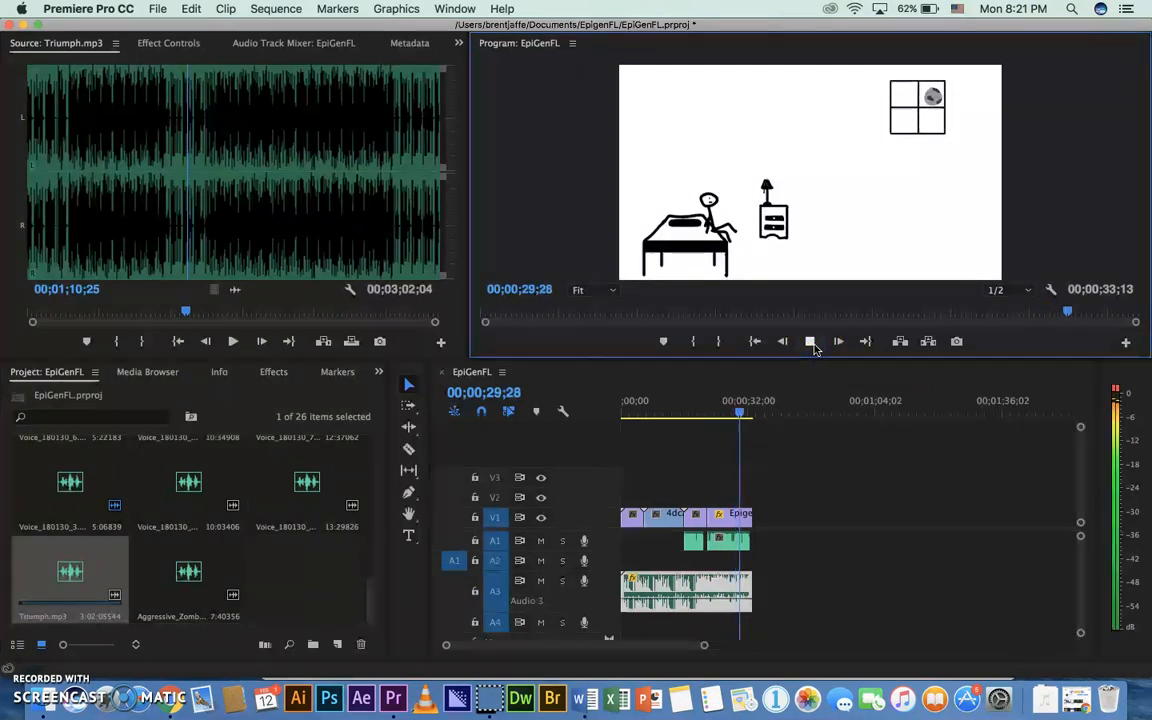
click(838, 340)
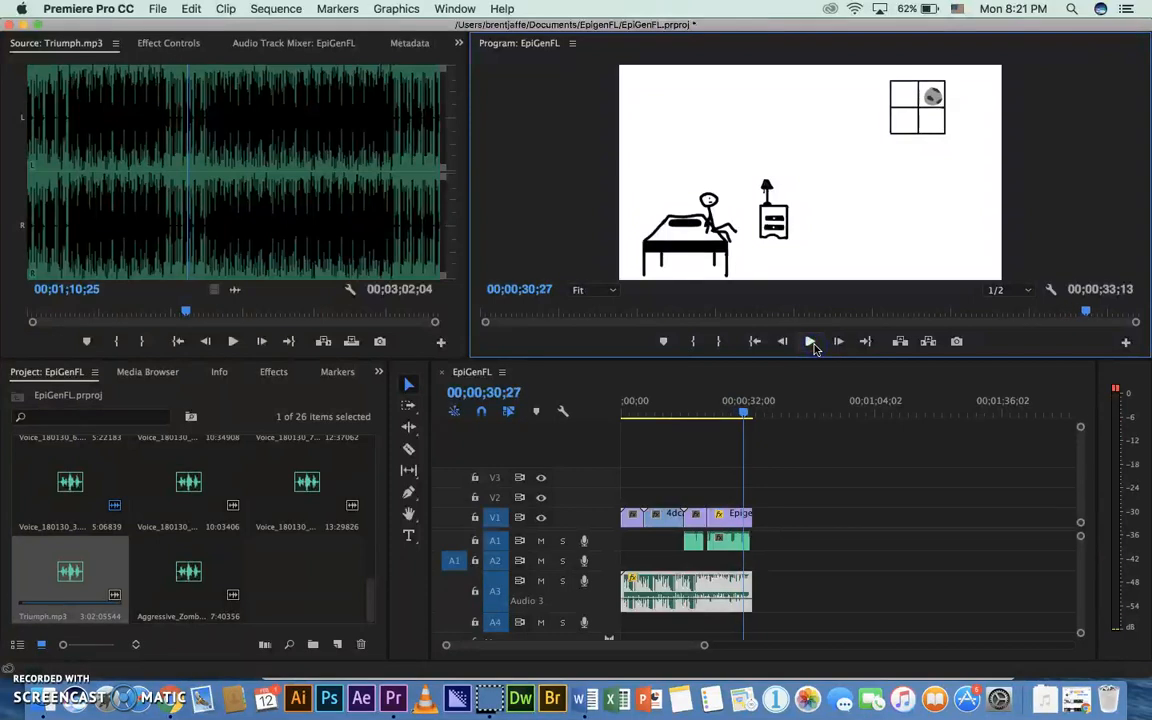
click(810, 340)
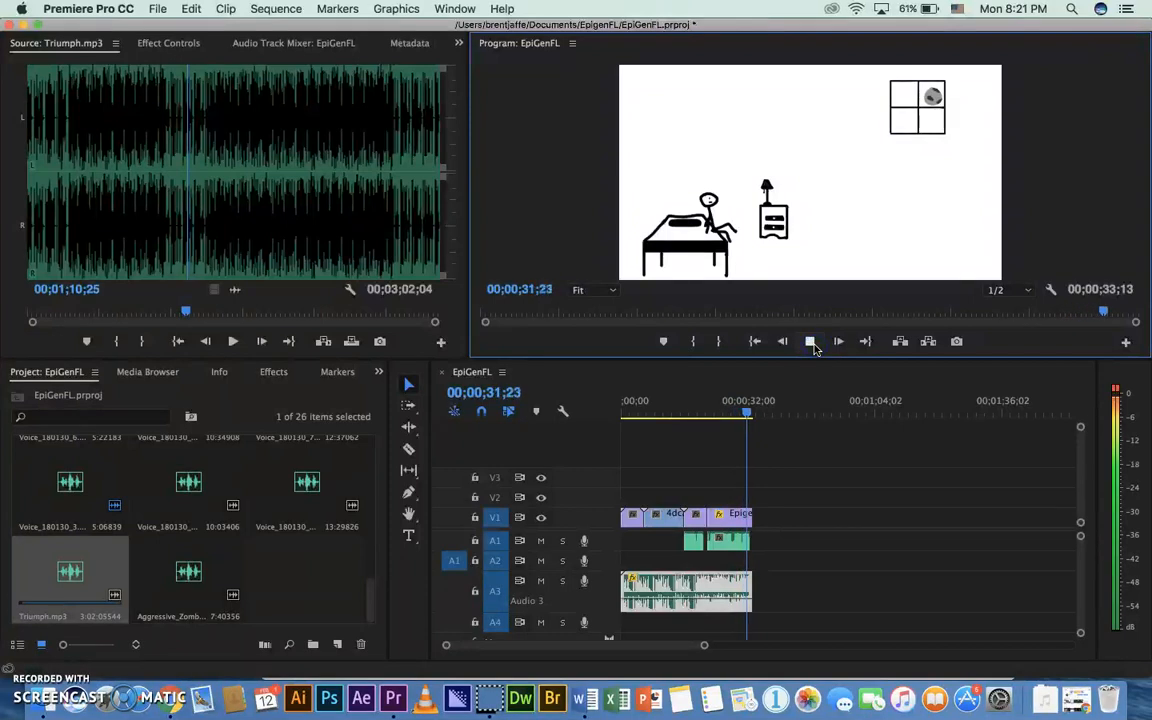
click(810, 340)
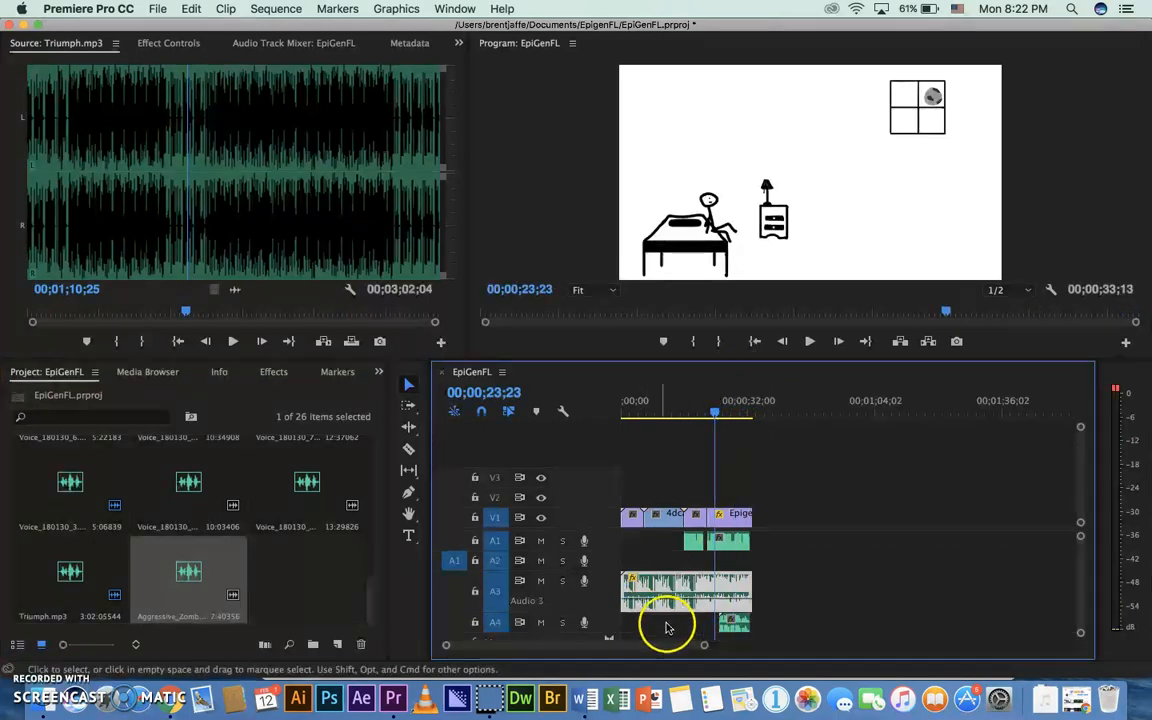
mouse_move(808, 340)
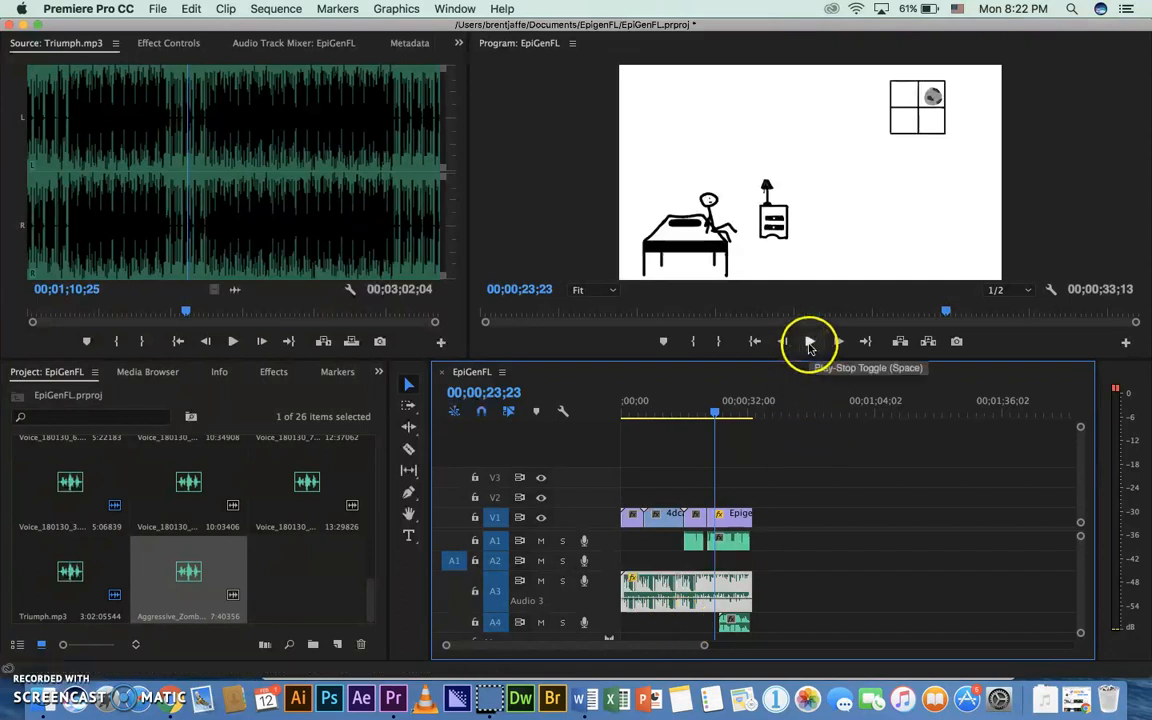
Play the sequence over the zombie snarl on Audio 4, stopping near 30 seconds.
click(810, 340)
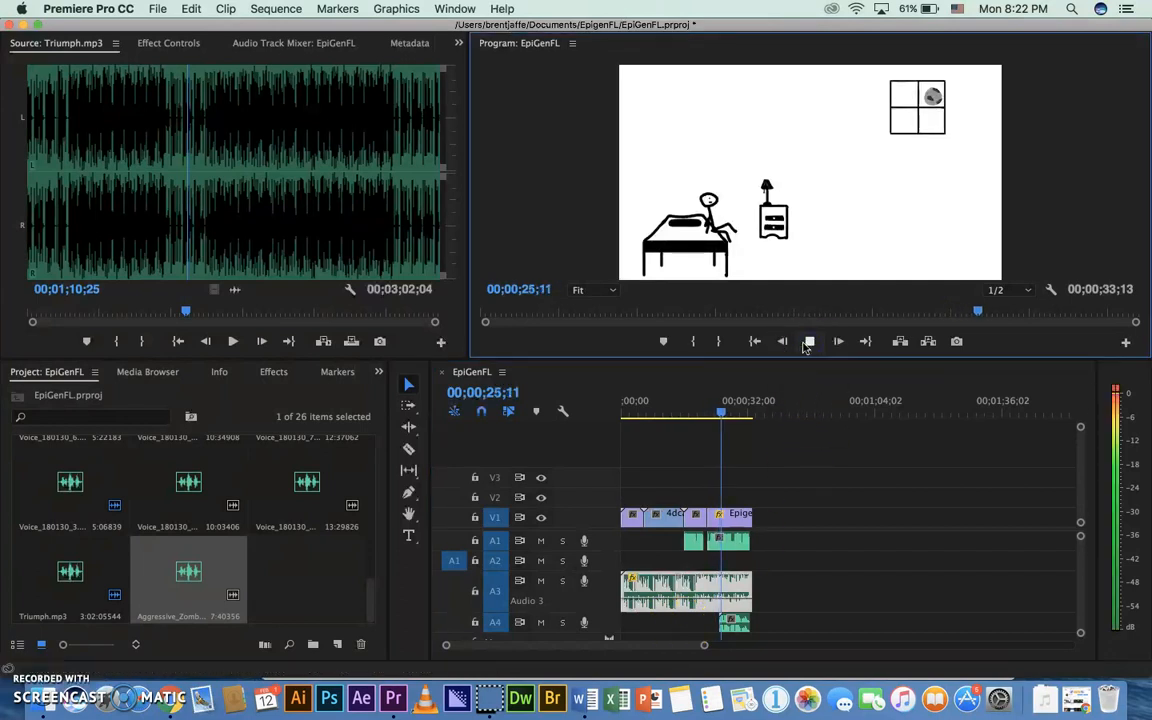
click(808, 340)
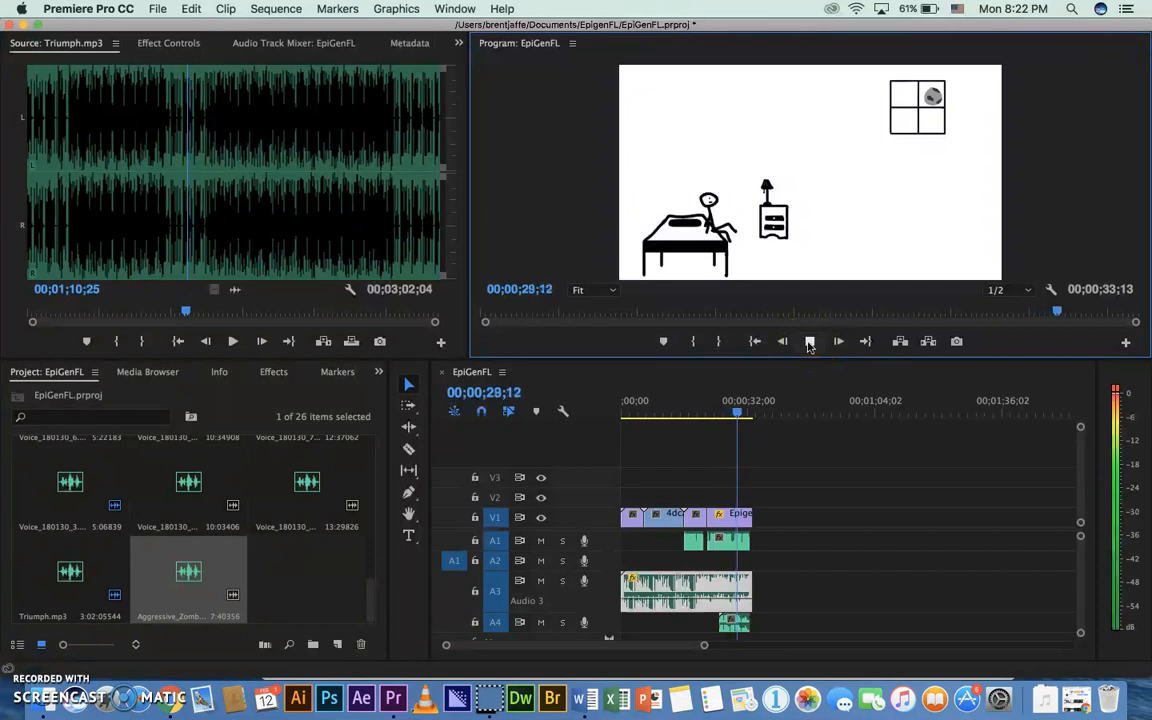
click(808, 340)
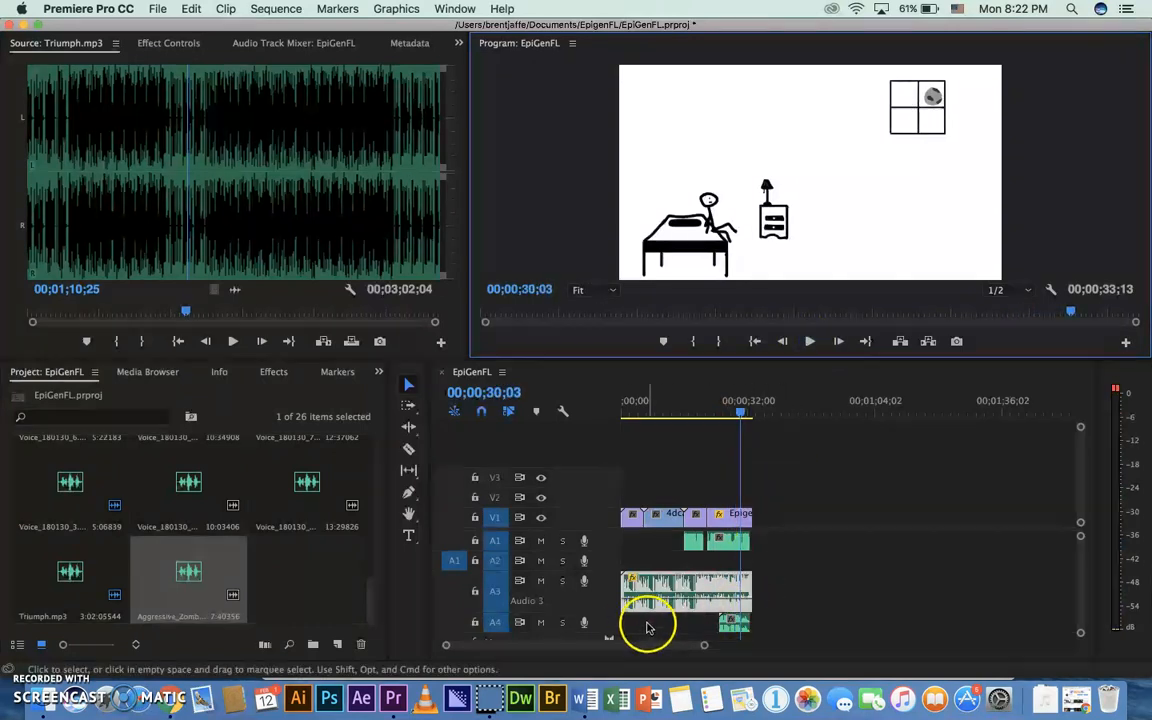